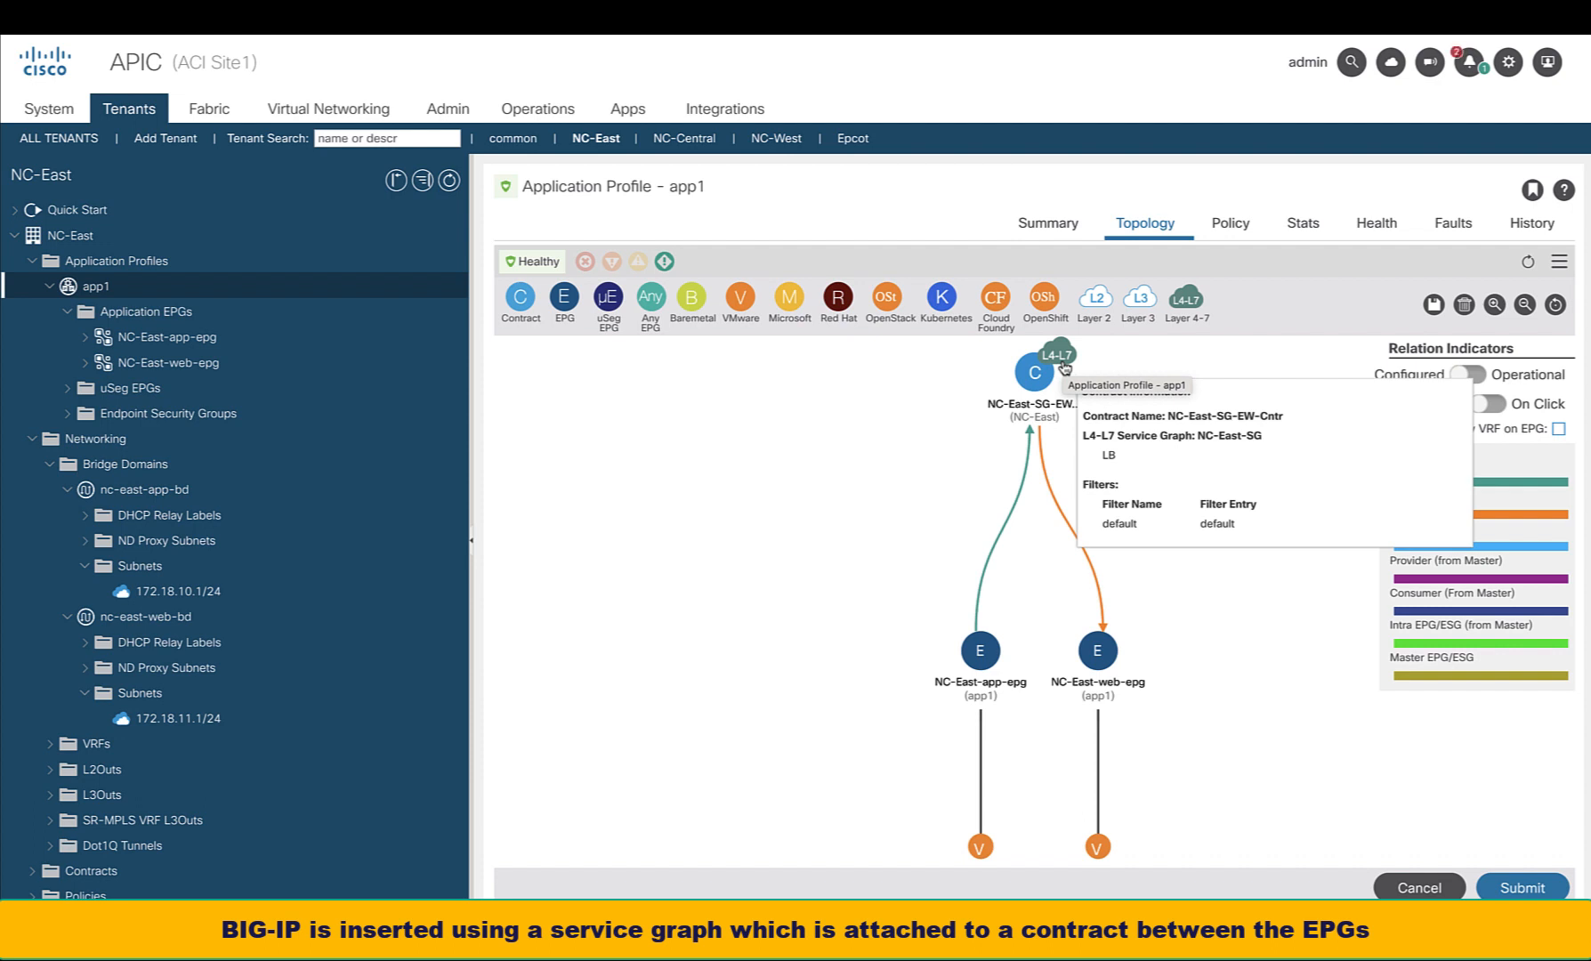
mouse_move(499, 403)
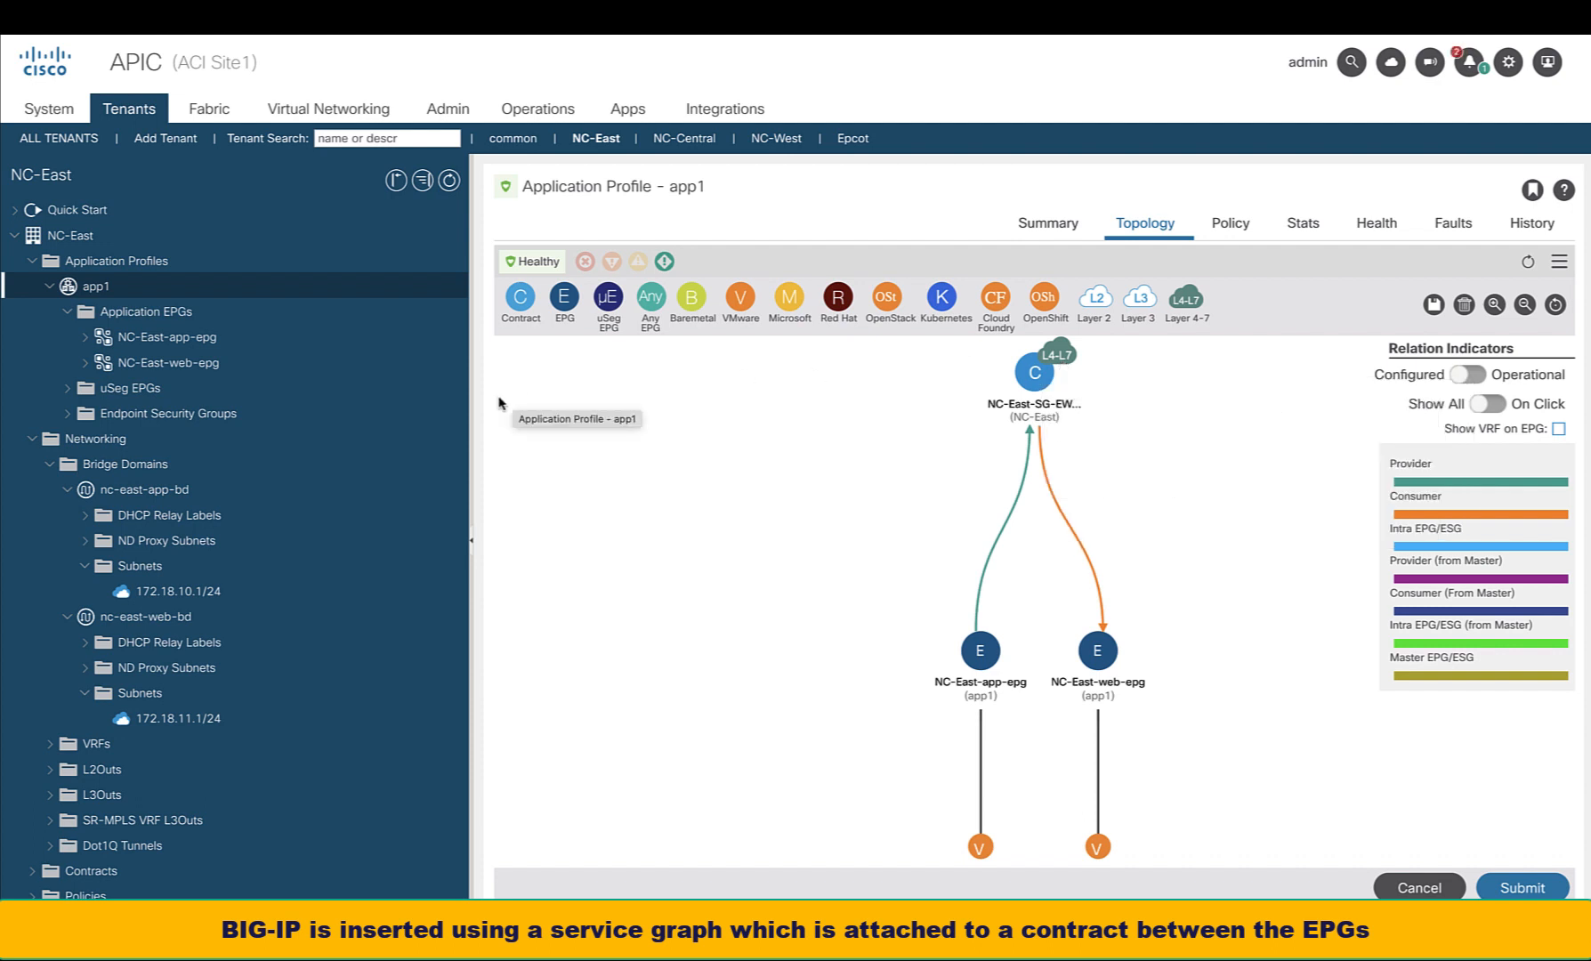
Expand L4-L7 services to show Service Graph Templates, Devices Selection Policies and Deployed Graph Instances for NC-East
scroll(down, 3)
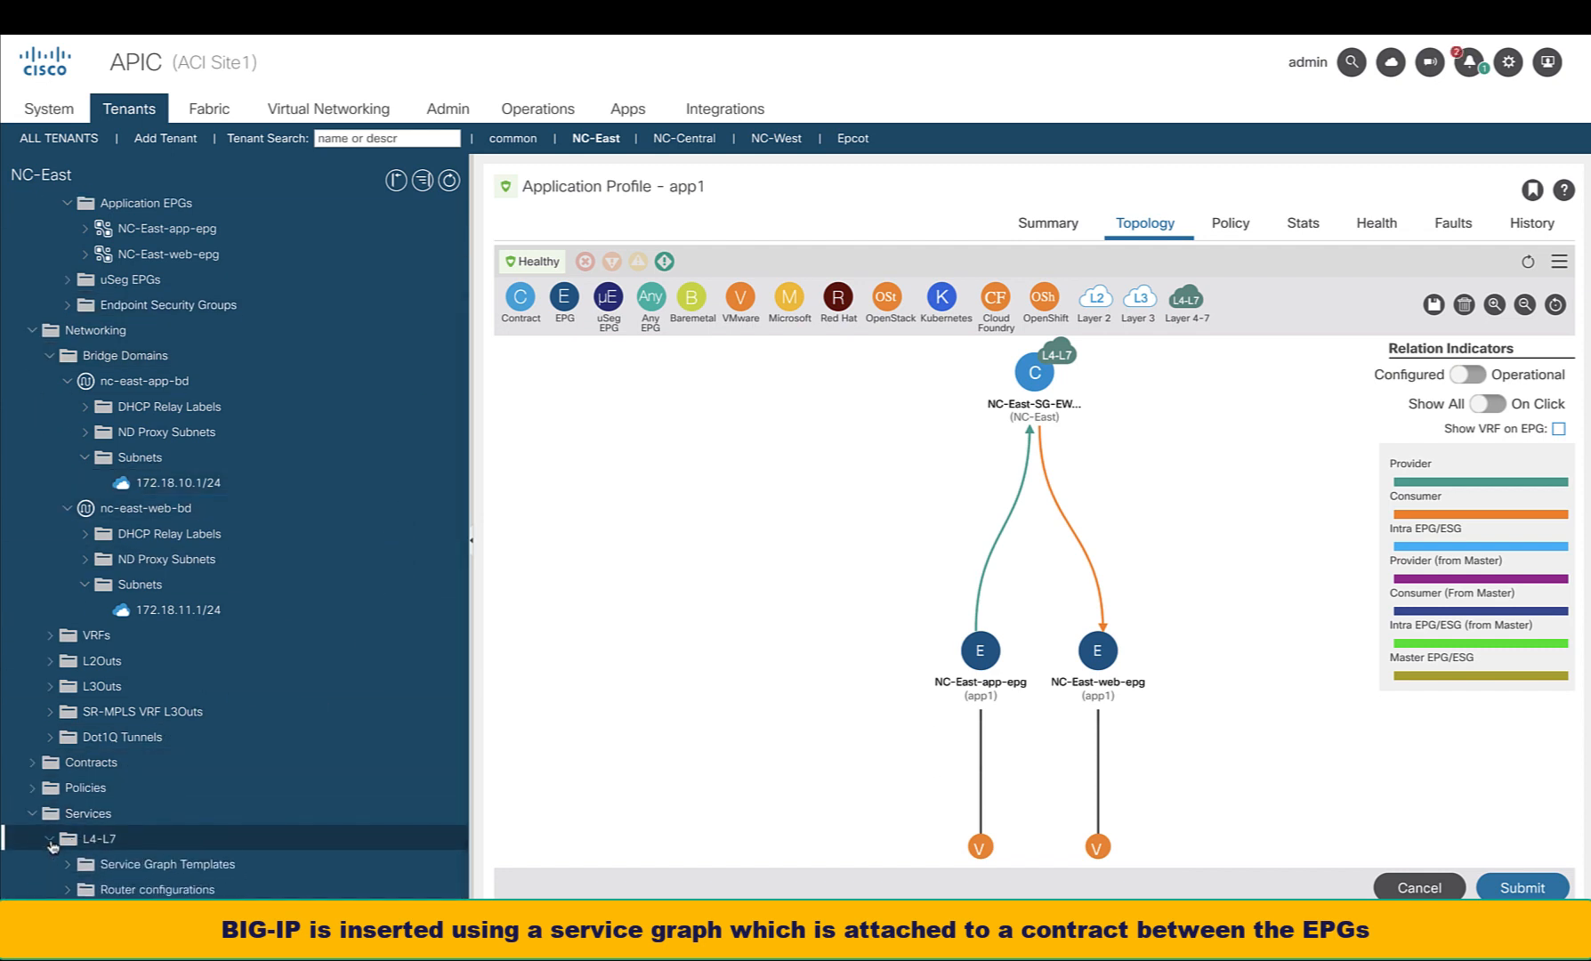
click(48, 840)
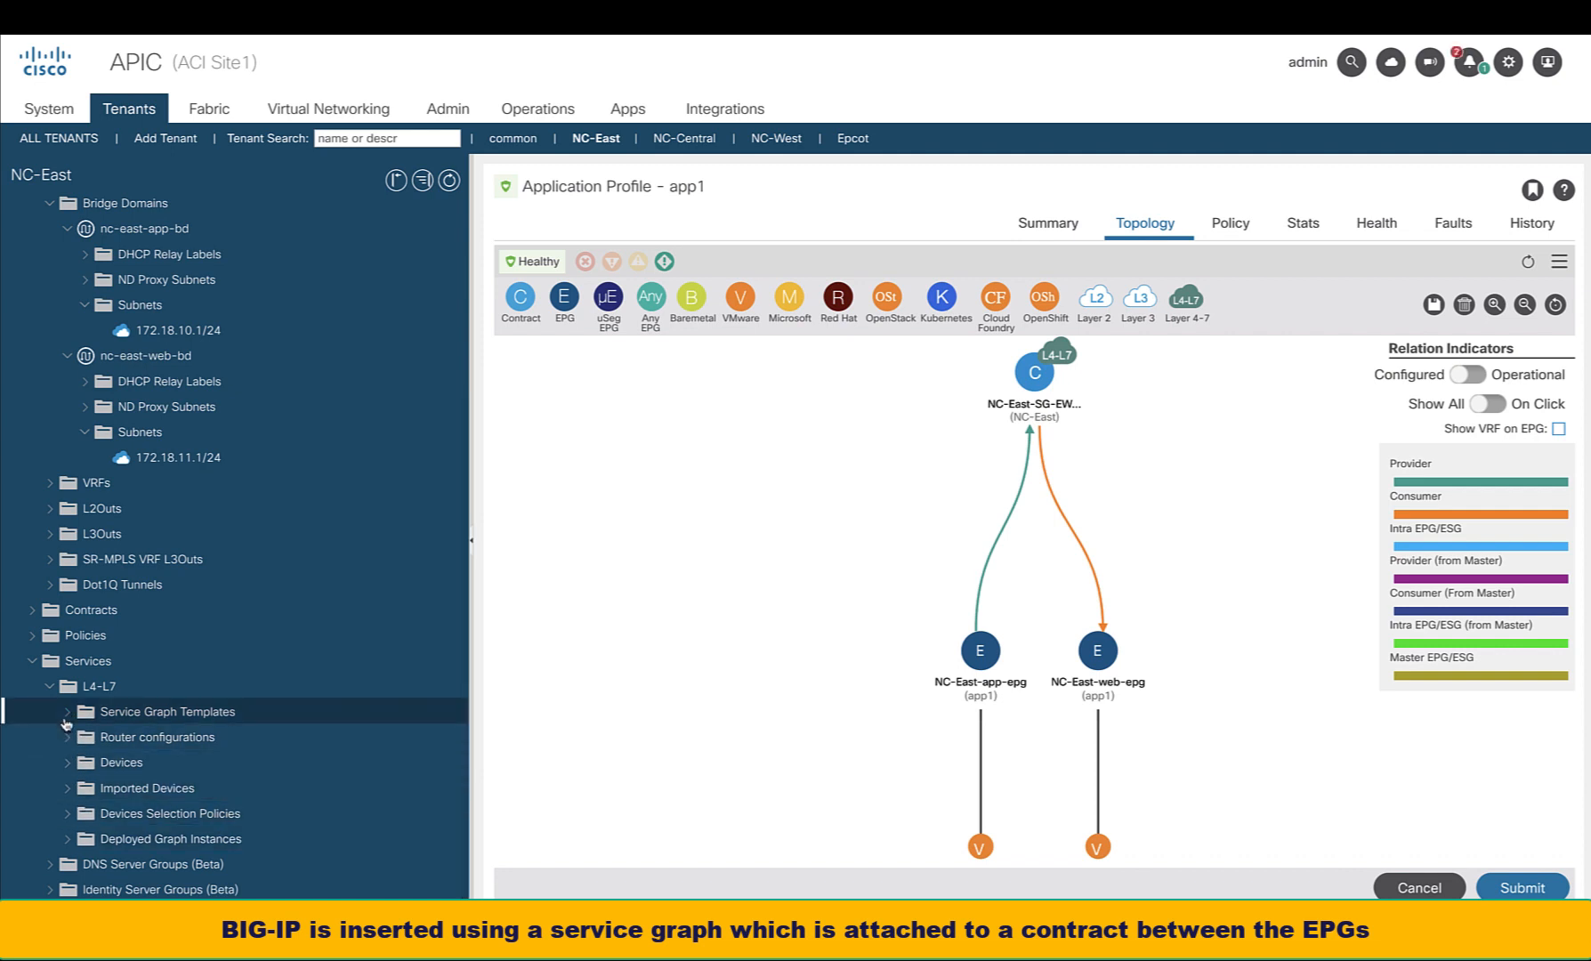
click(68, 712)
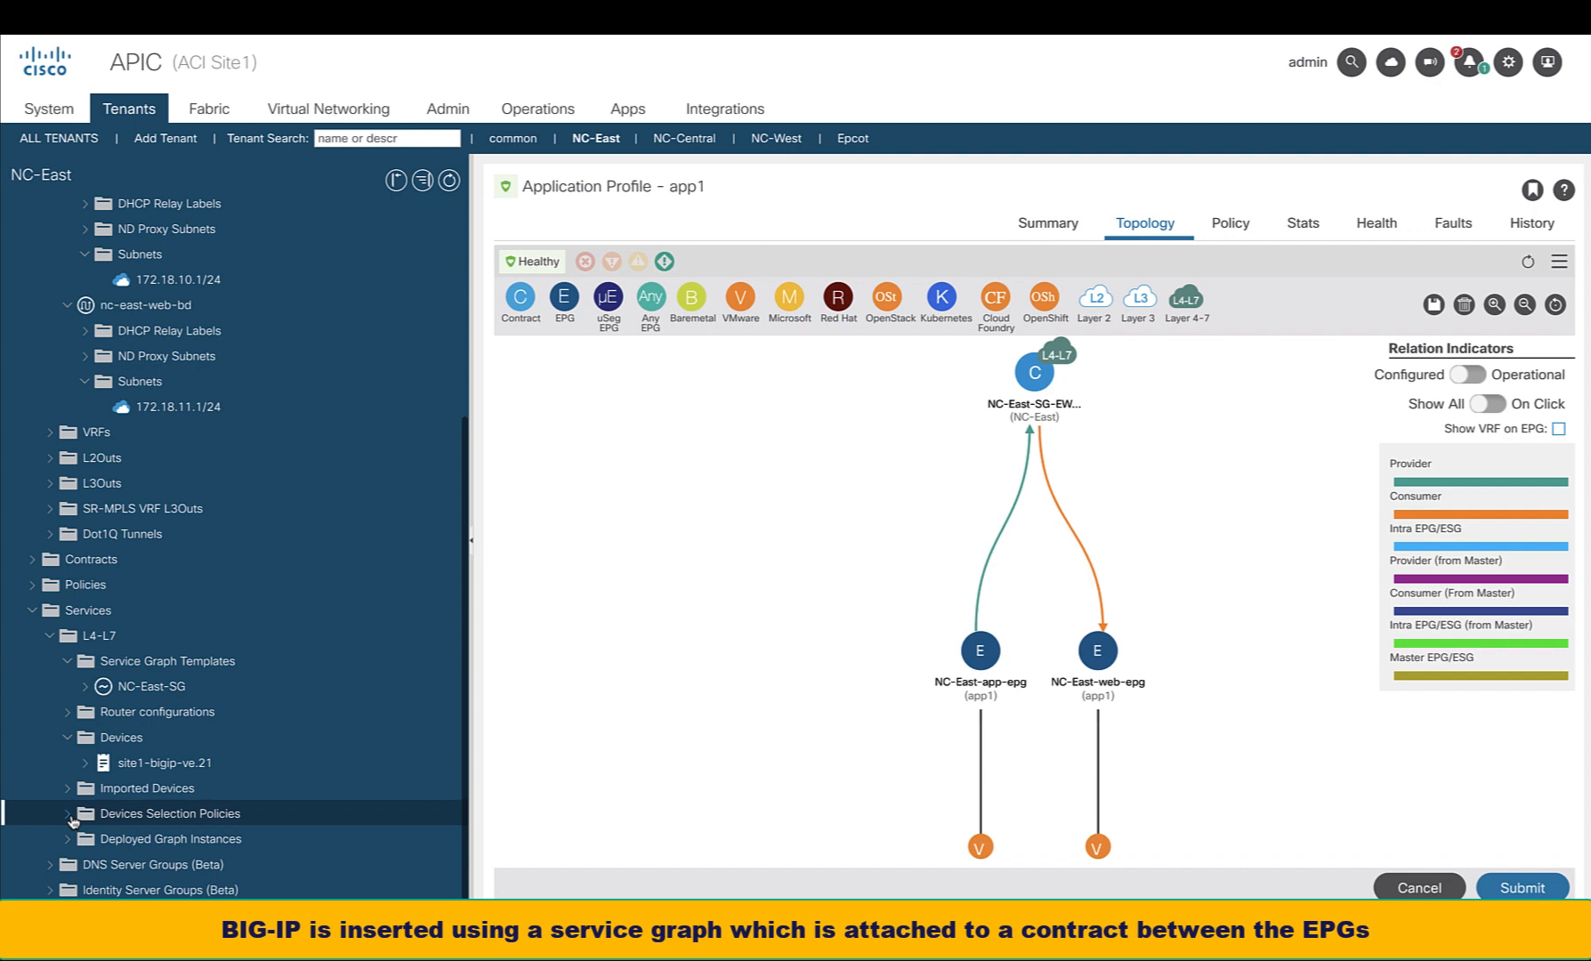
click(68, 819)
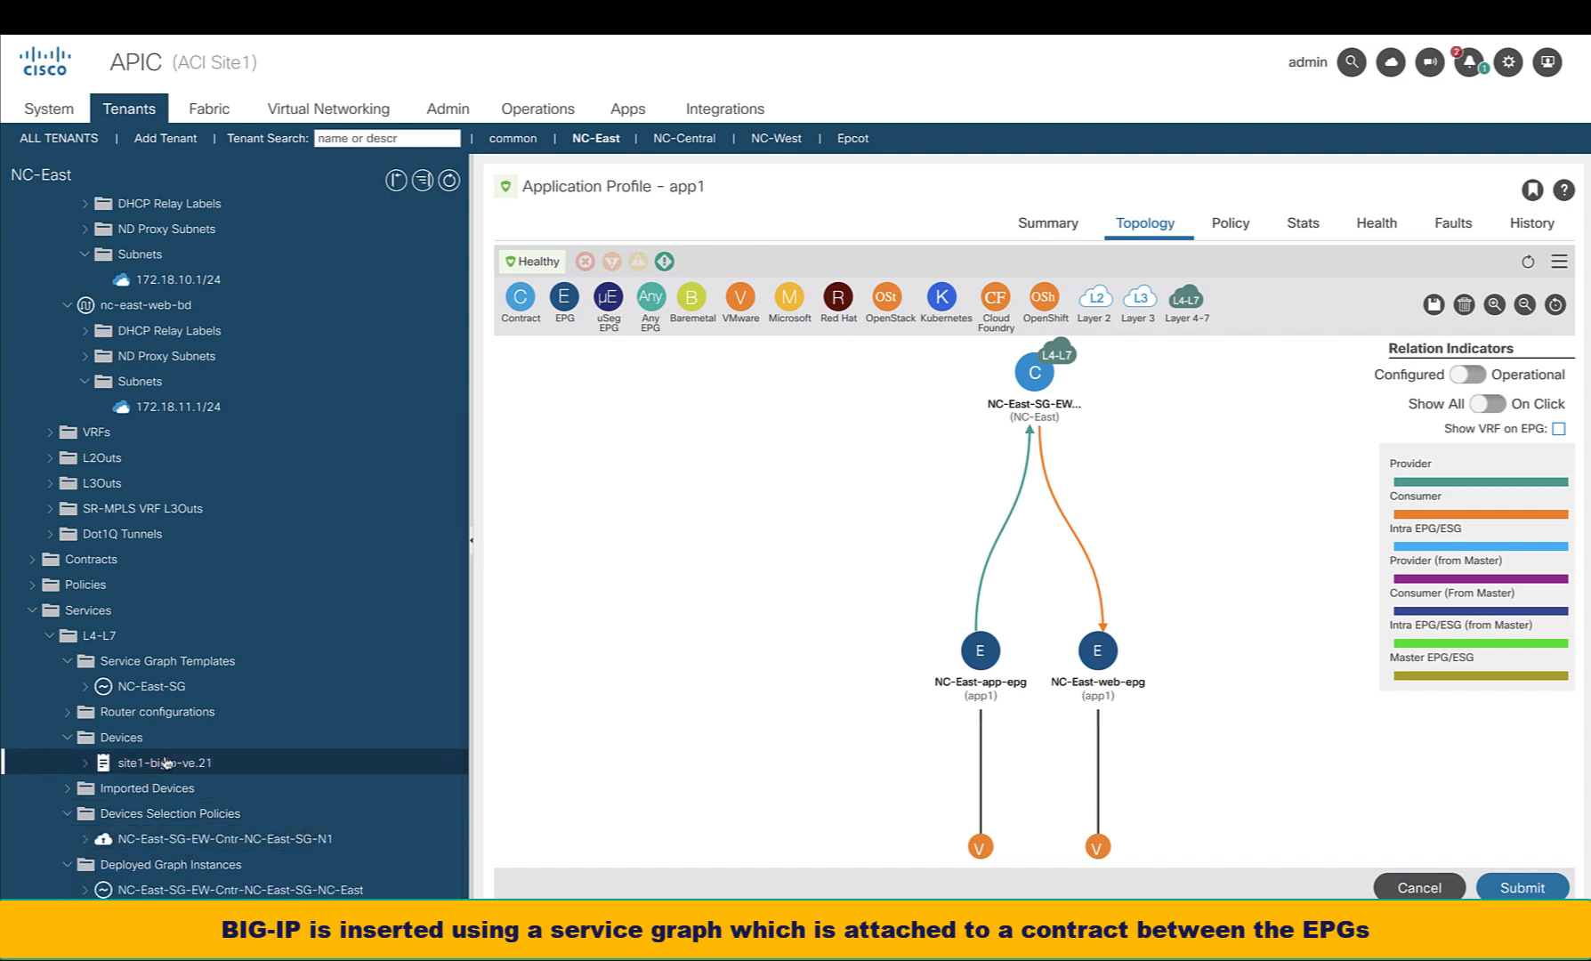
click(171, 814)
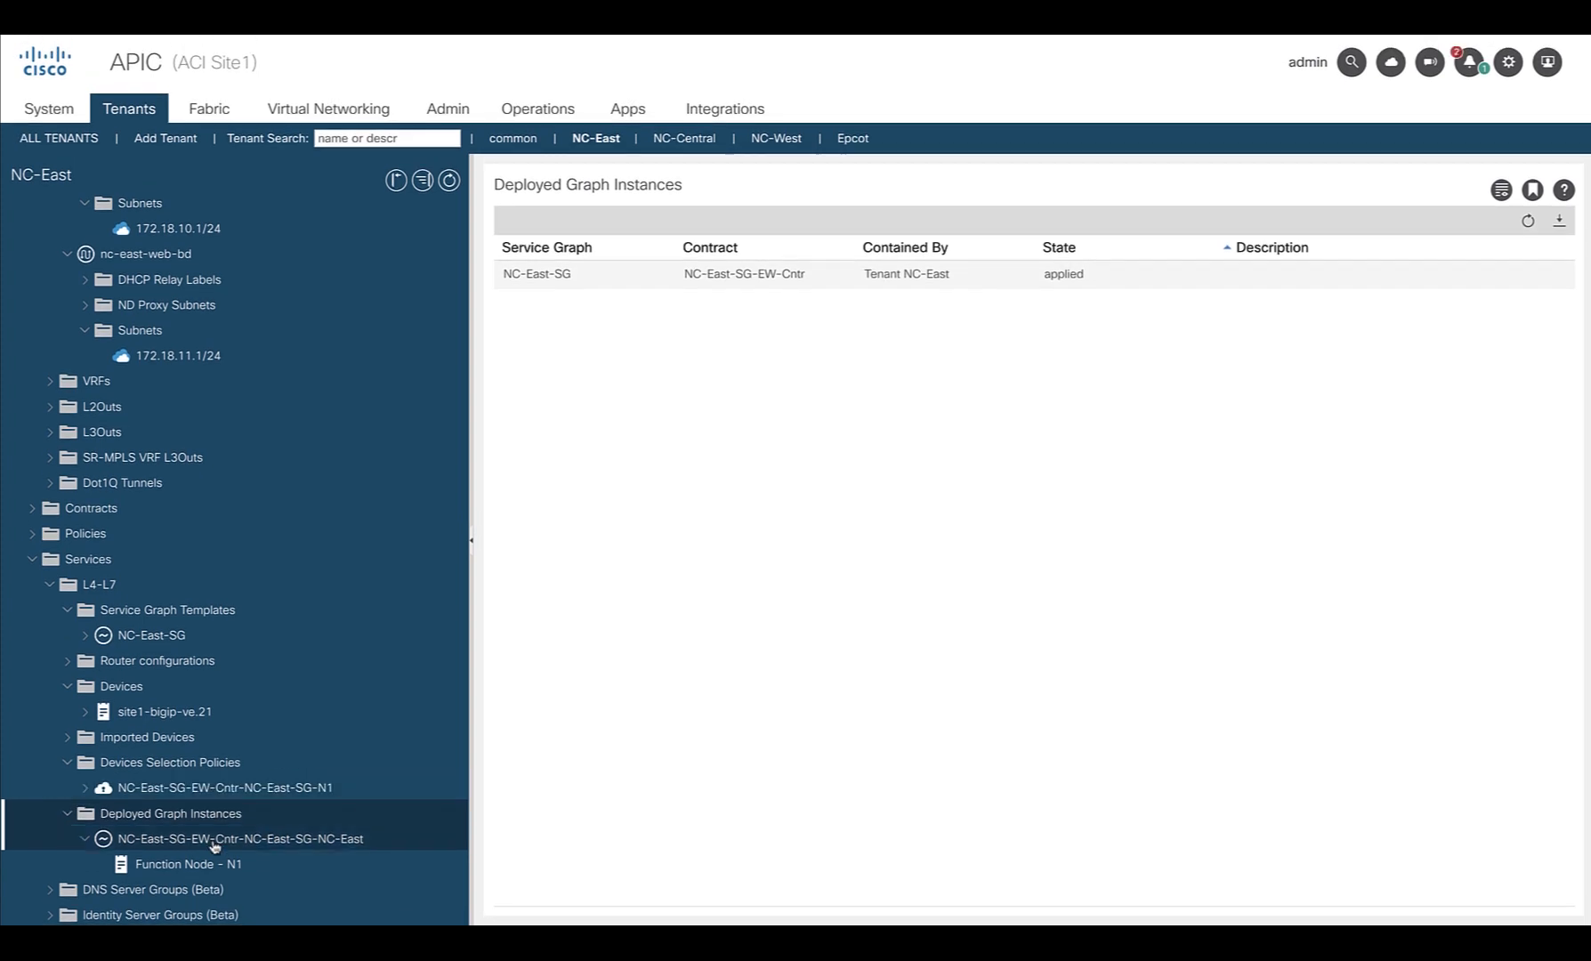
View the deployed graph topology and function node N1 details: consumer vlan-82, provider vlan-9
click(229, 838)
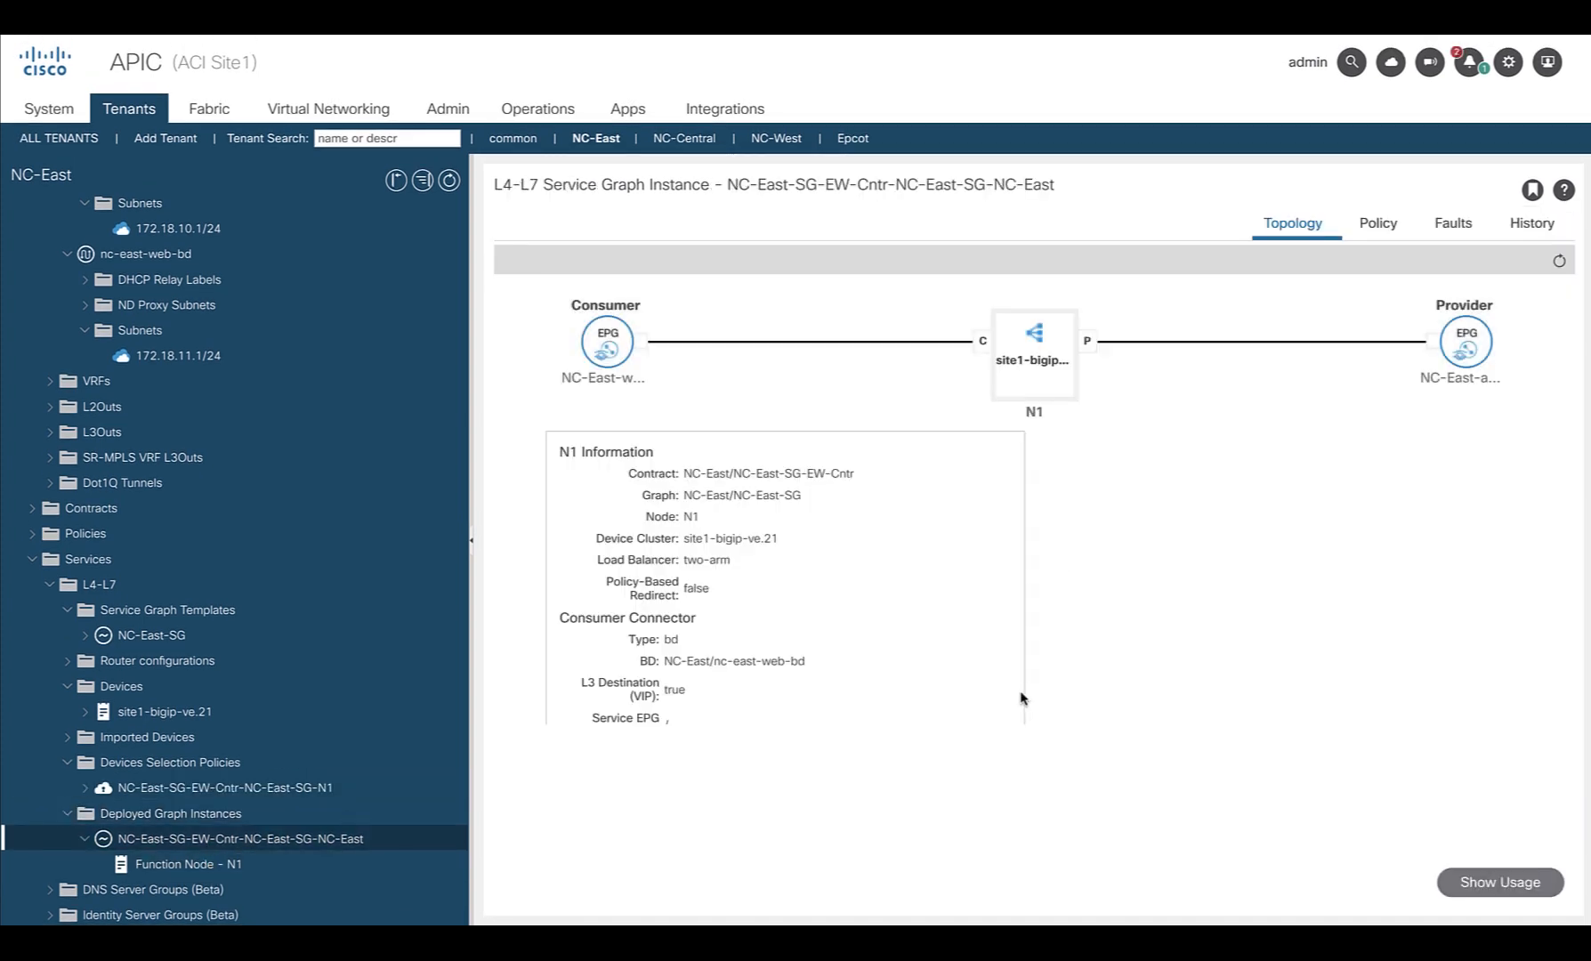
click(187, 863)
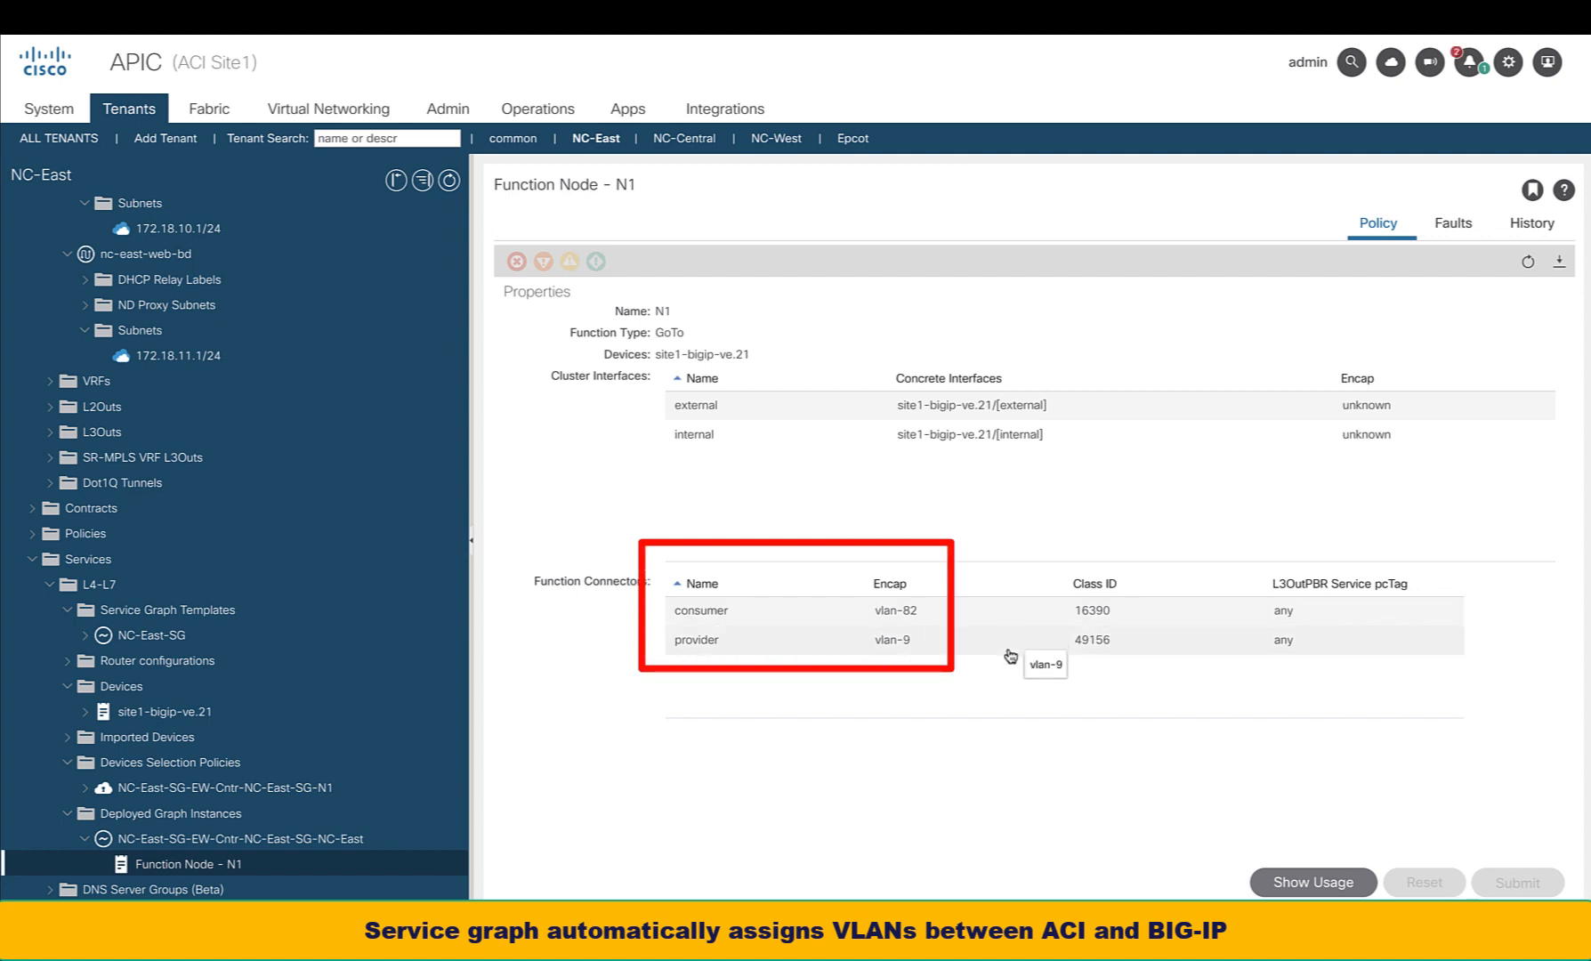
mouse_move(1009, 689)
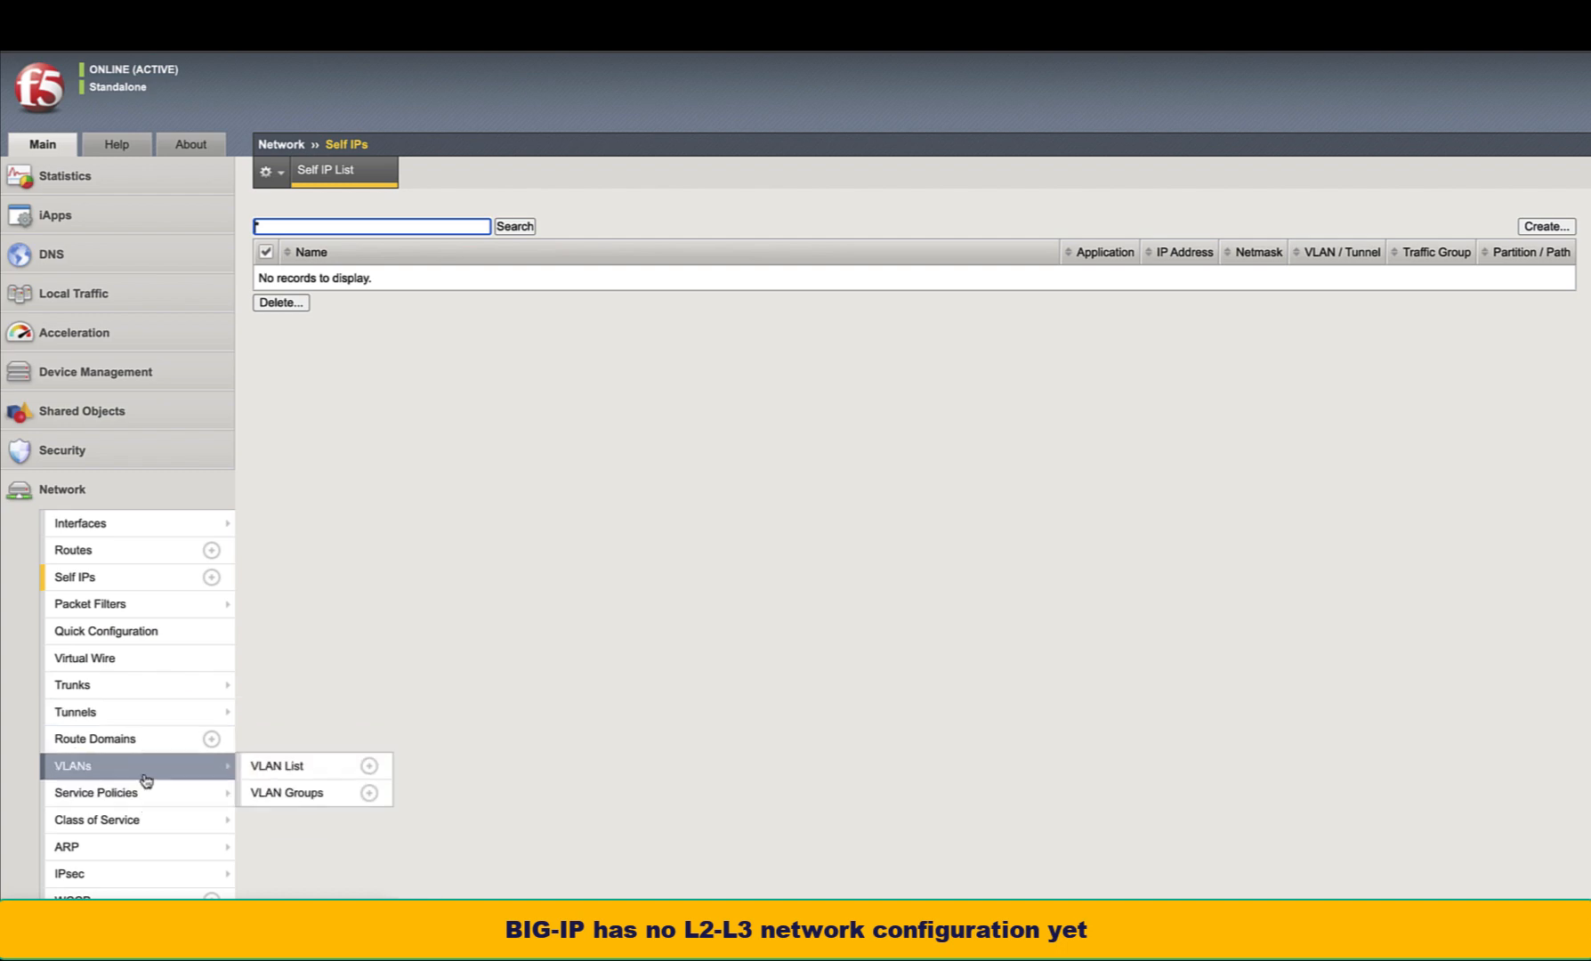
Check the empty BIG-IP VLAN list, then the virtual server list showing serviceMain at 172.18.11.101:80
click(276, 765)
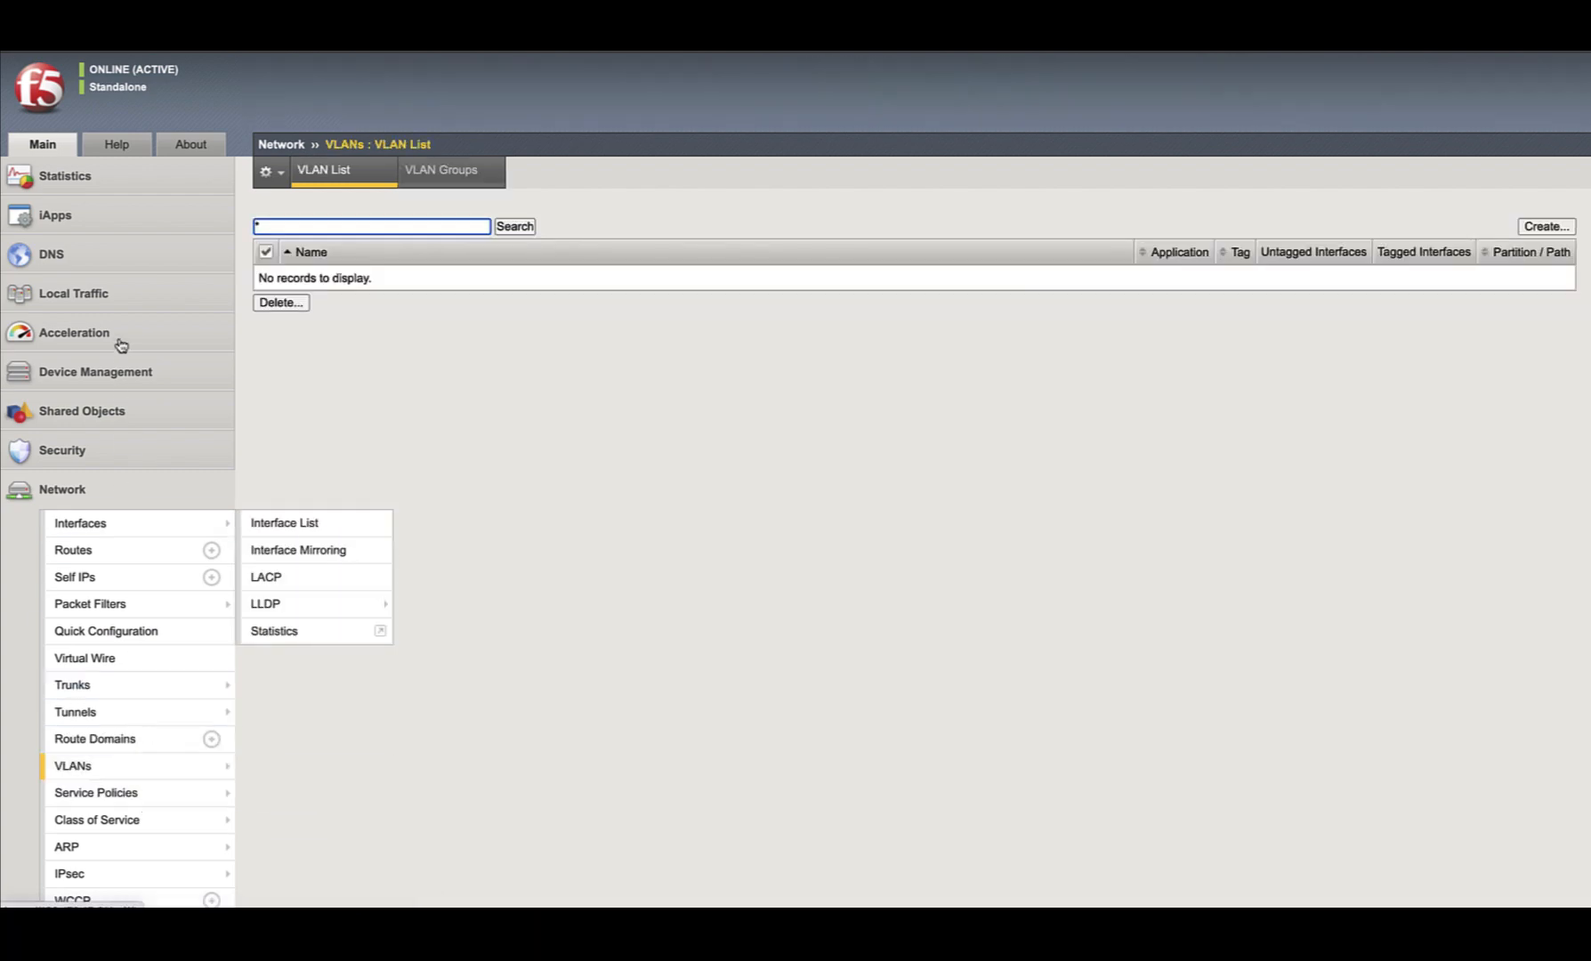
click(72, 294)
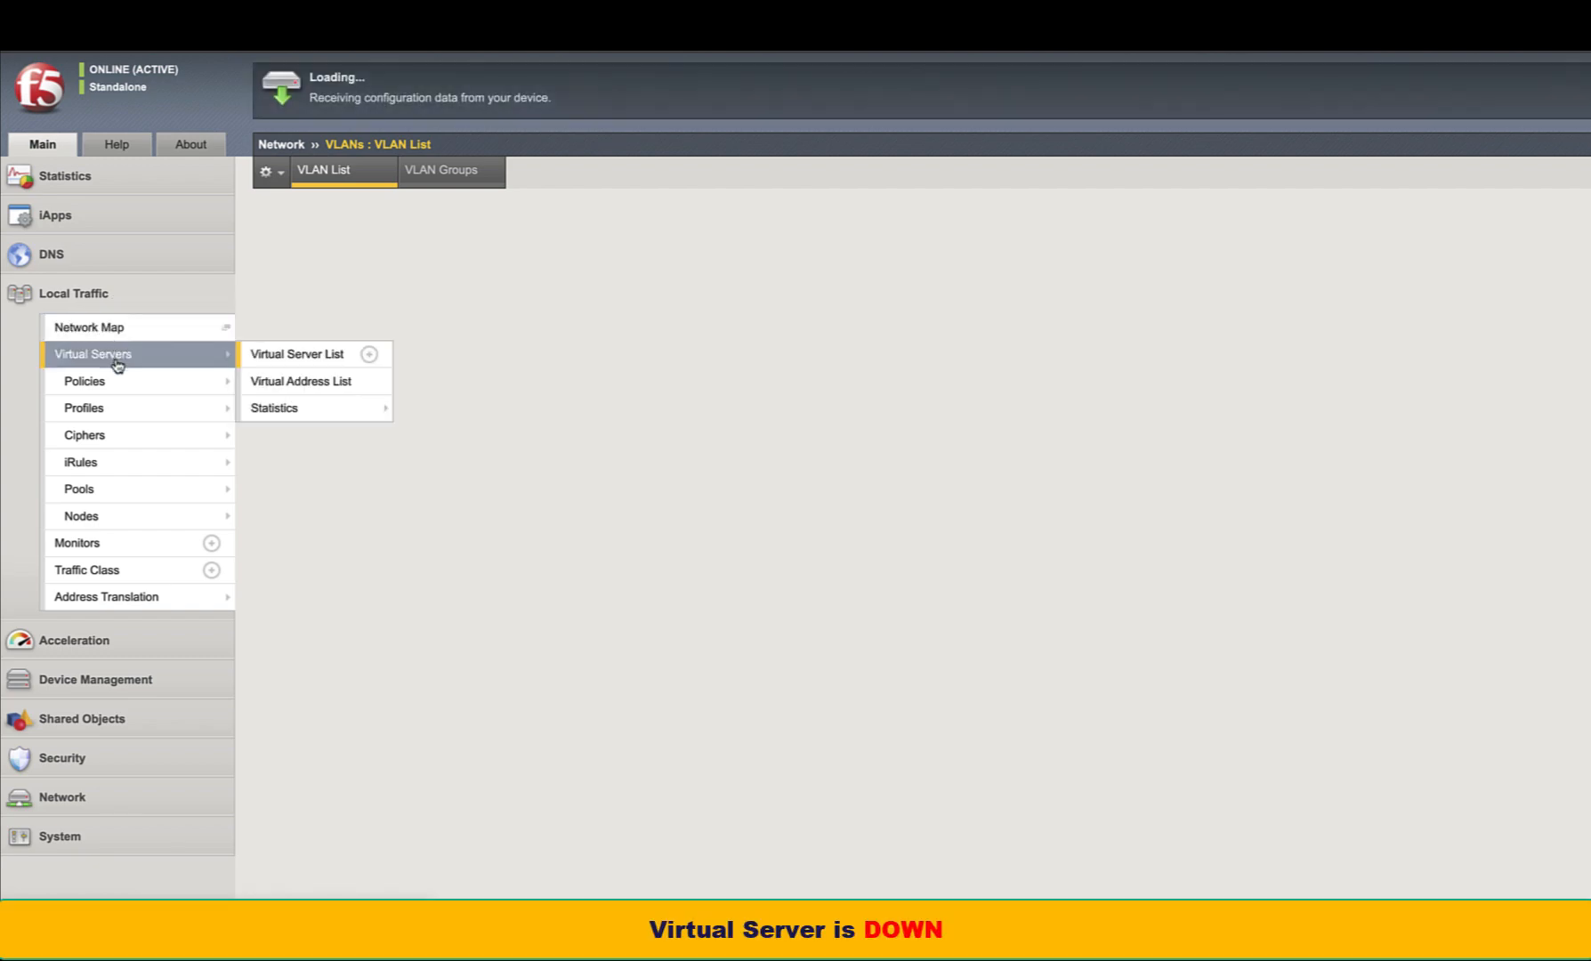
click(295, 352)
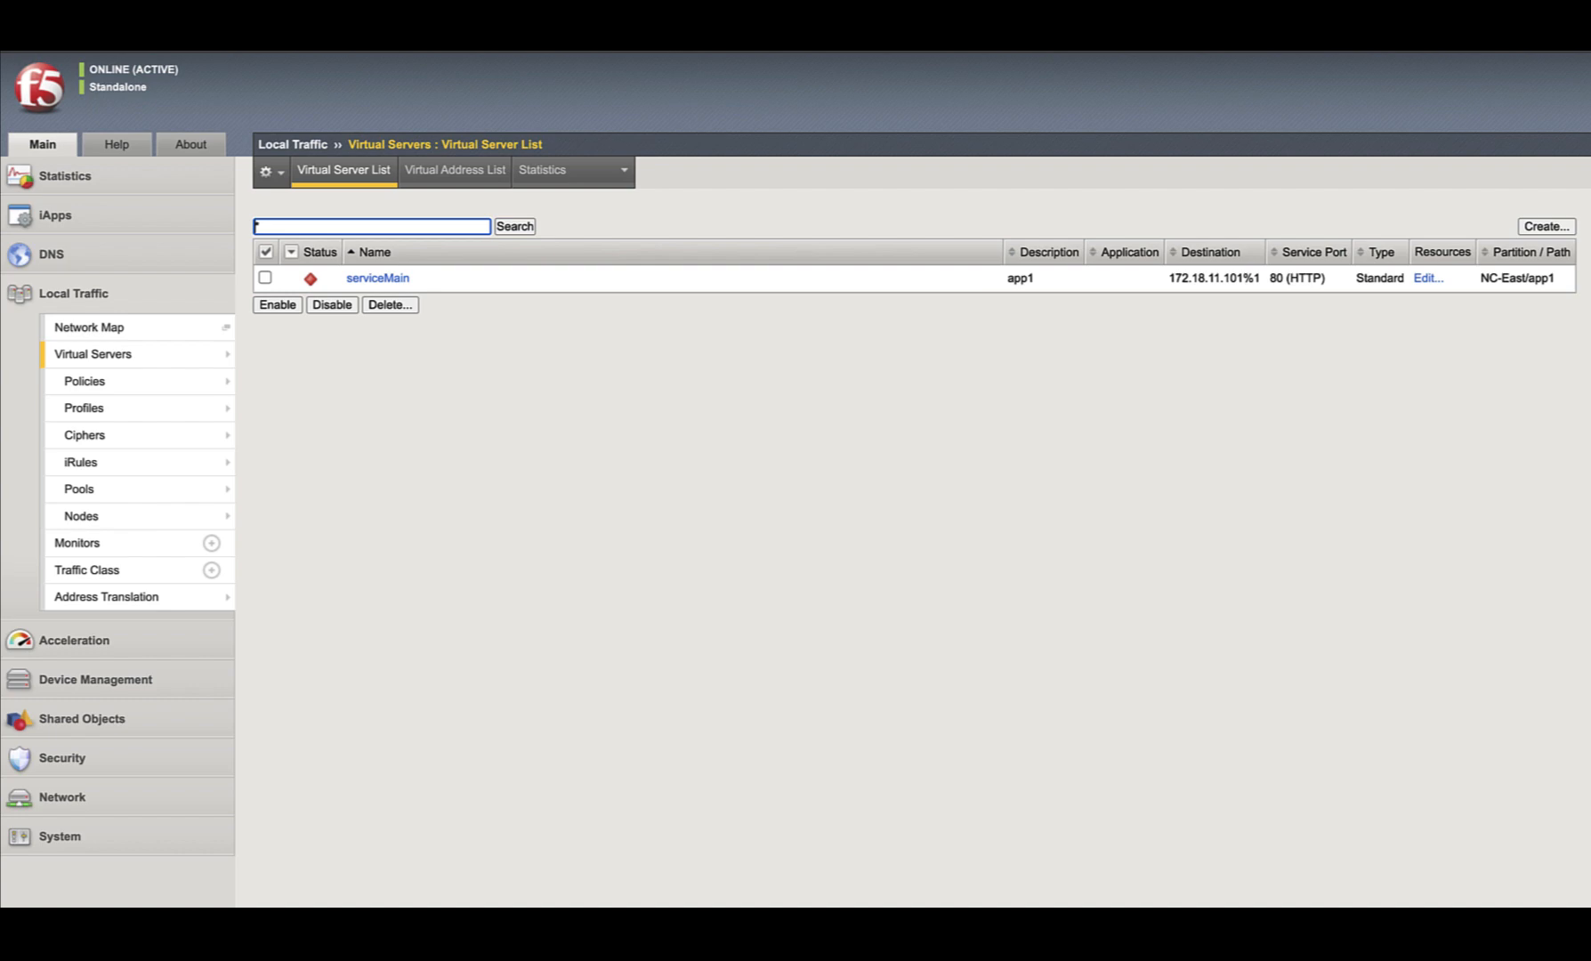
Launch F5 ACI ServiceCenter from APIC Apps and log in to the standalone BIG-IP 192.170.15.21
click(537, 447)
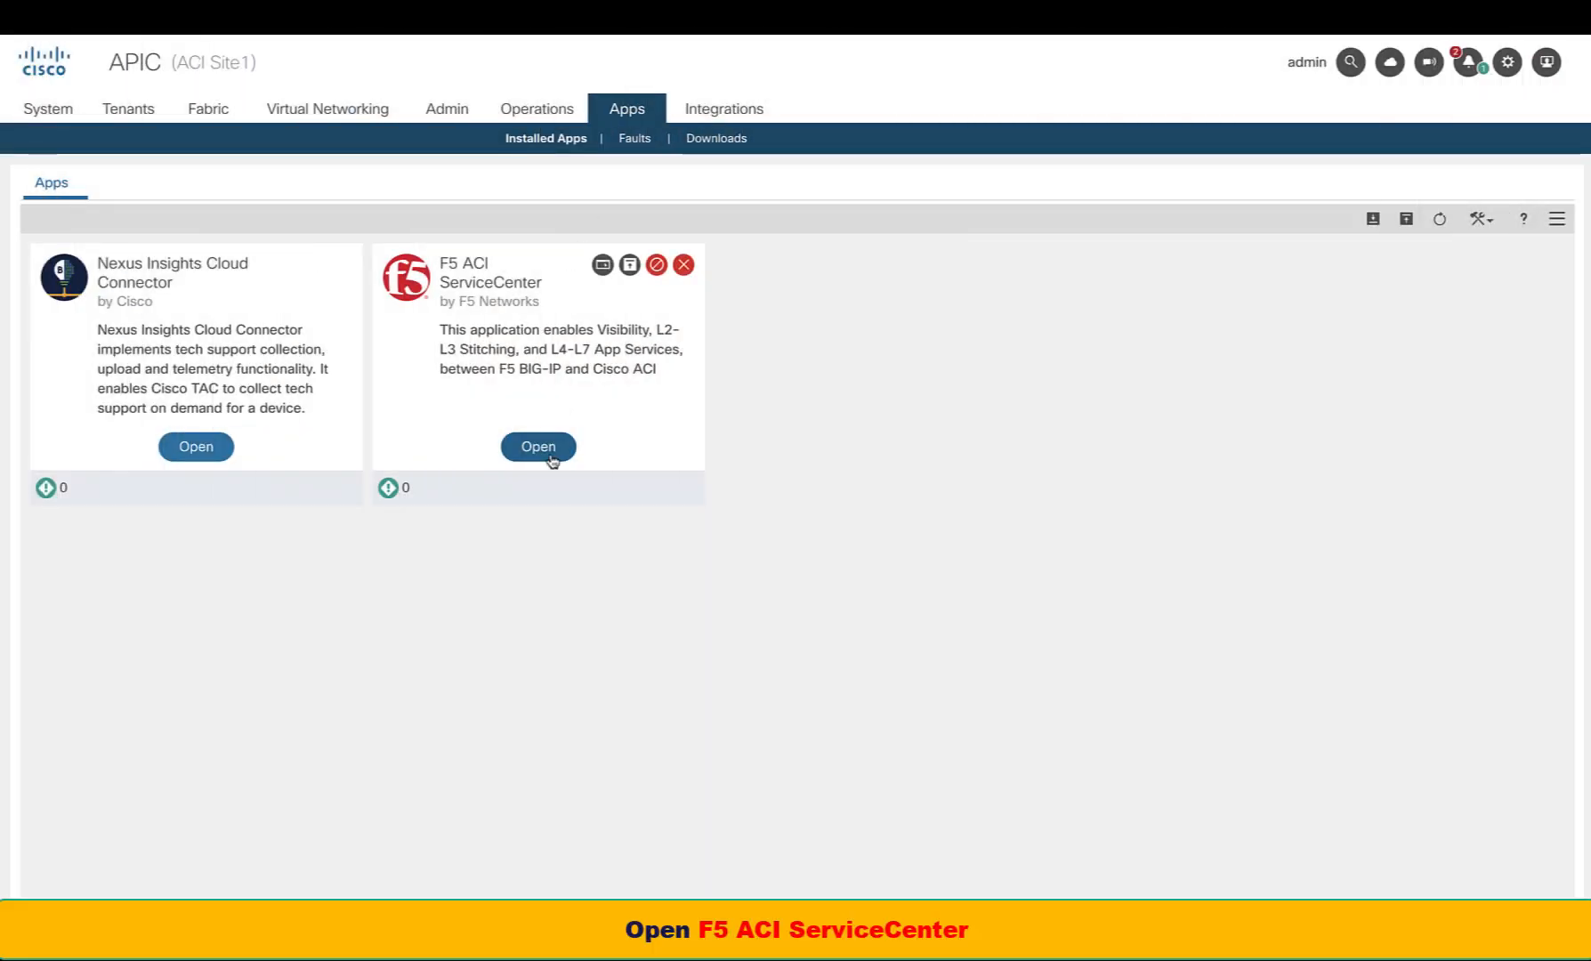
click(538, 447)
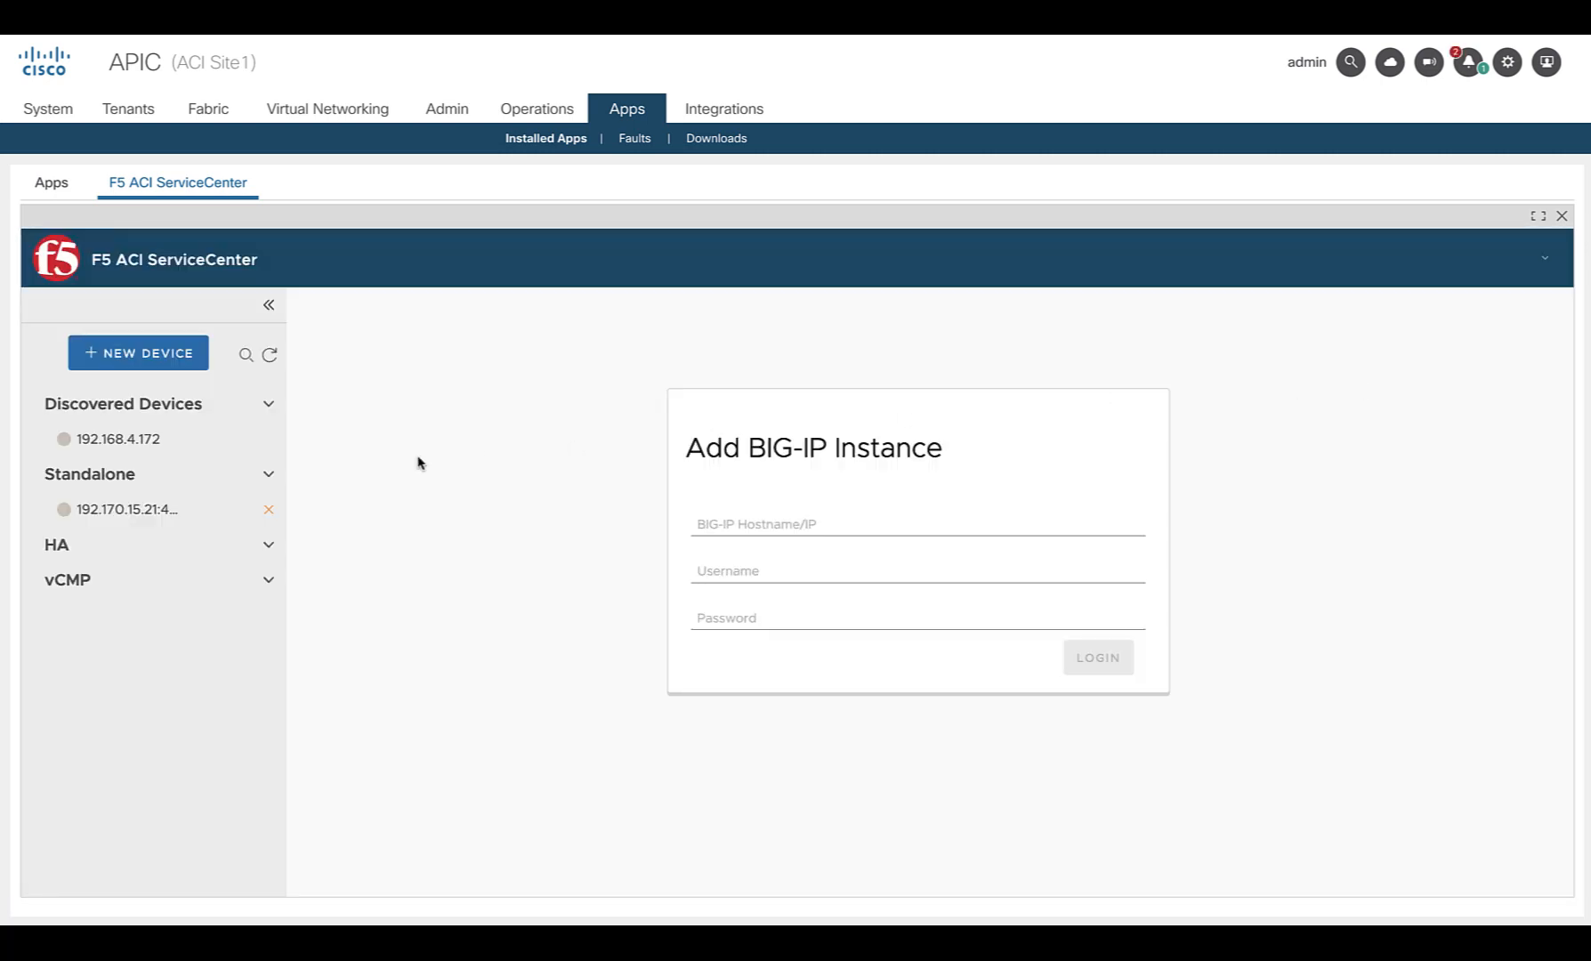
click(127, 509)
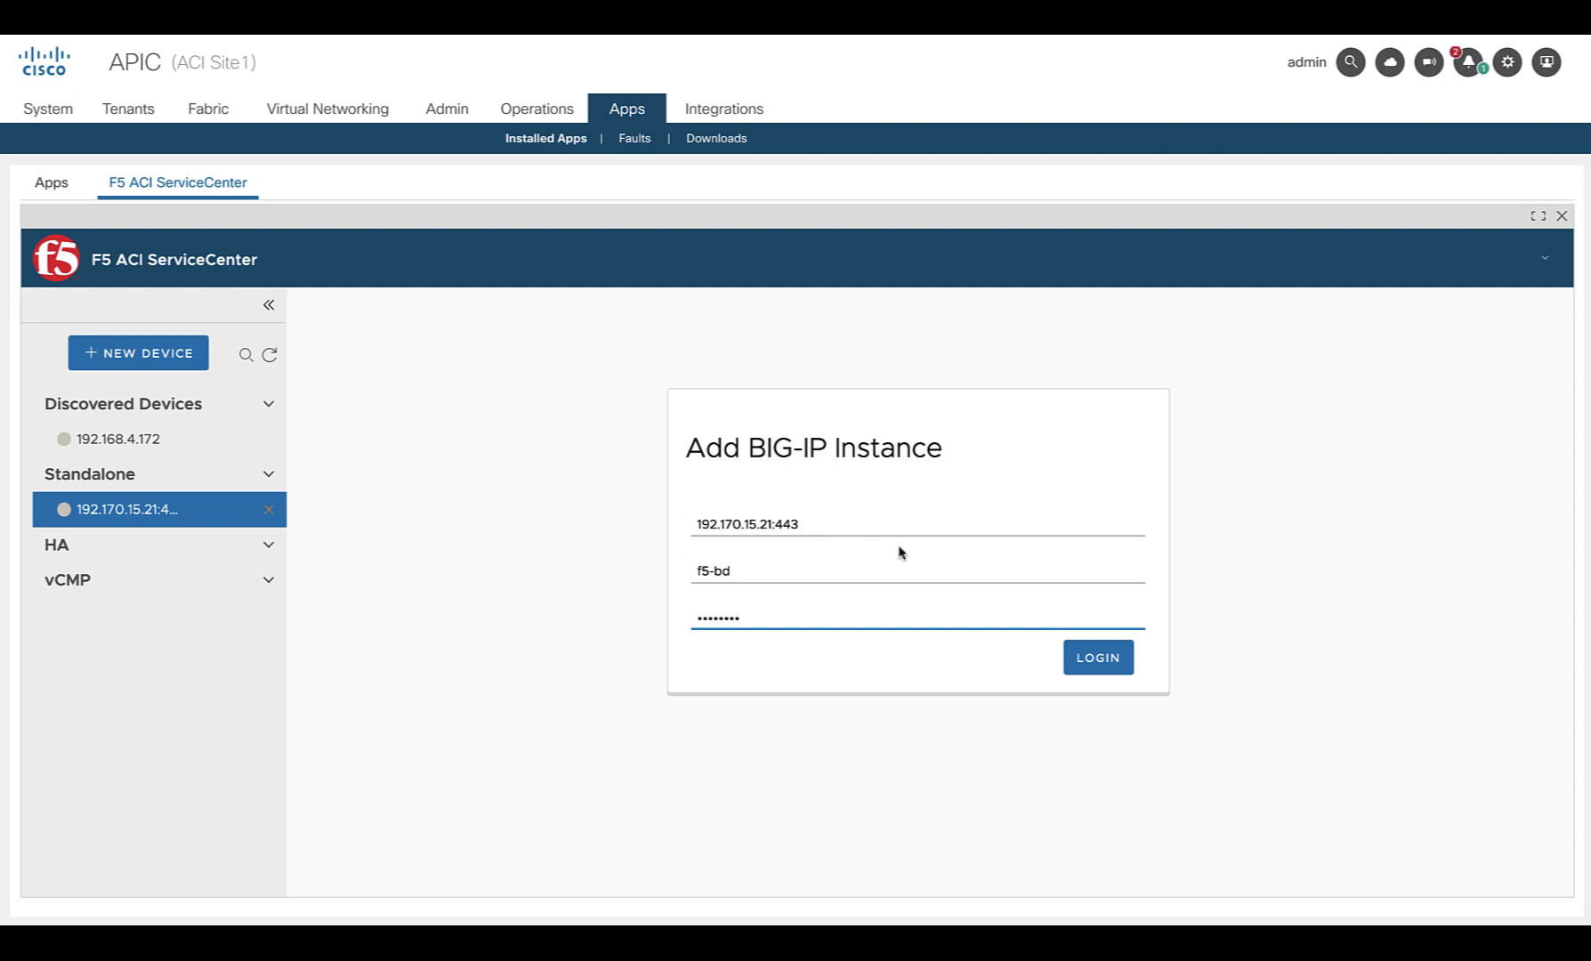
click(1096, 657)
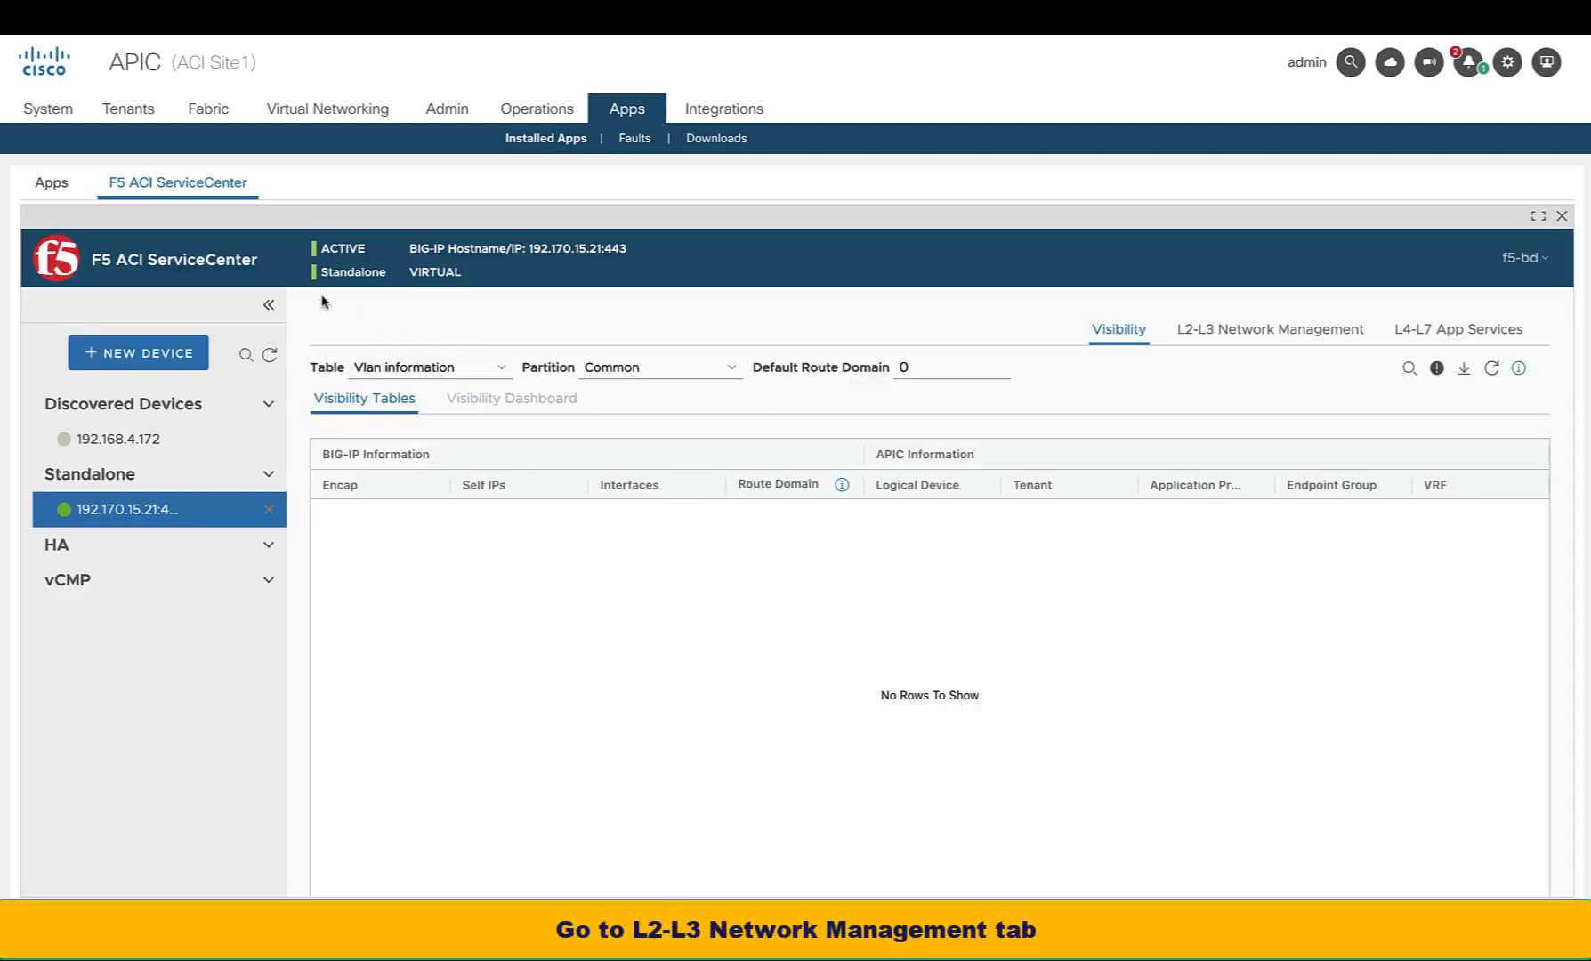
In L2-L3 Network Management, choose logical device cluster NC-East | site1-bigip-ve.21 and expand its APIC logical device information
click(269, 304)
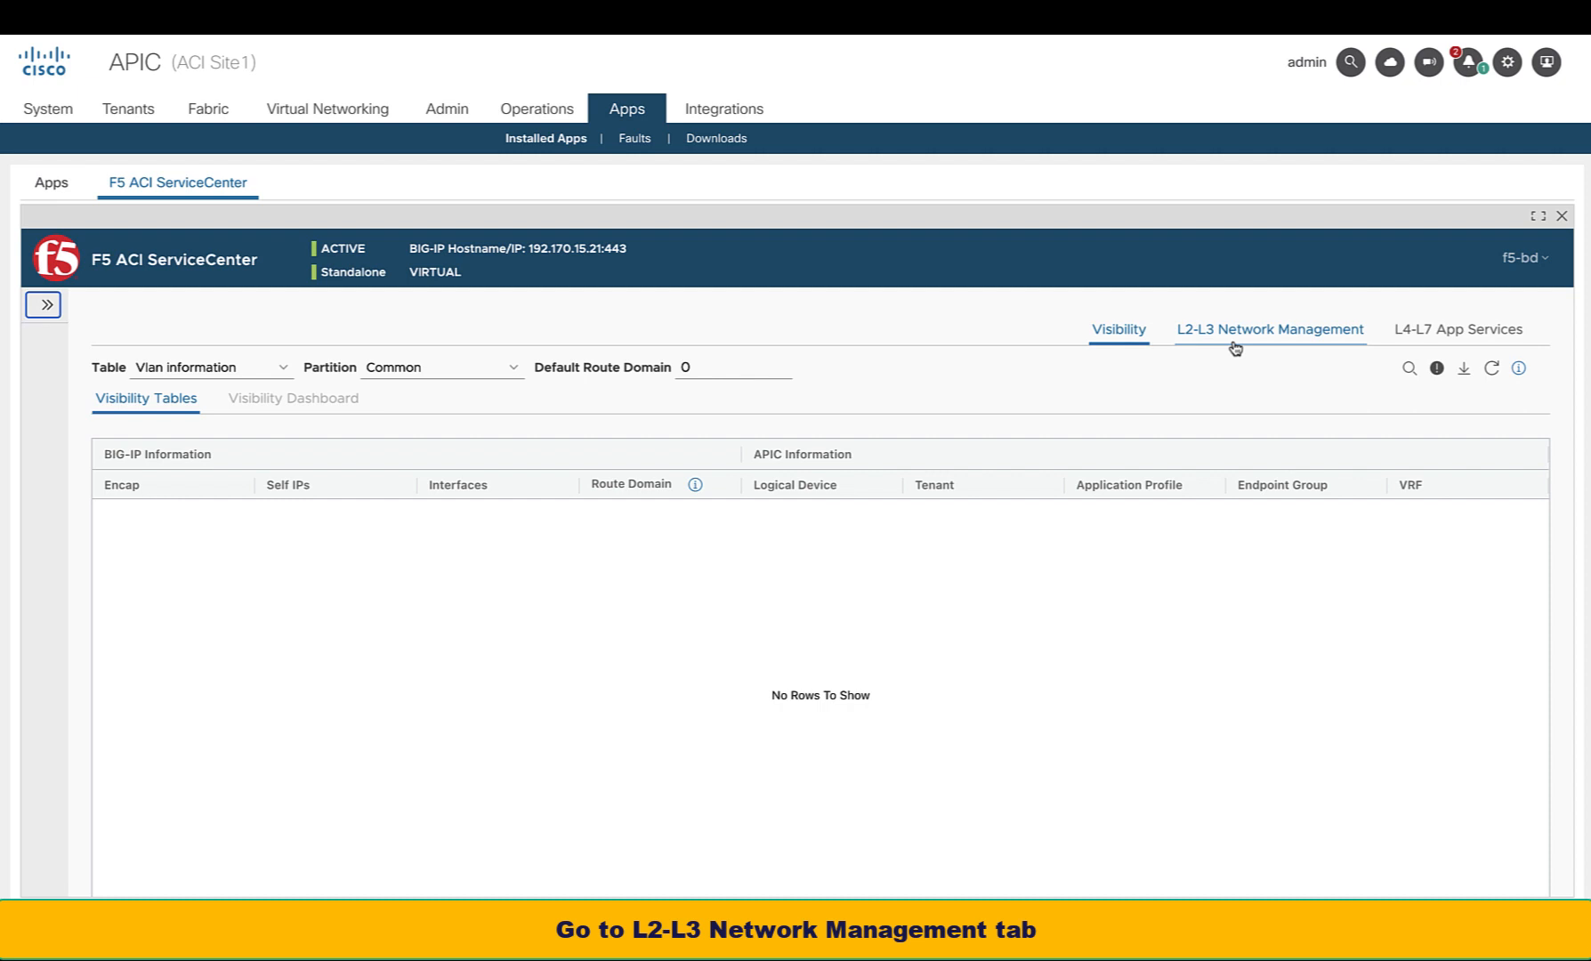
click(1269, 329)
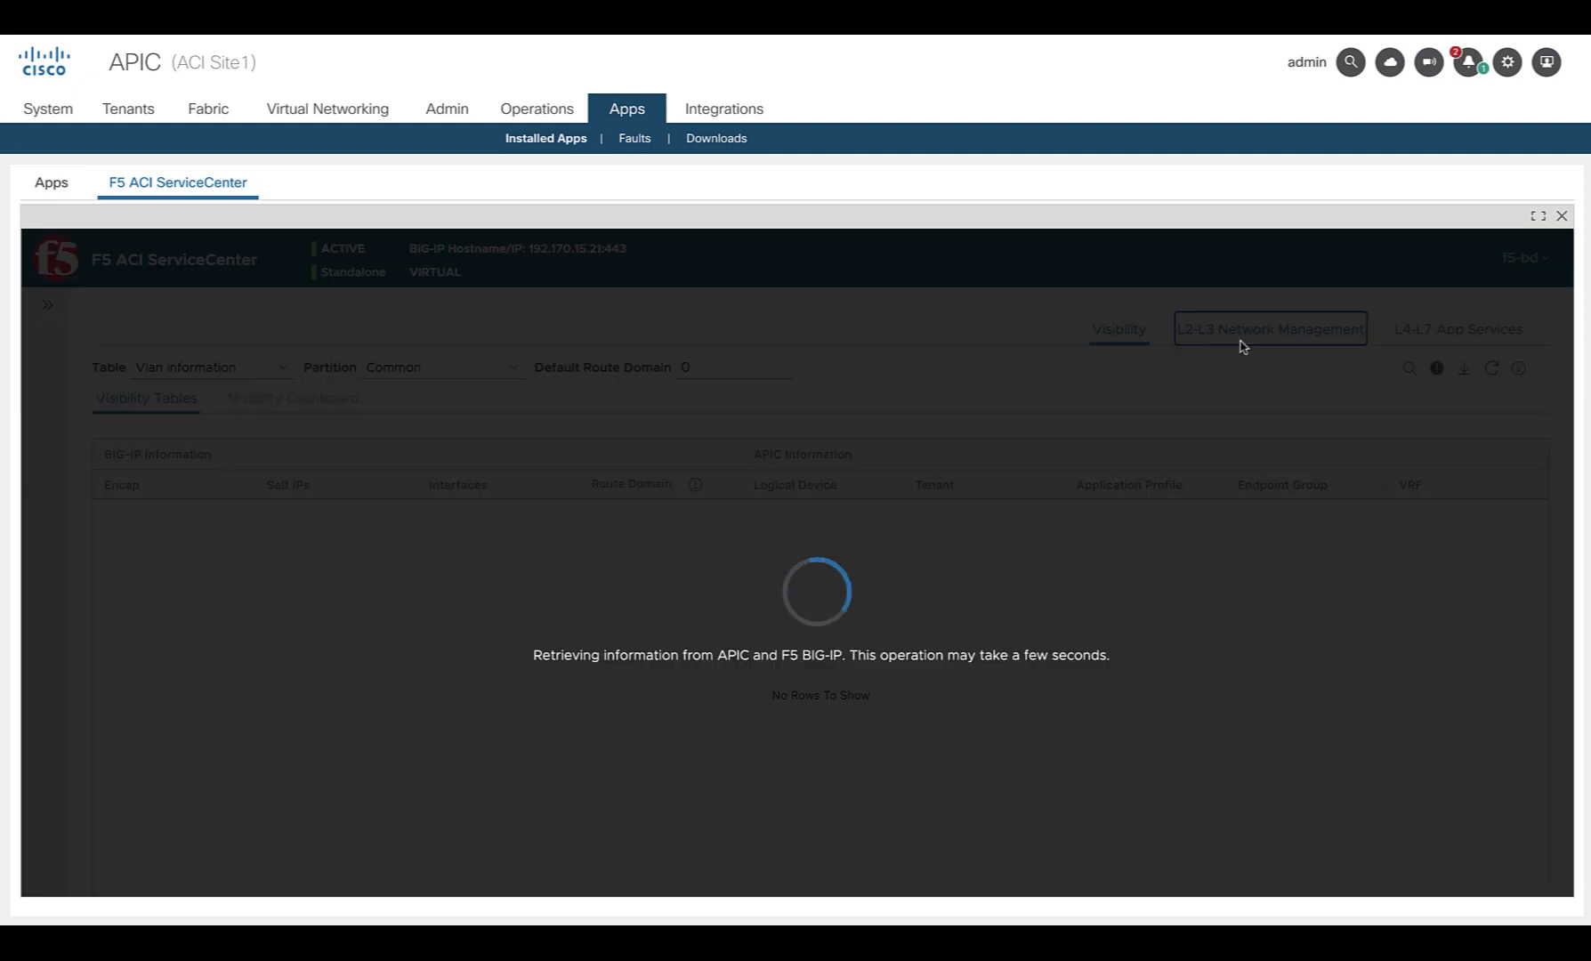
click(1269, 330)
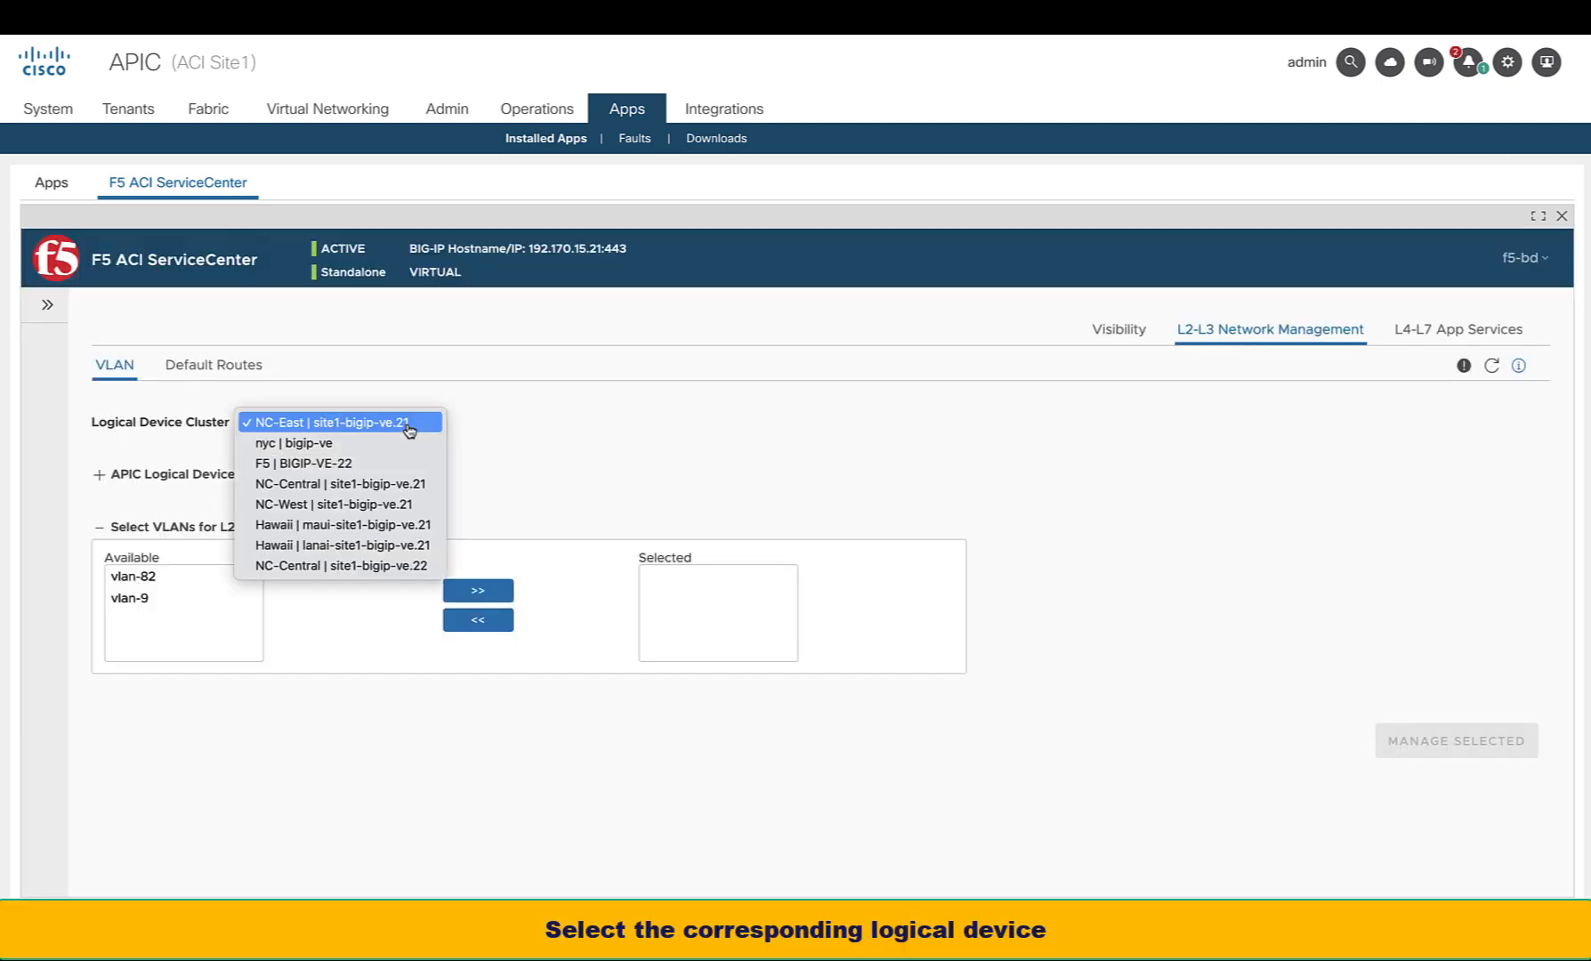
click(344, 422)
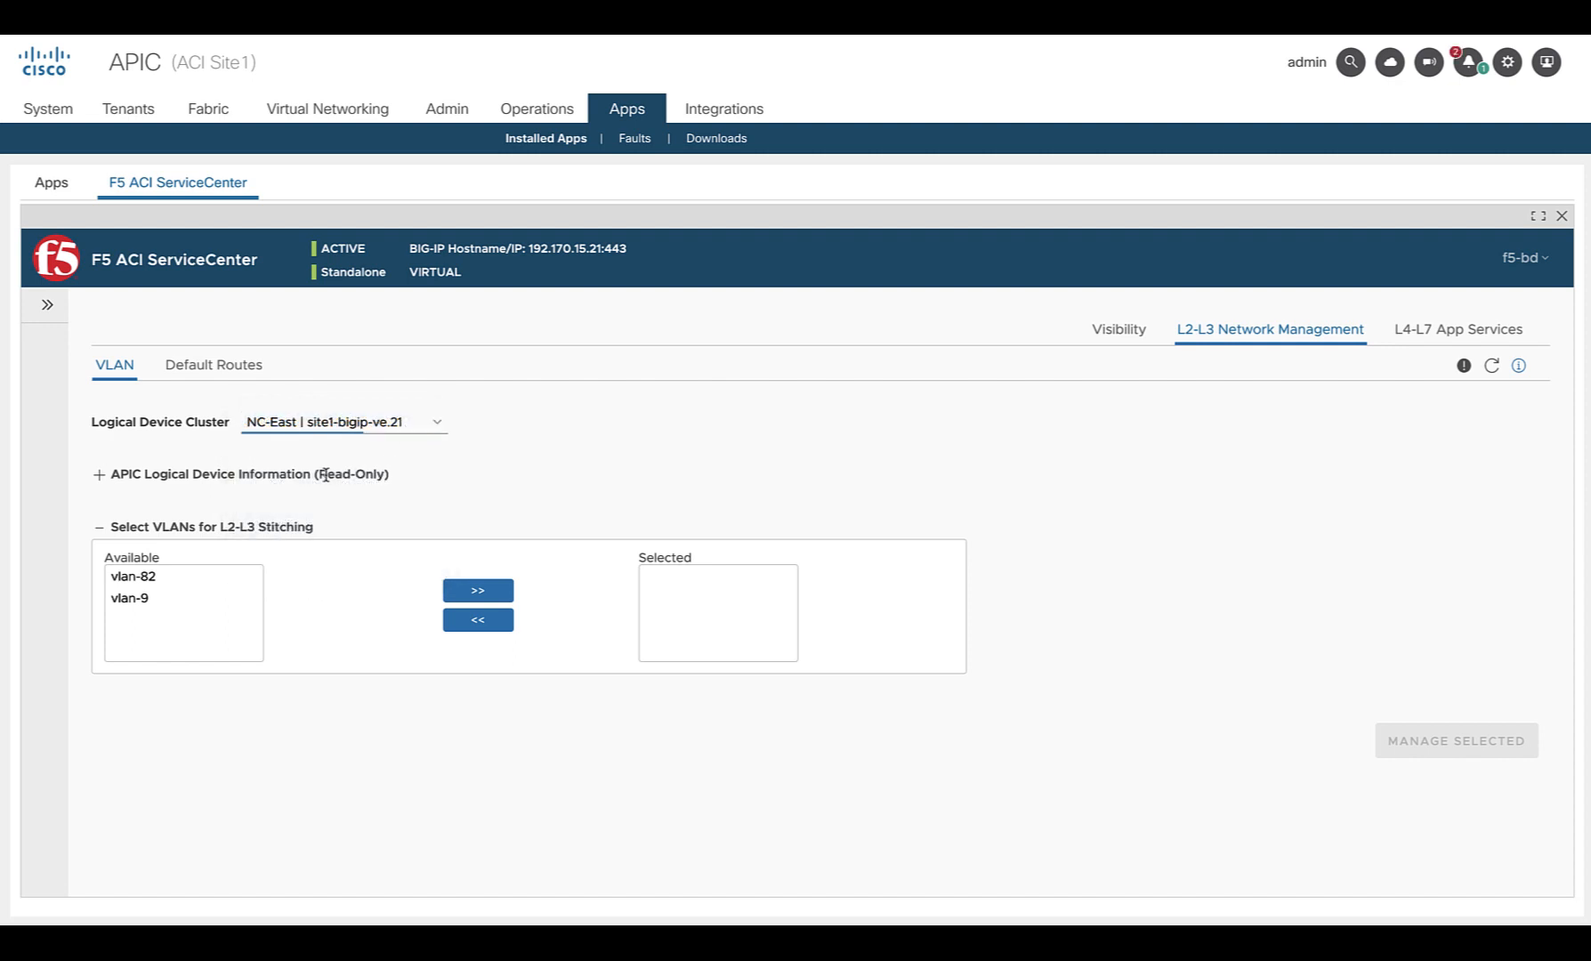
click(99, 473)
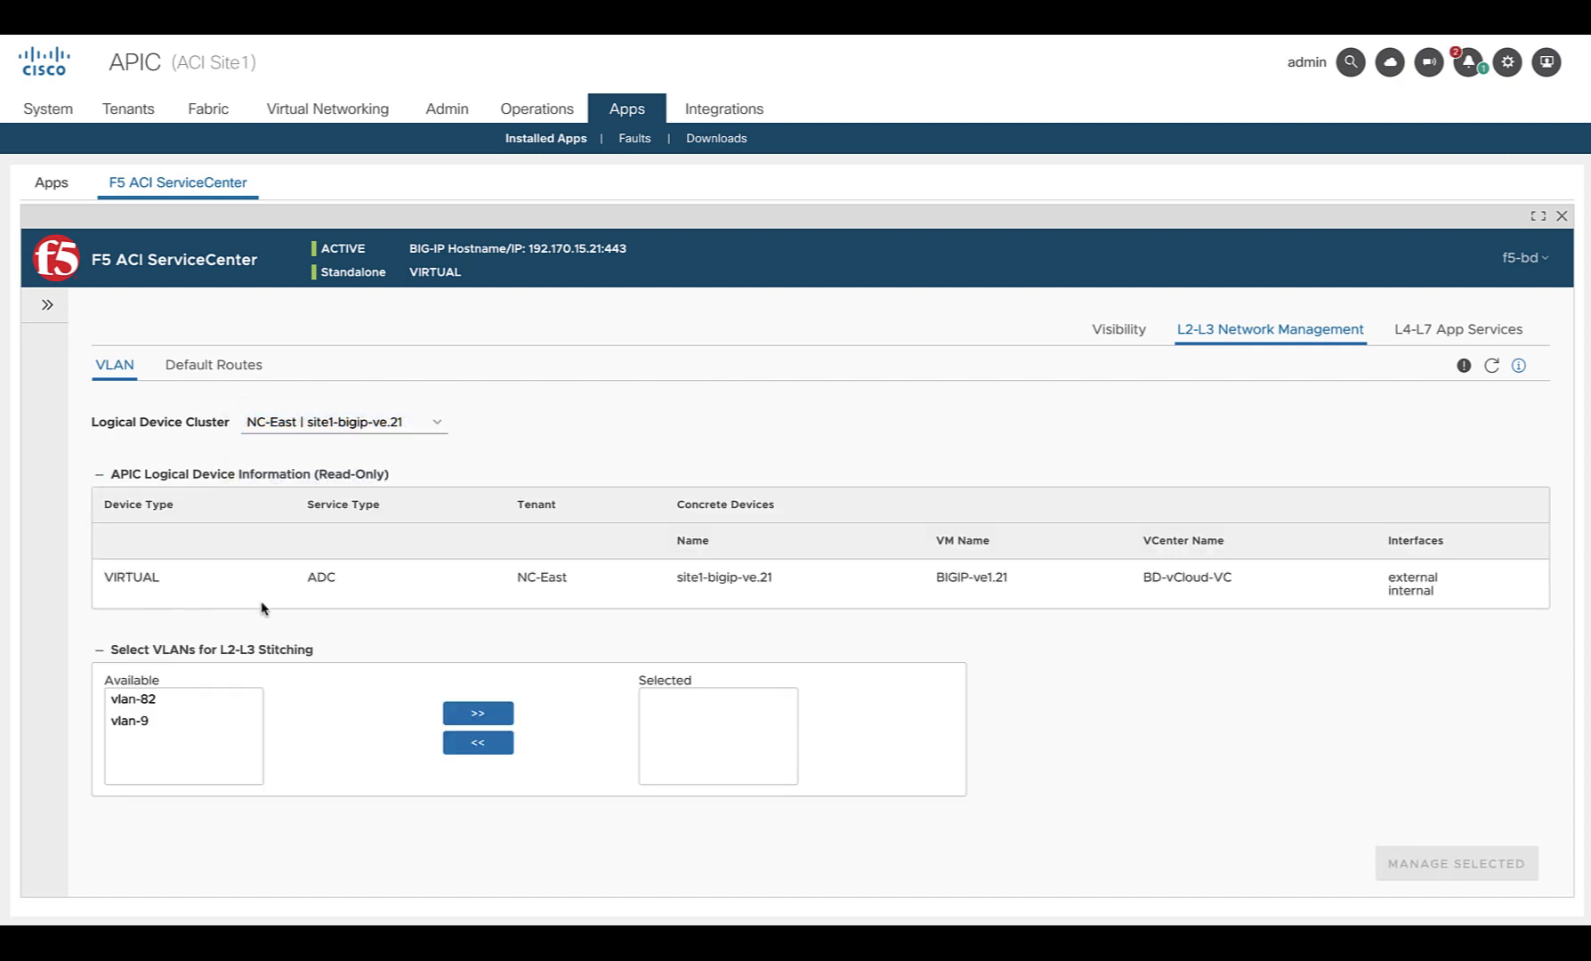
mouse_move(1440, 606)
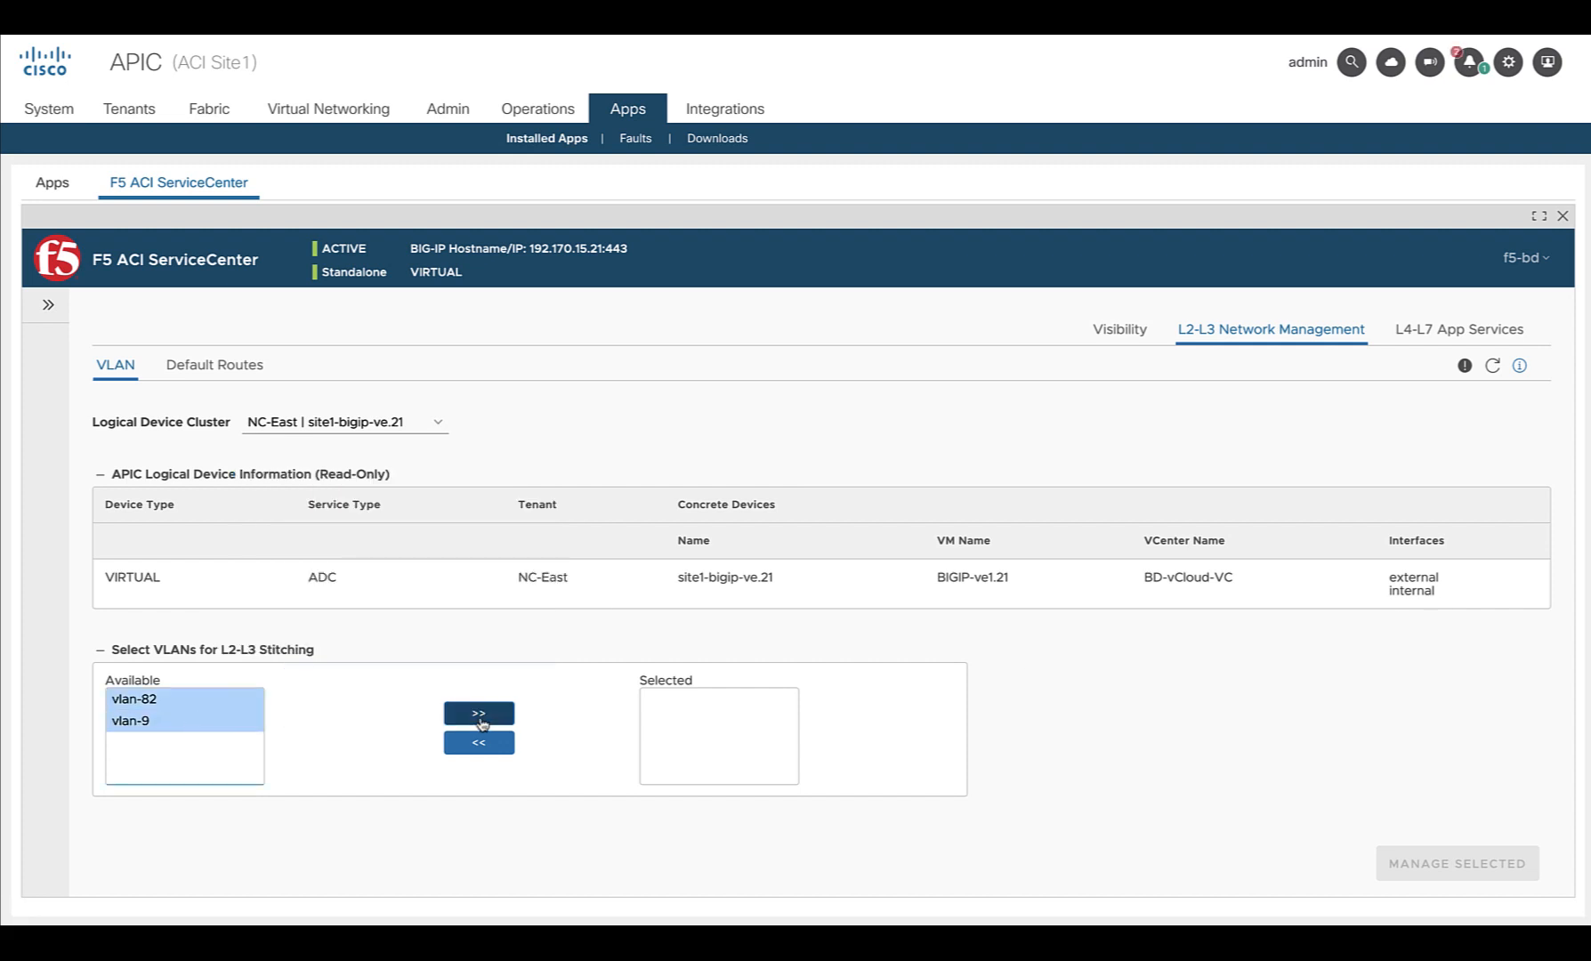
Select vlan-82 and vlan-9 for configuration and assign interface 1.2 to the external VLAN 82
click(479, 712)
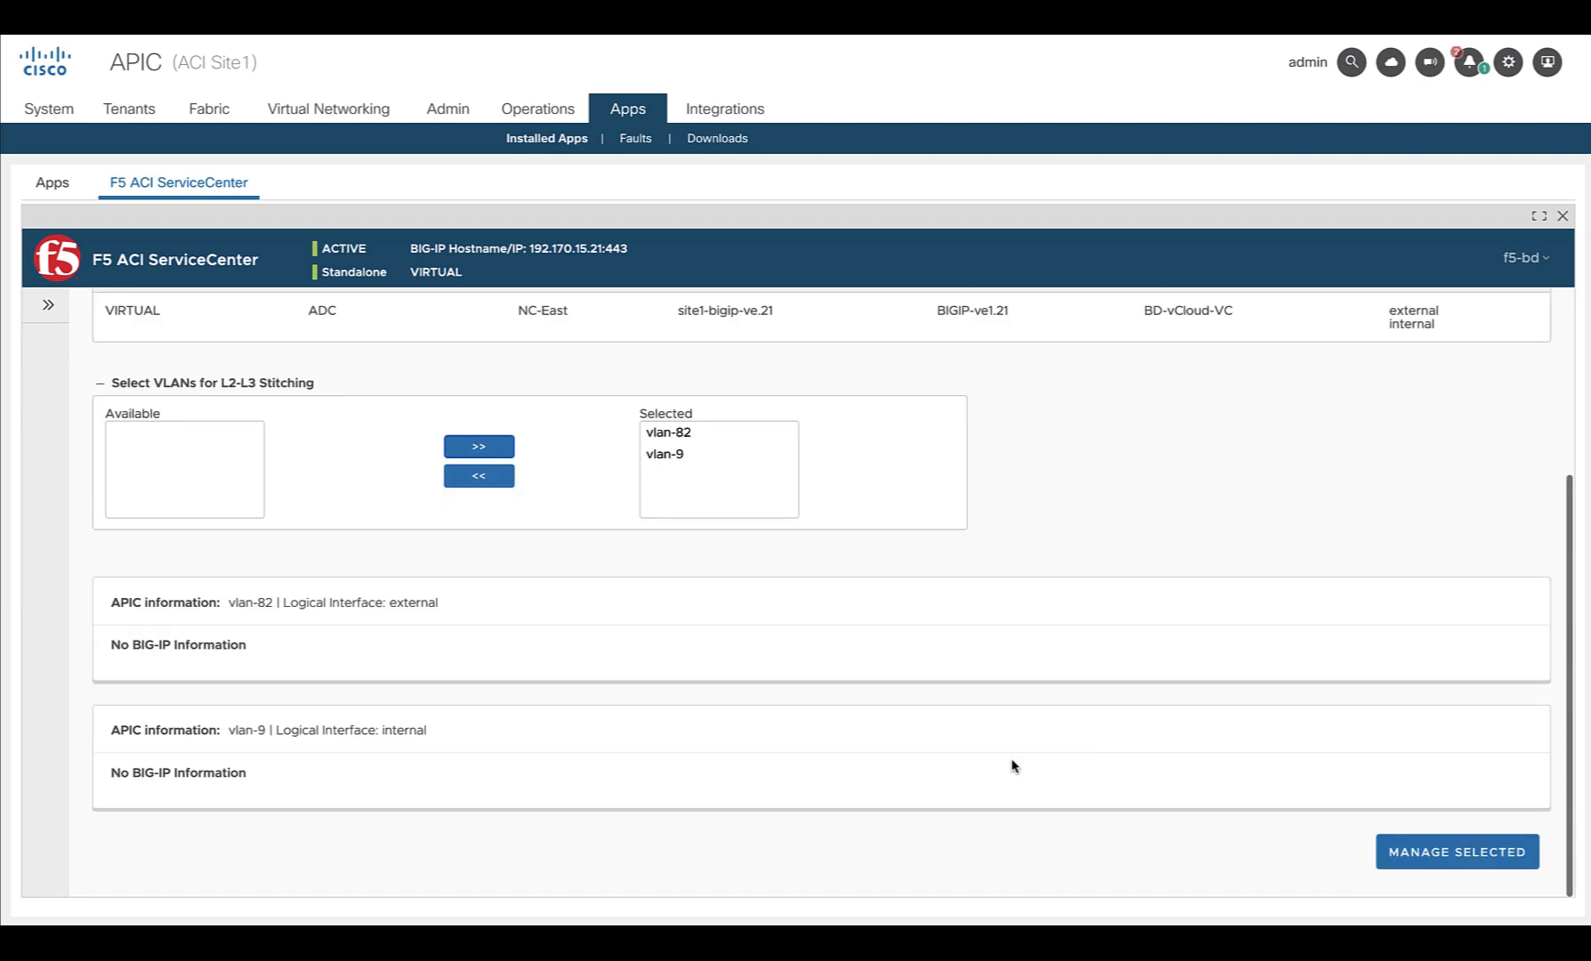
click(1456, 851)
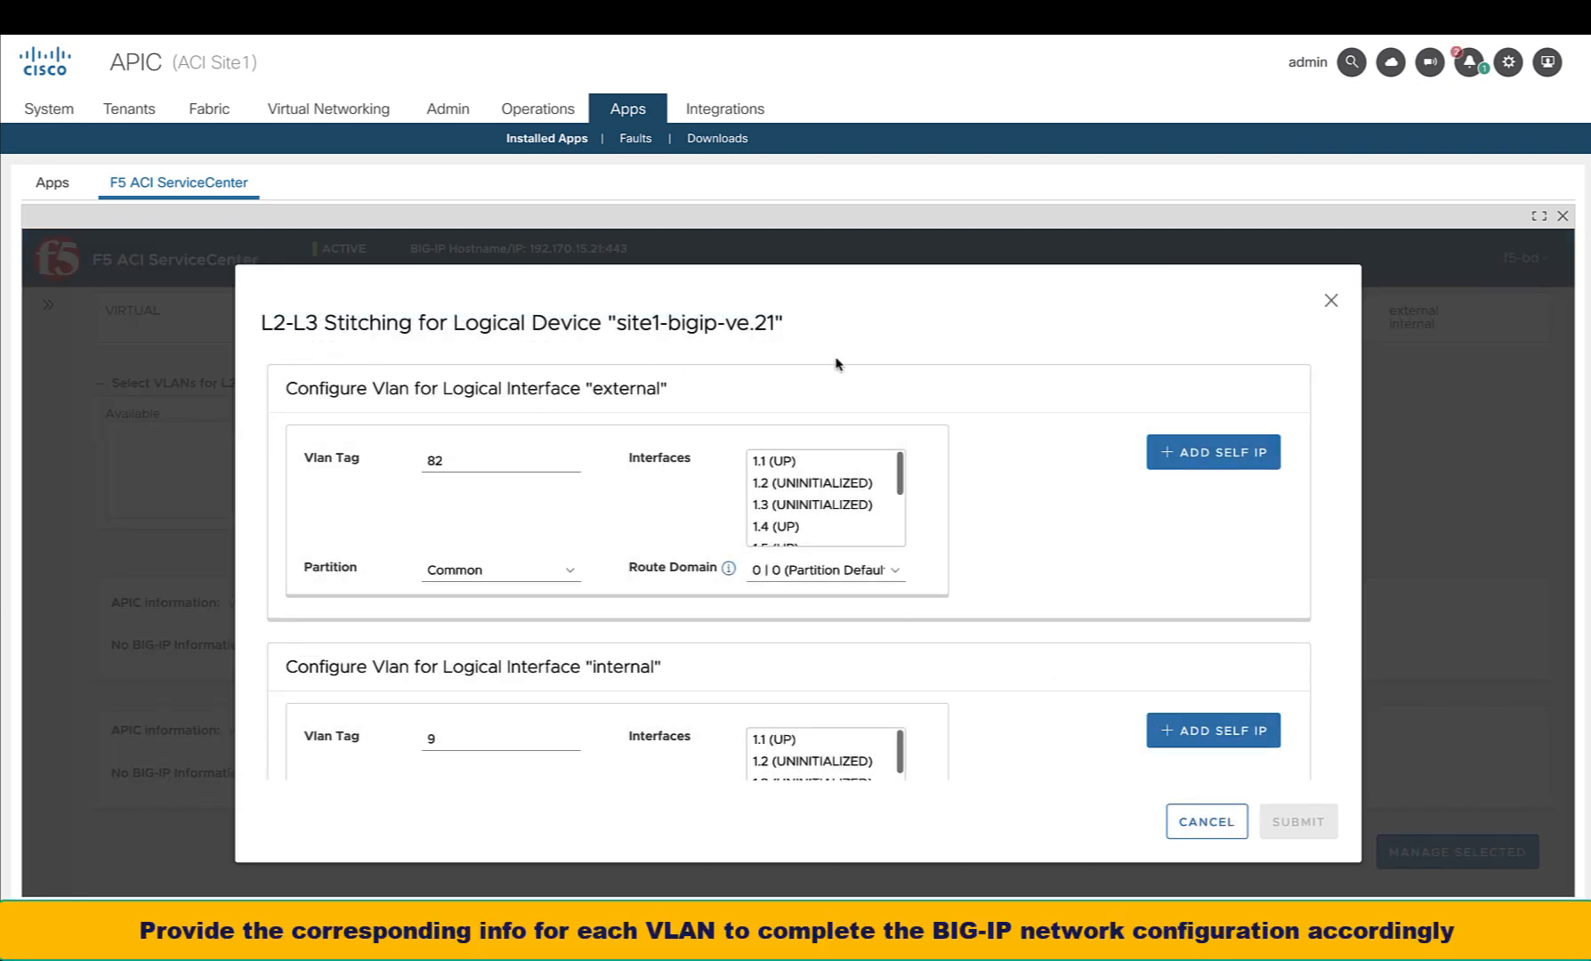
mouse_move(856, 365)
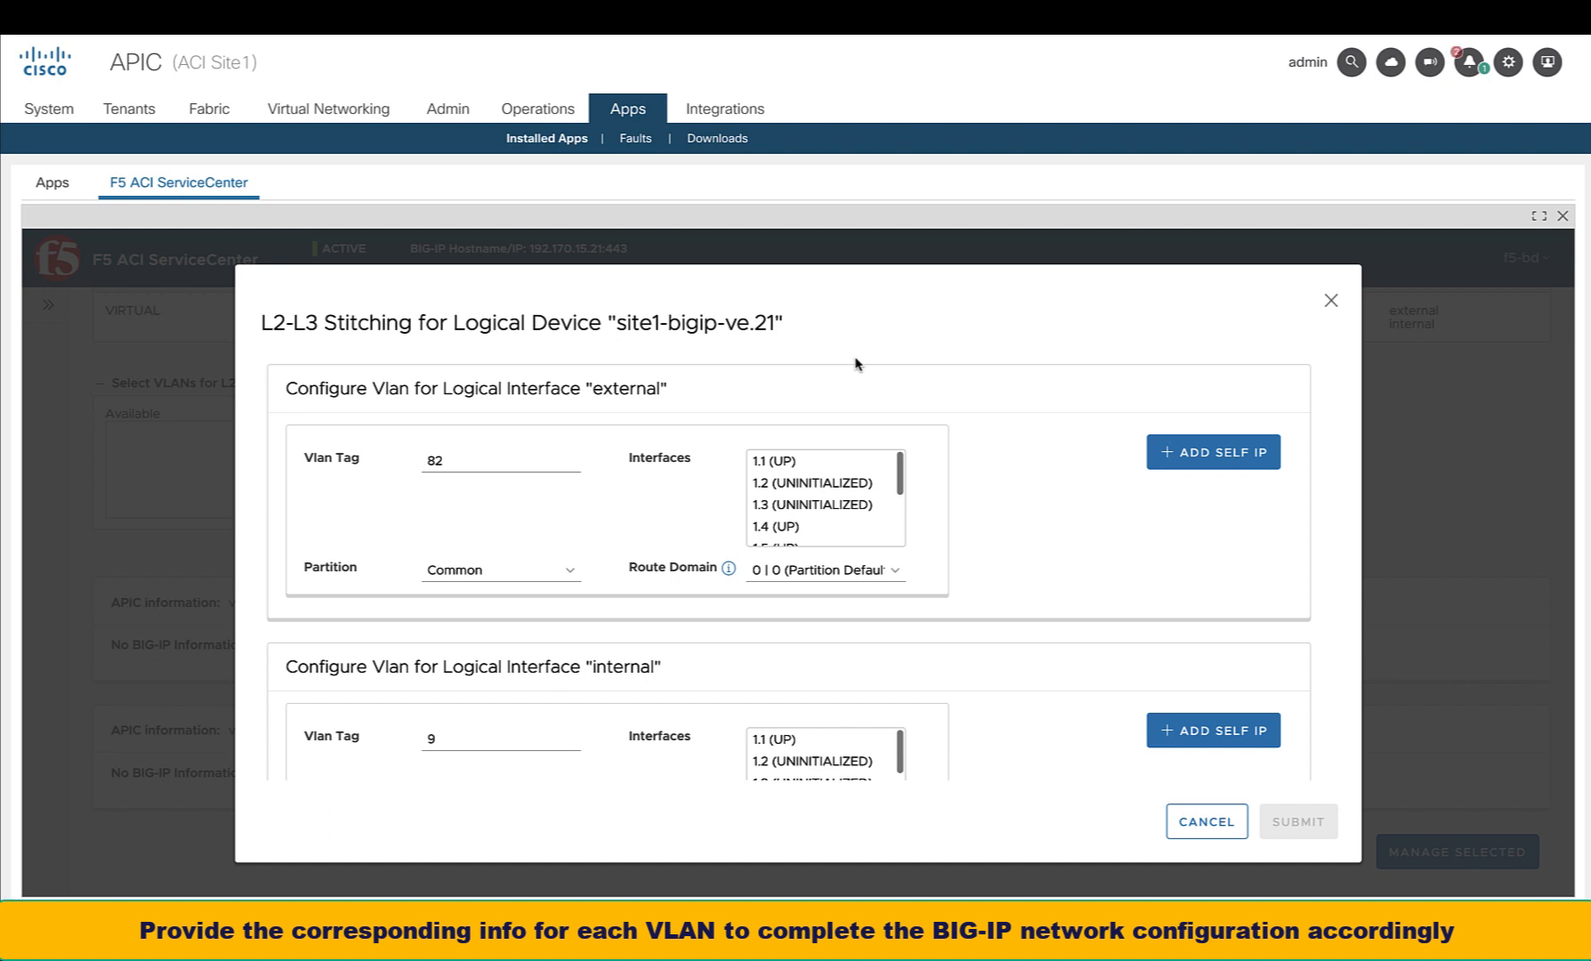
mouse_move(525, 501)
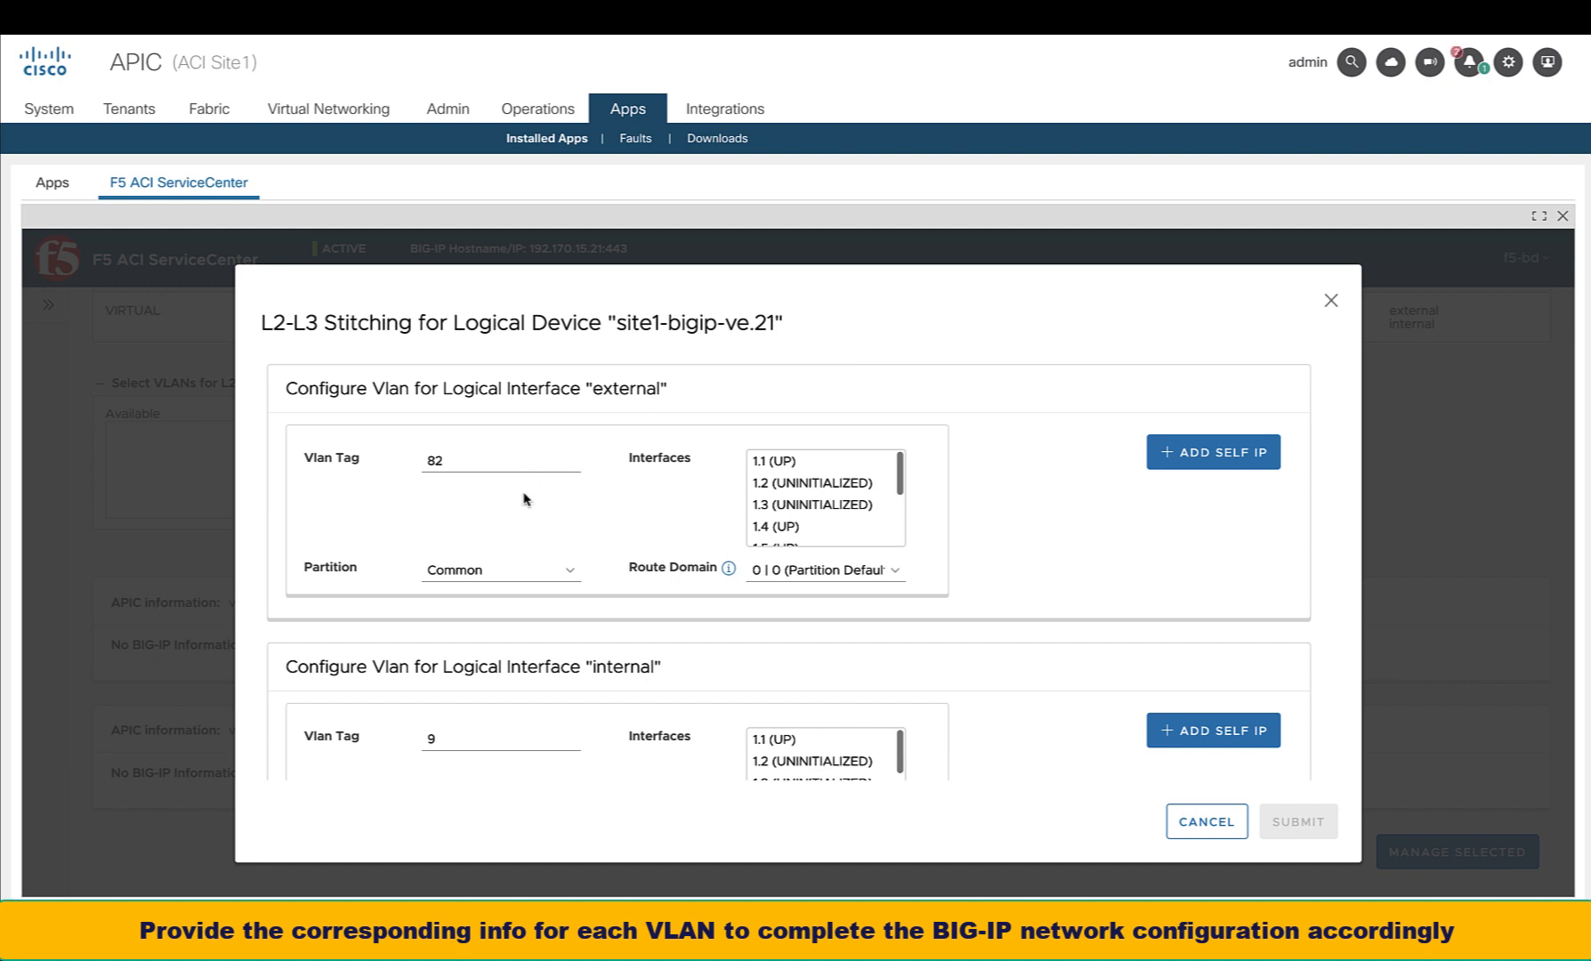
click(822, 483)
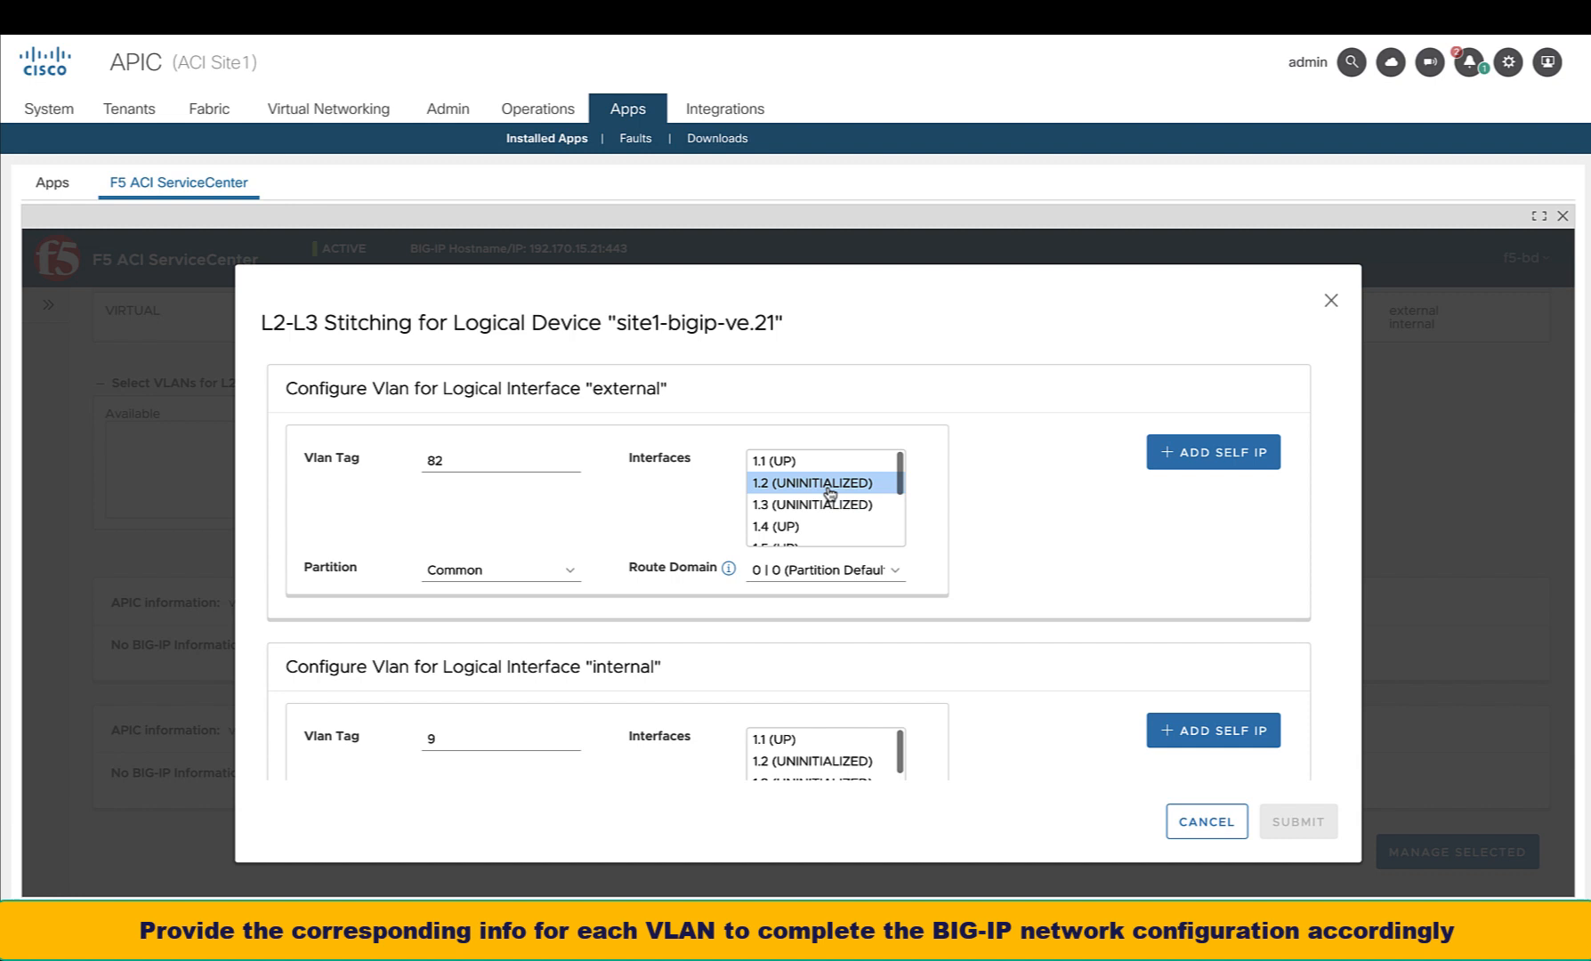
Add a VLAN 82 self IP 172.18.11.11/255.255.255.0 in partition NC-East with a traffic group and Allow Default lockdown
click(1212, 452)
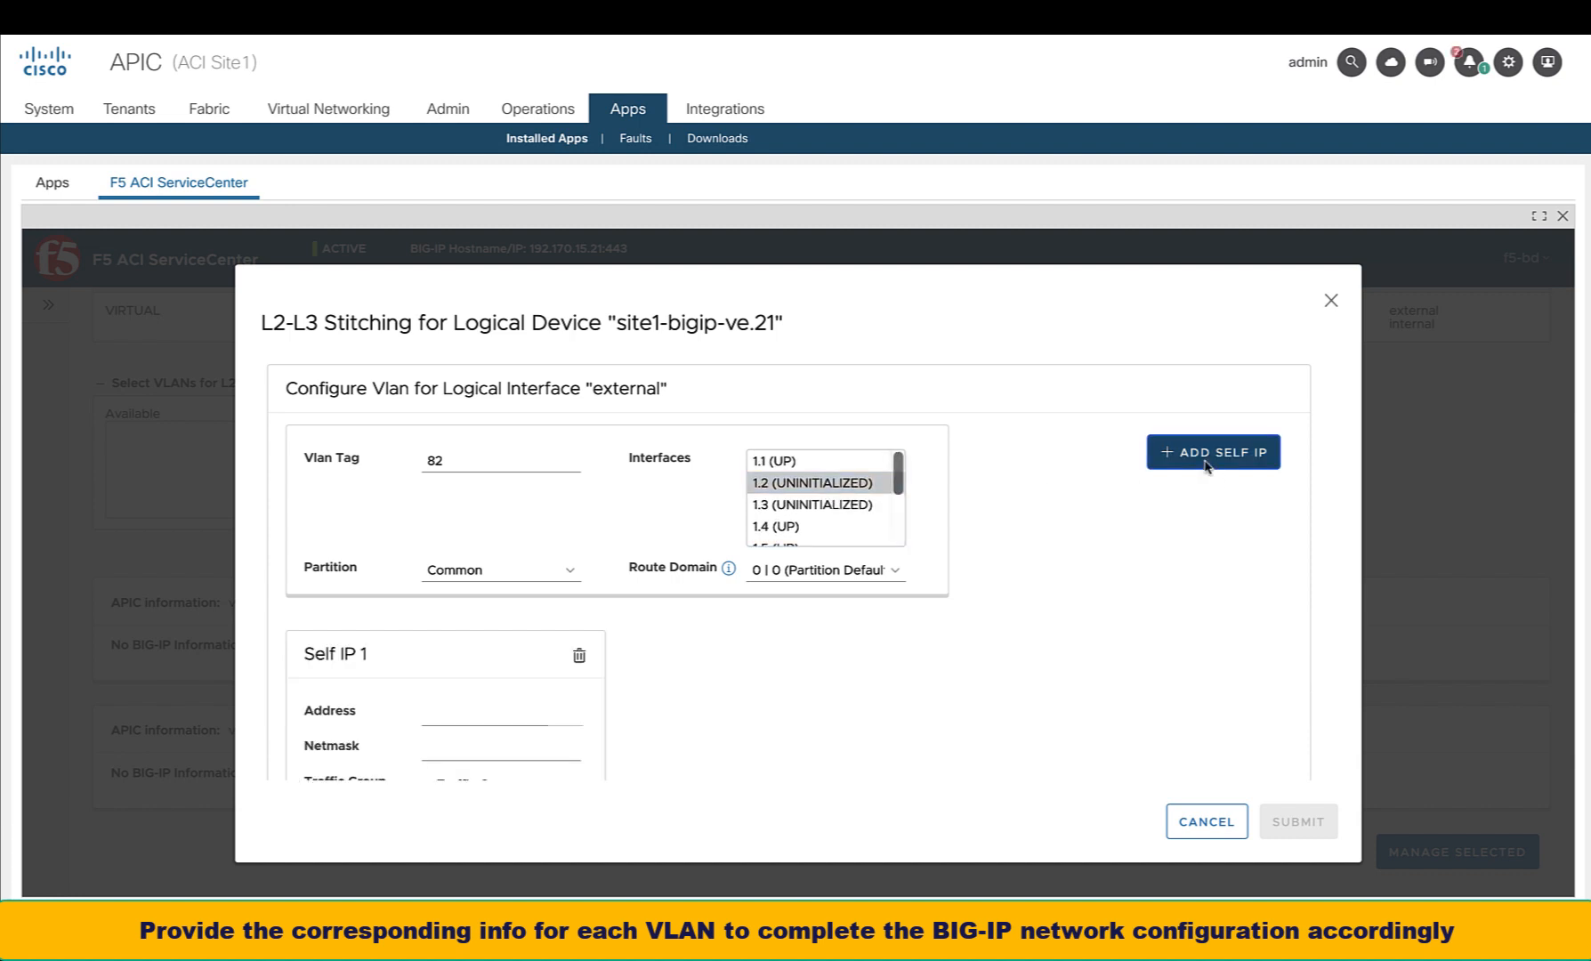
click(500, 568)
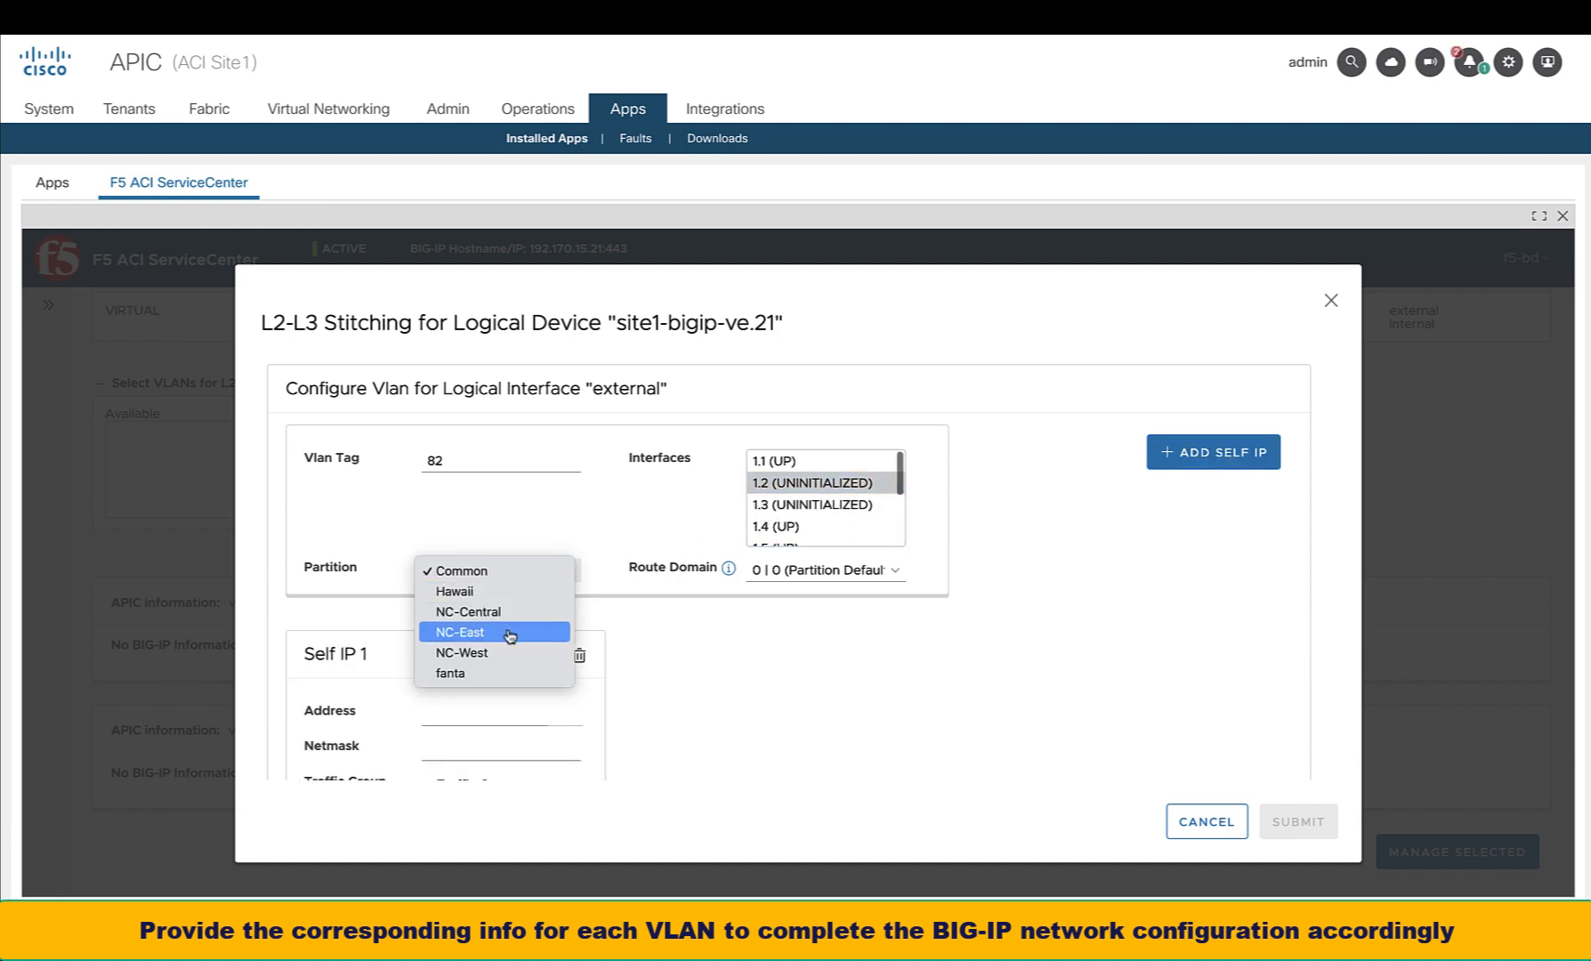
click(459, 632)
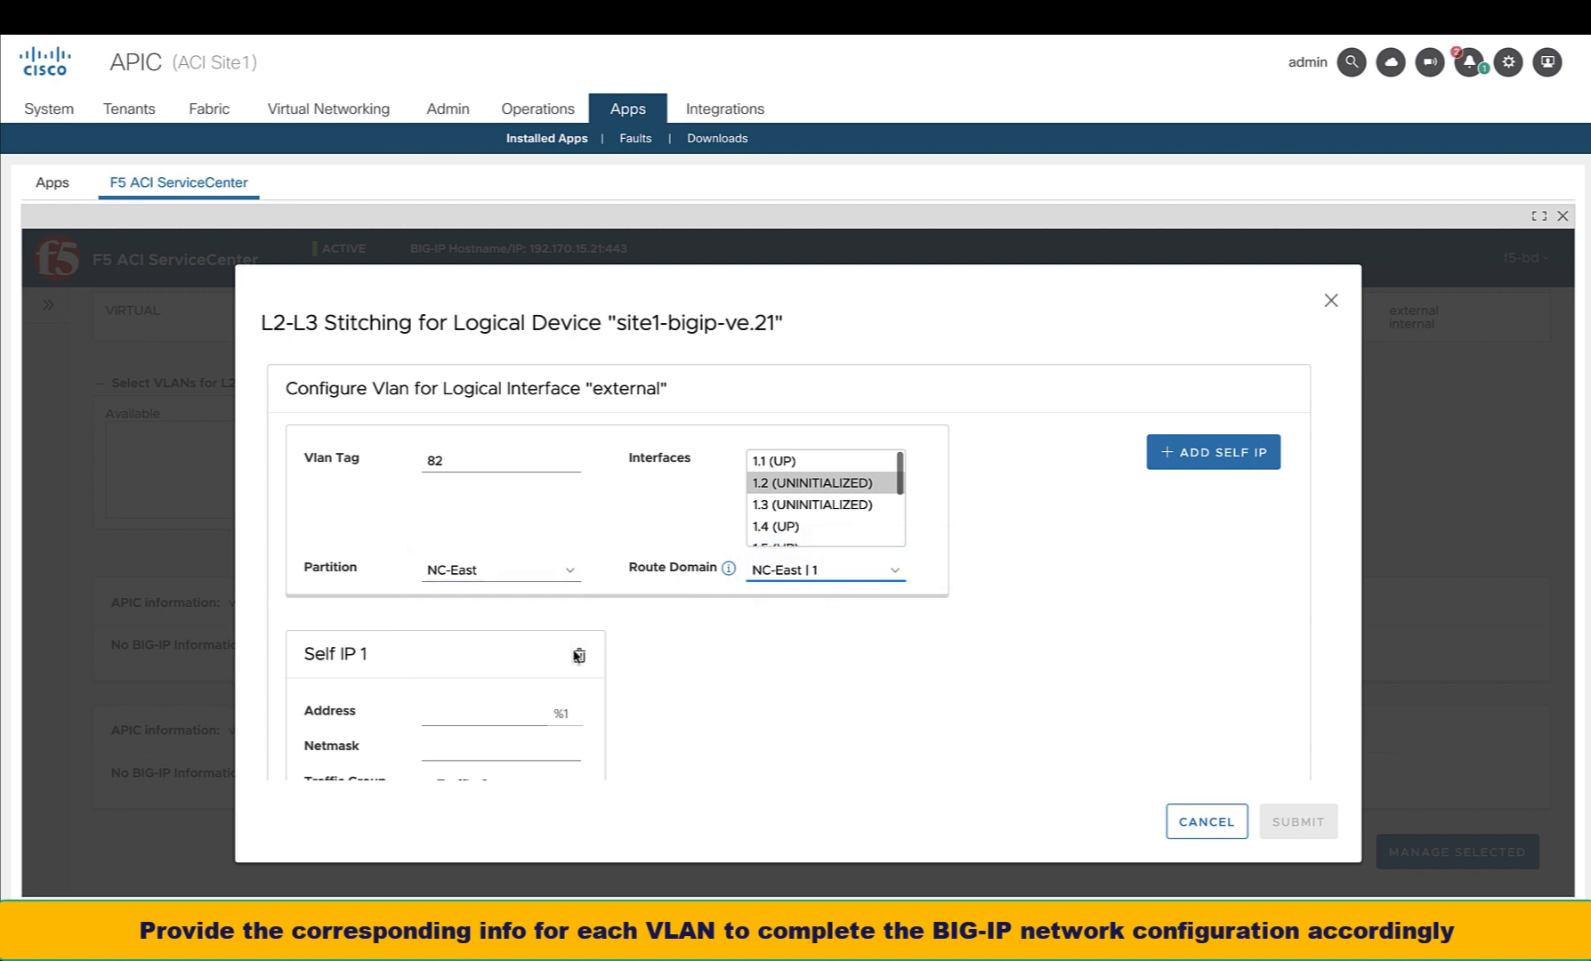
click(477, 541)
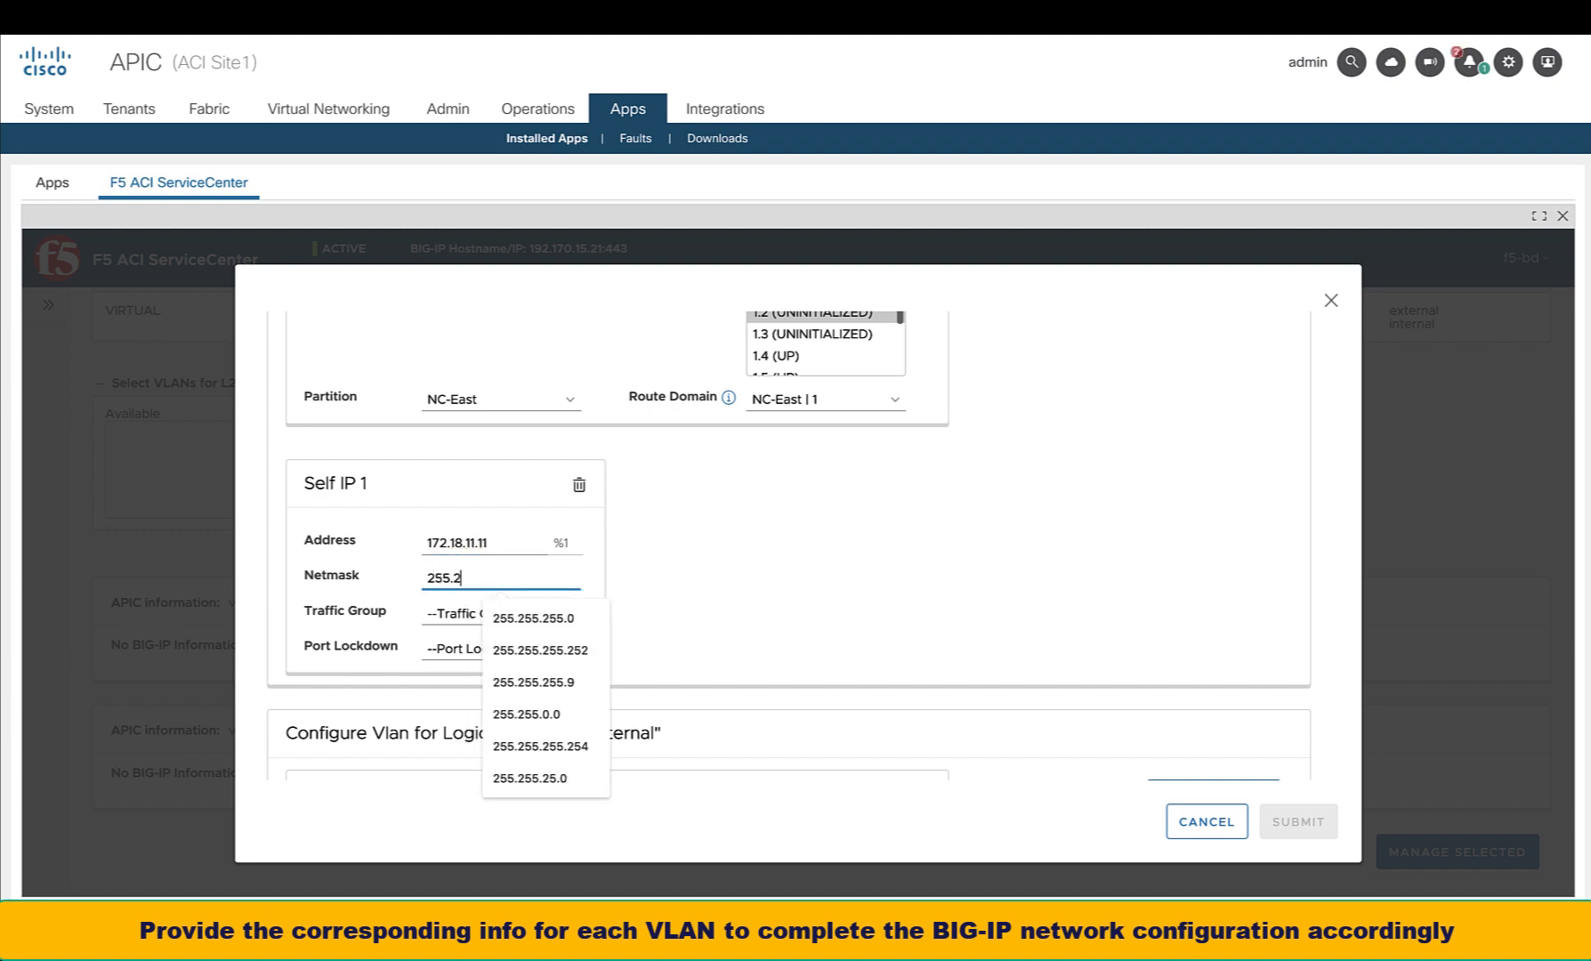
click(533, 618)
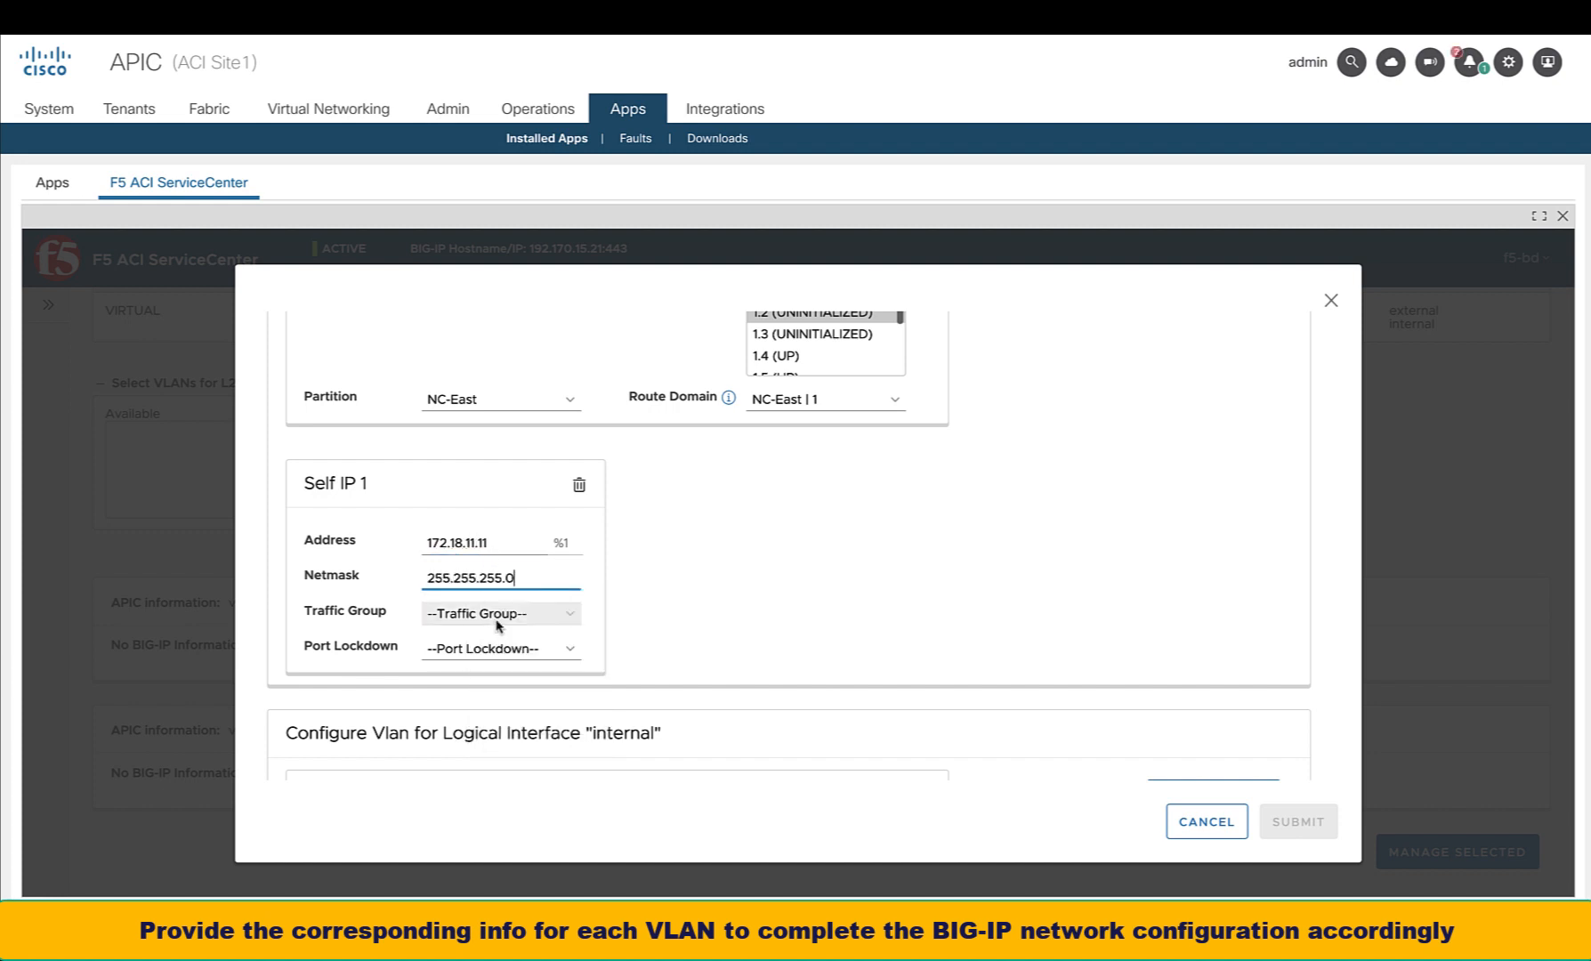
click(501, 648)
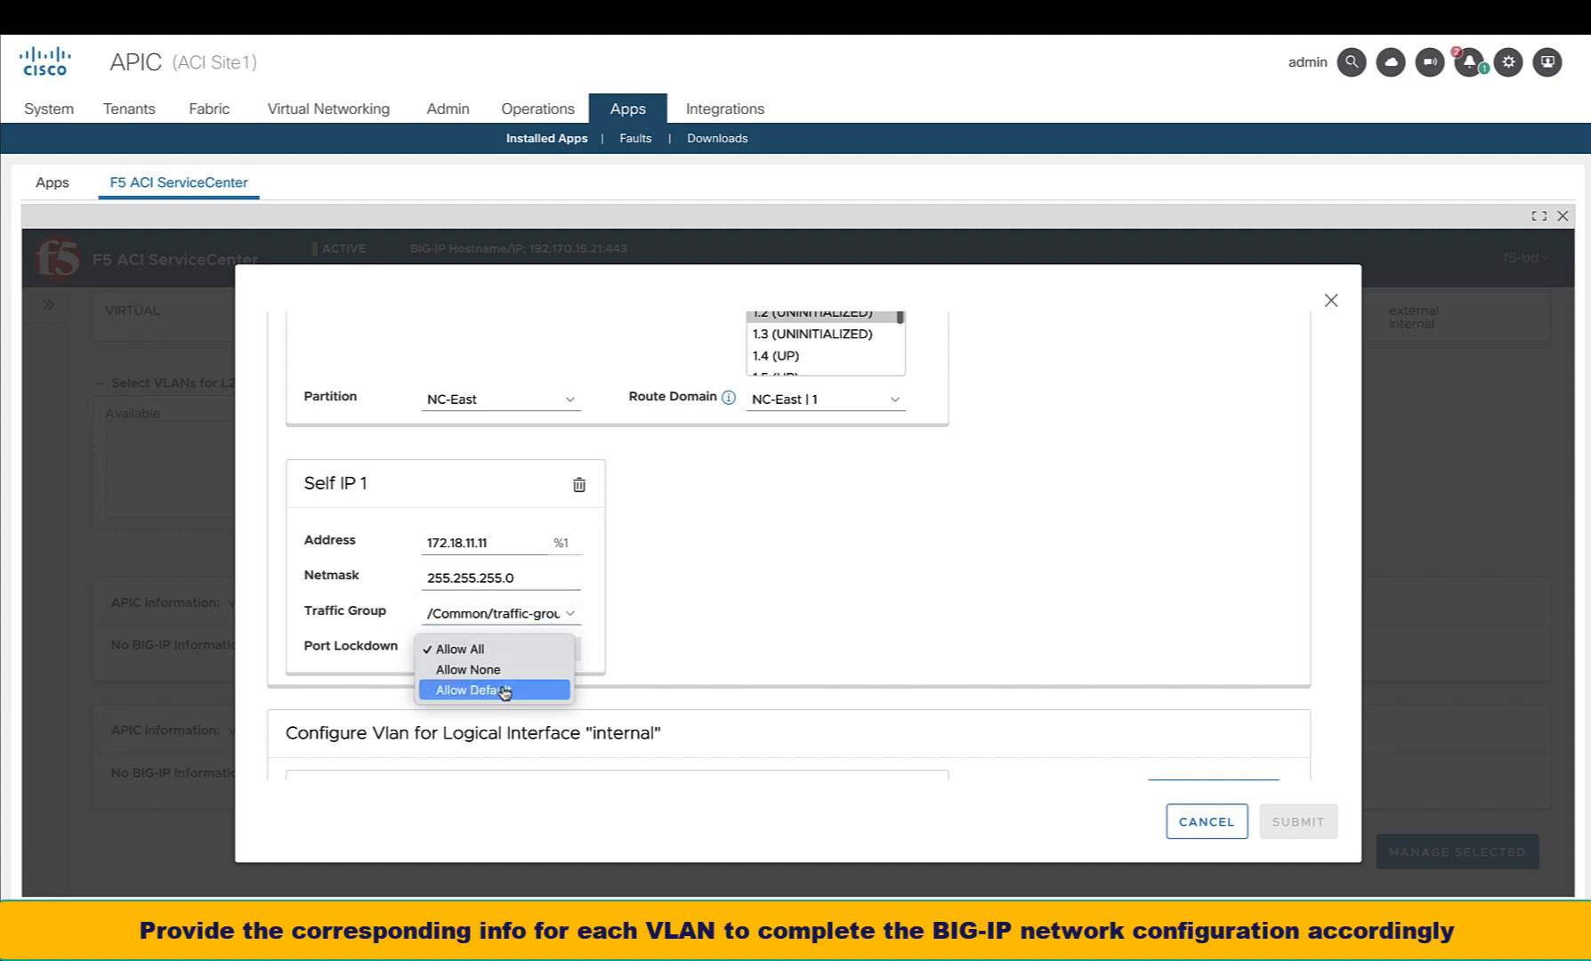
click(474, 691)
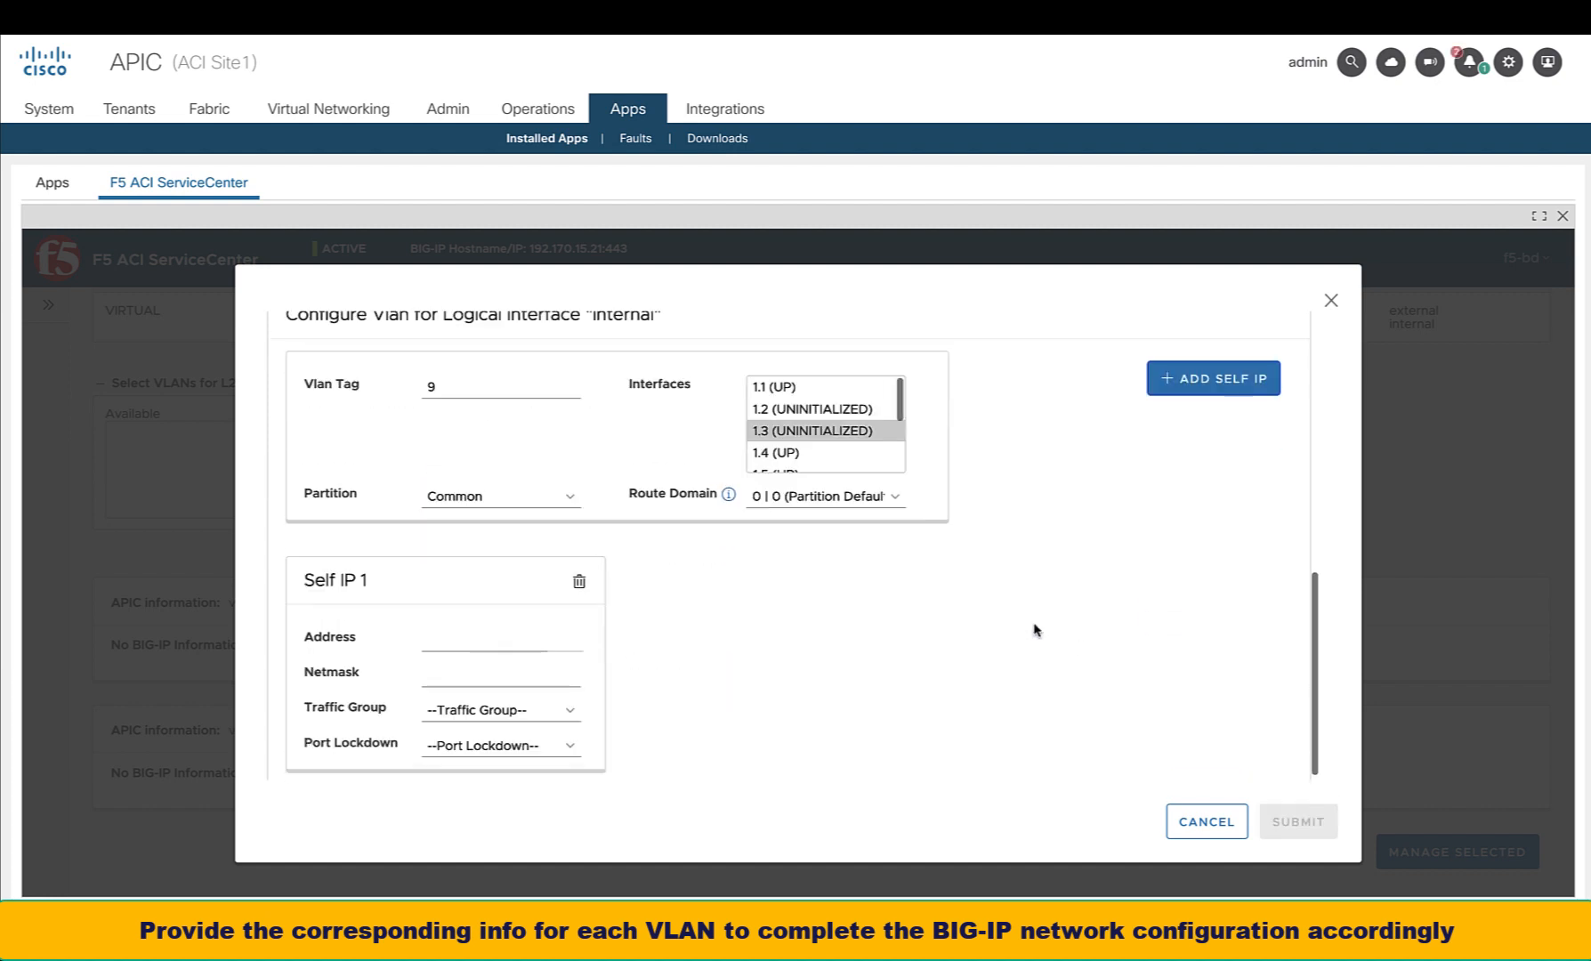
Set VLAN 9 to partition NC-East with self IP 172.18.10.11, netmask 255.255.255.0 and traffic-group-local-only
click(499, 495)
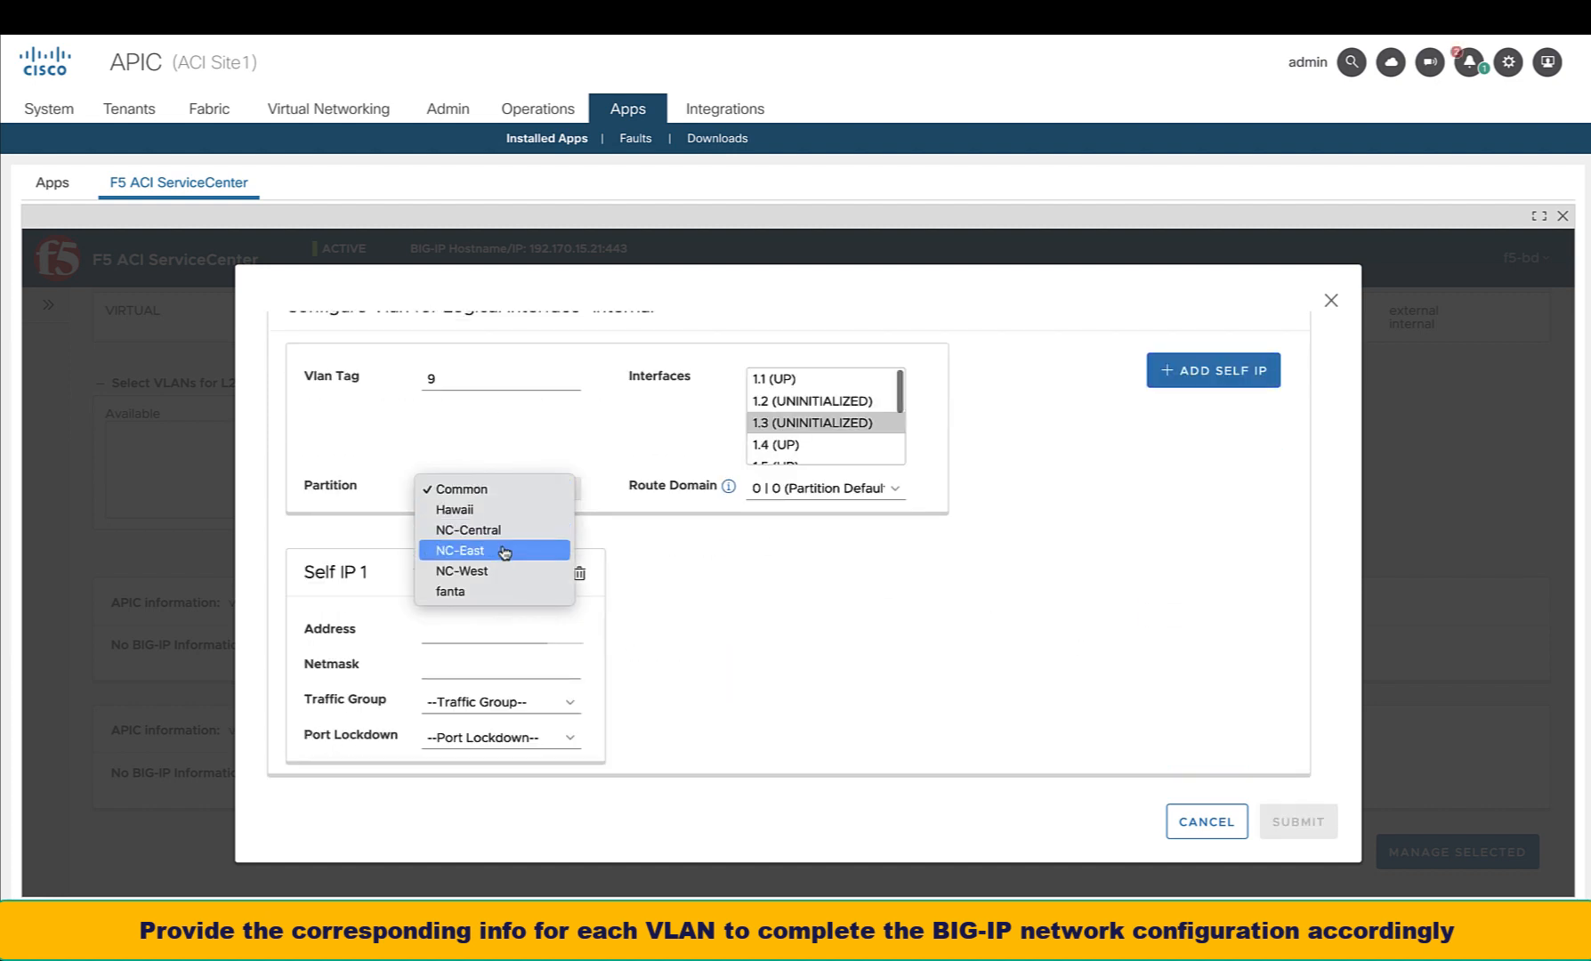
click(461, 550)
text(172.18.10.11)
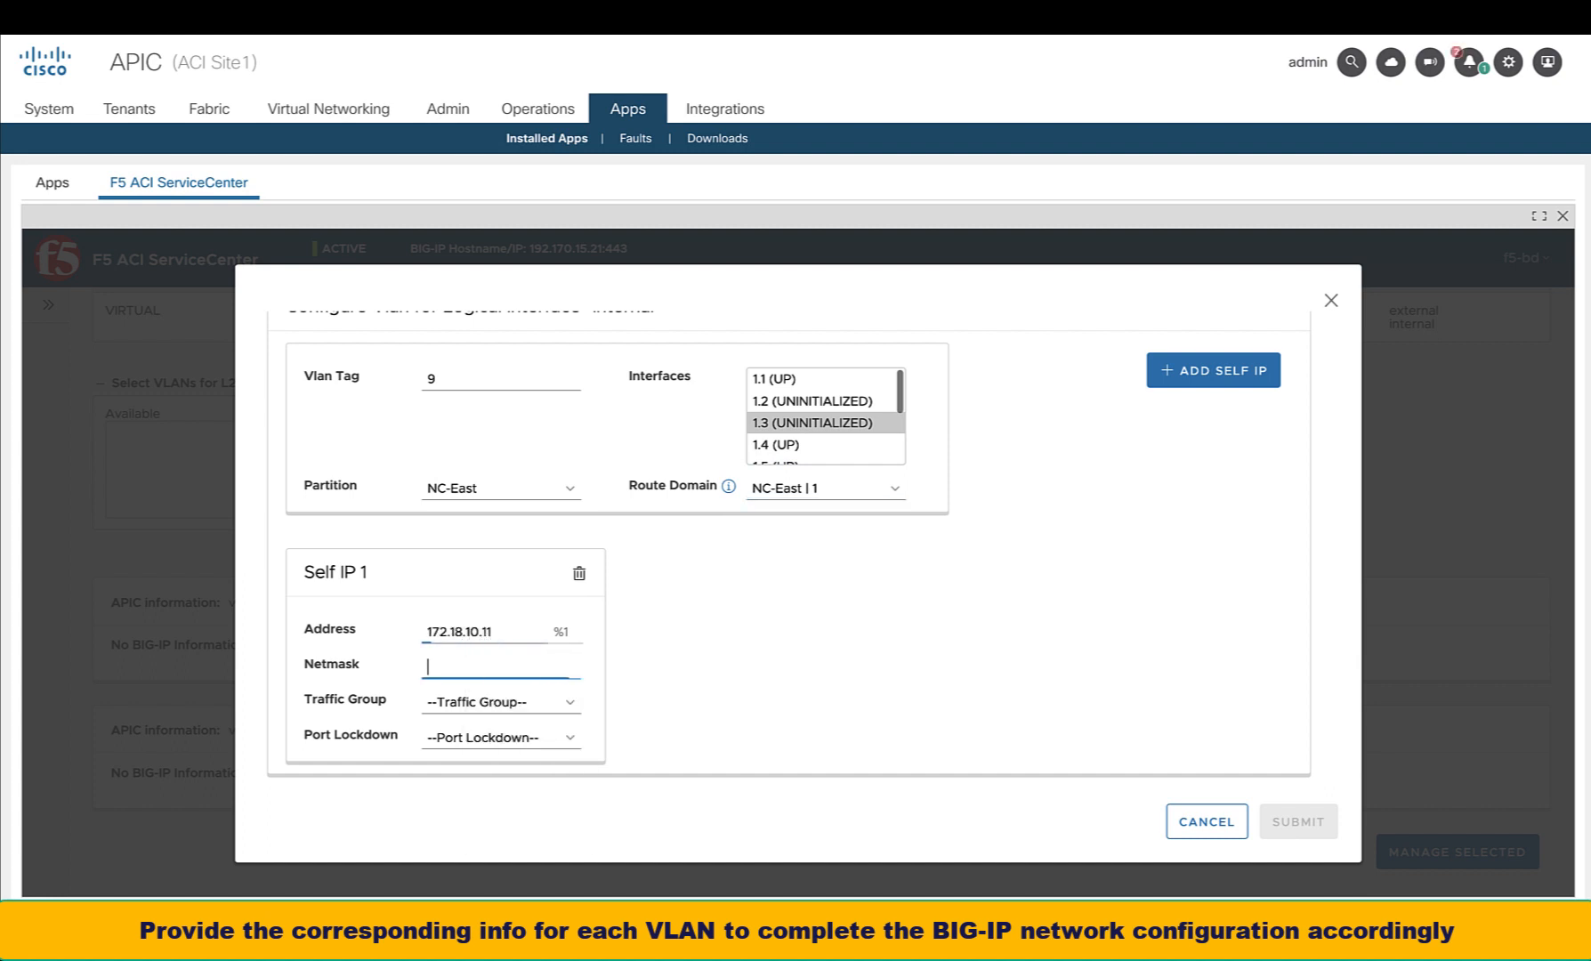
text(255.255.255.0)
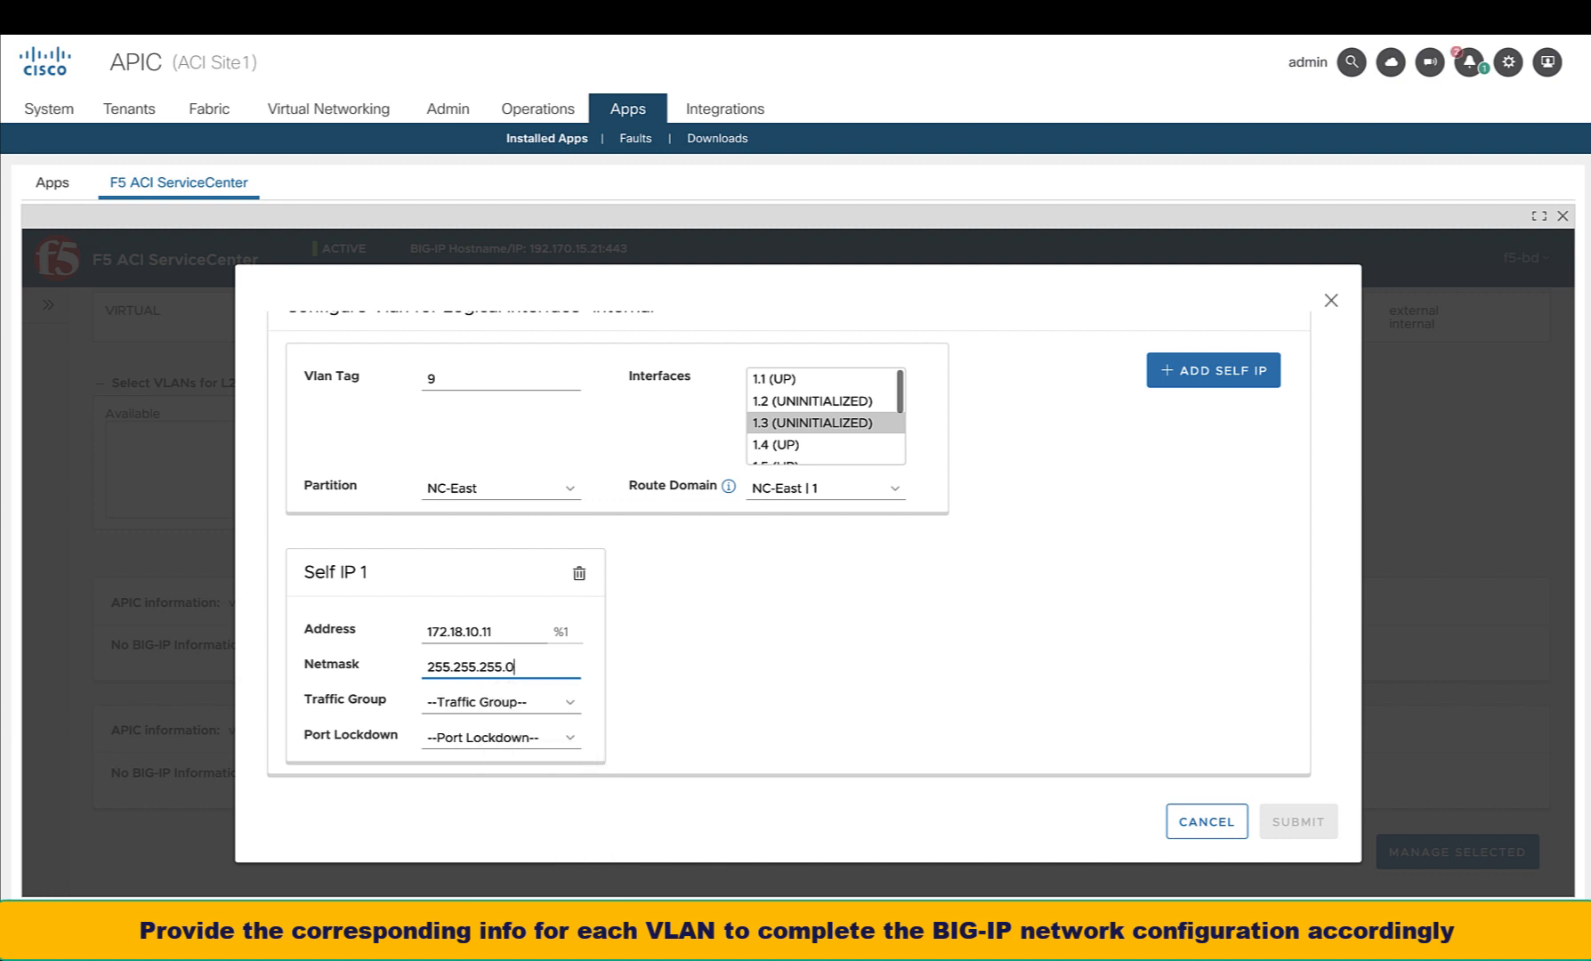
click(500, 701)
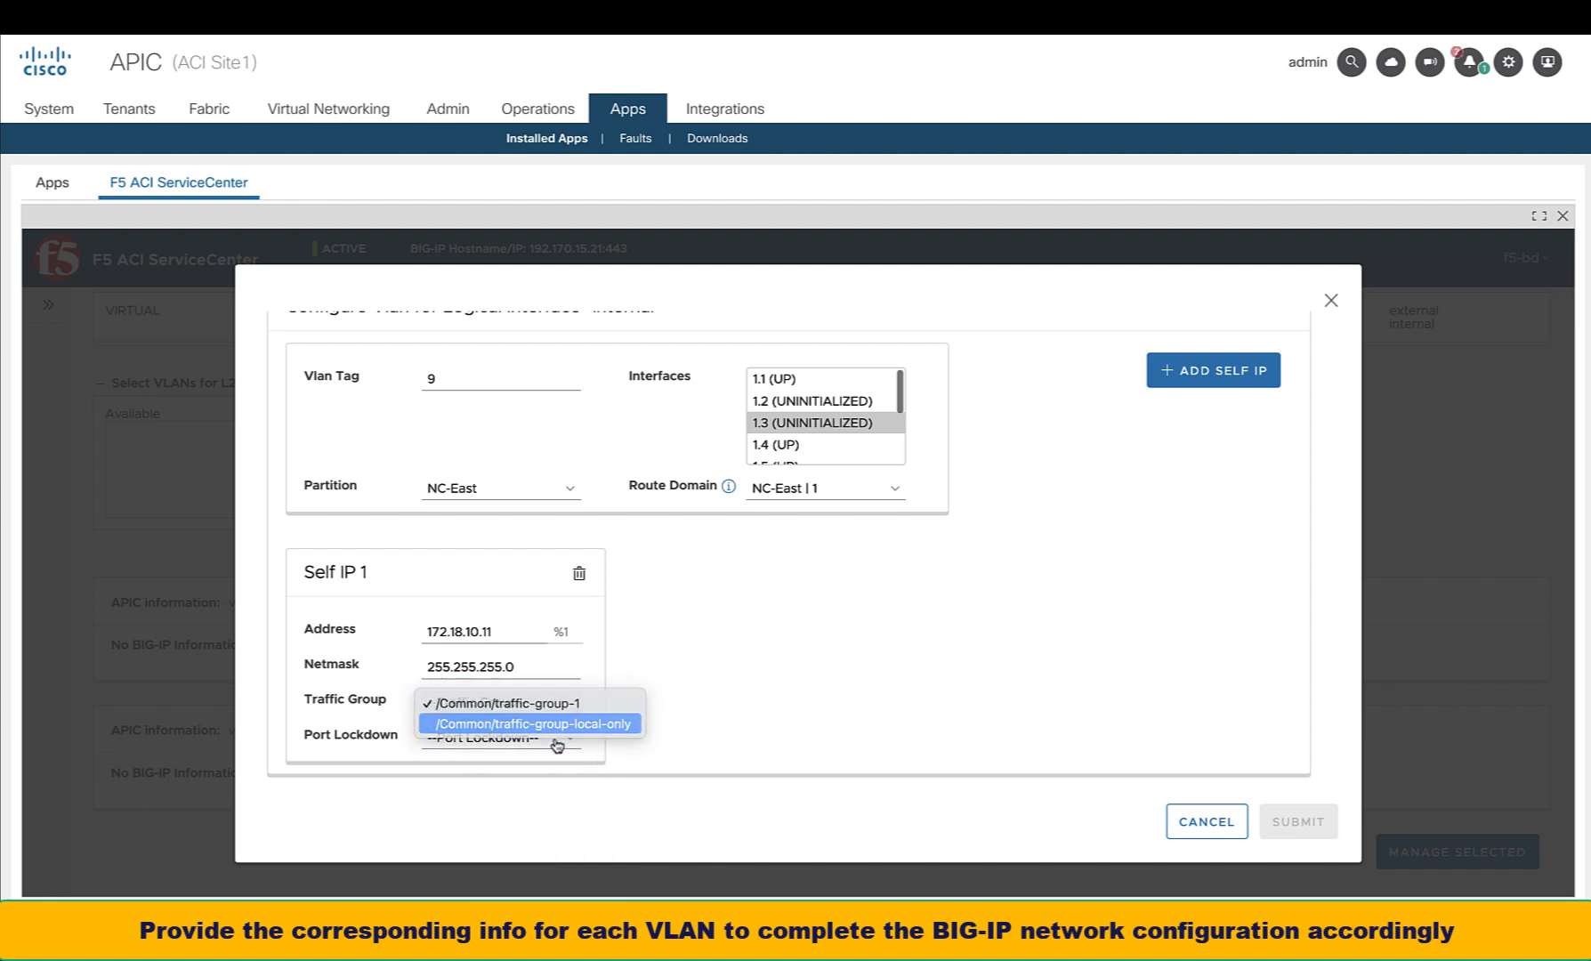
click(504, 703)
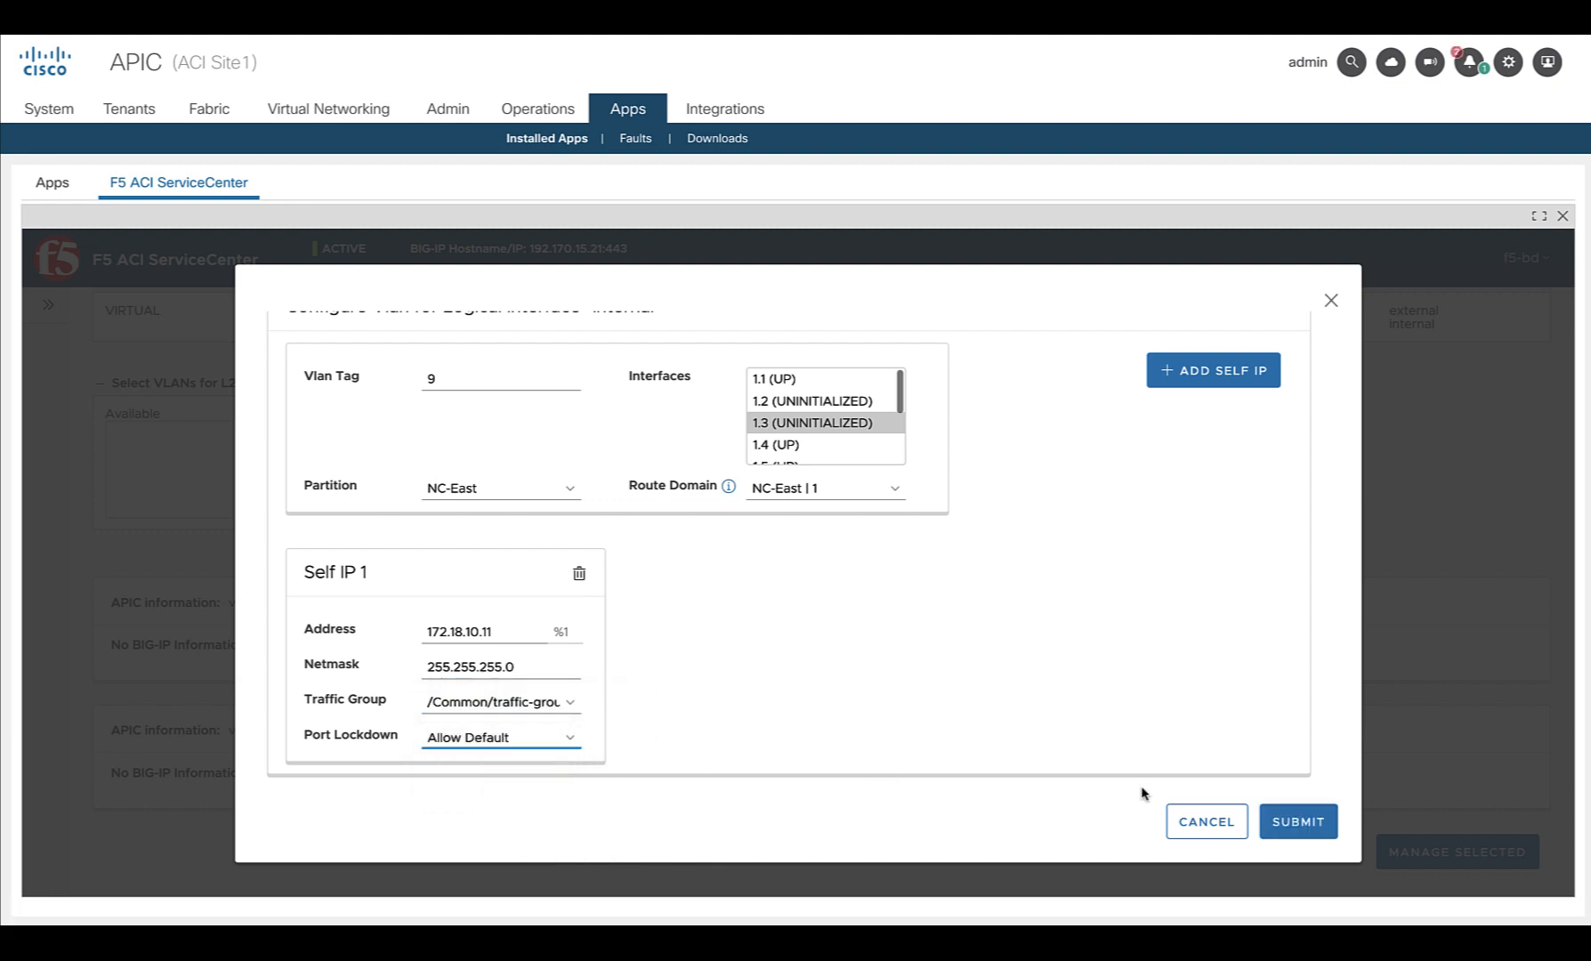
Submit the configuration, acknowledge 'Created VLANs successfully' and review the BIG-IP VLAN tables for vlan-82 and vlan-9
click(1296, 820)
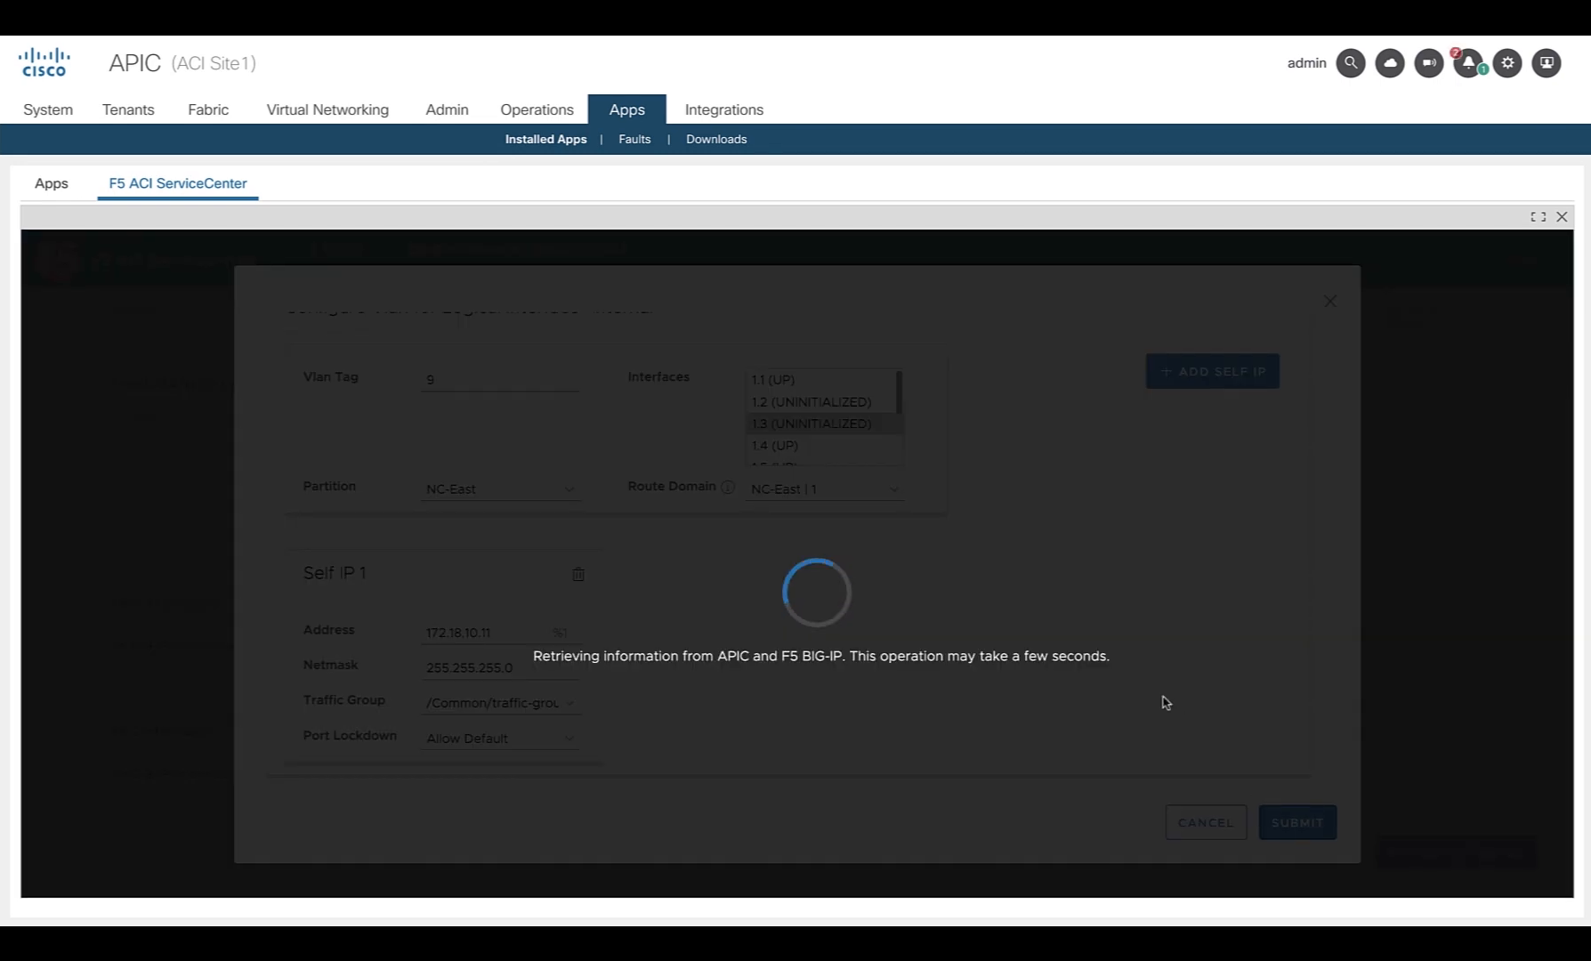
click(1296, 822)
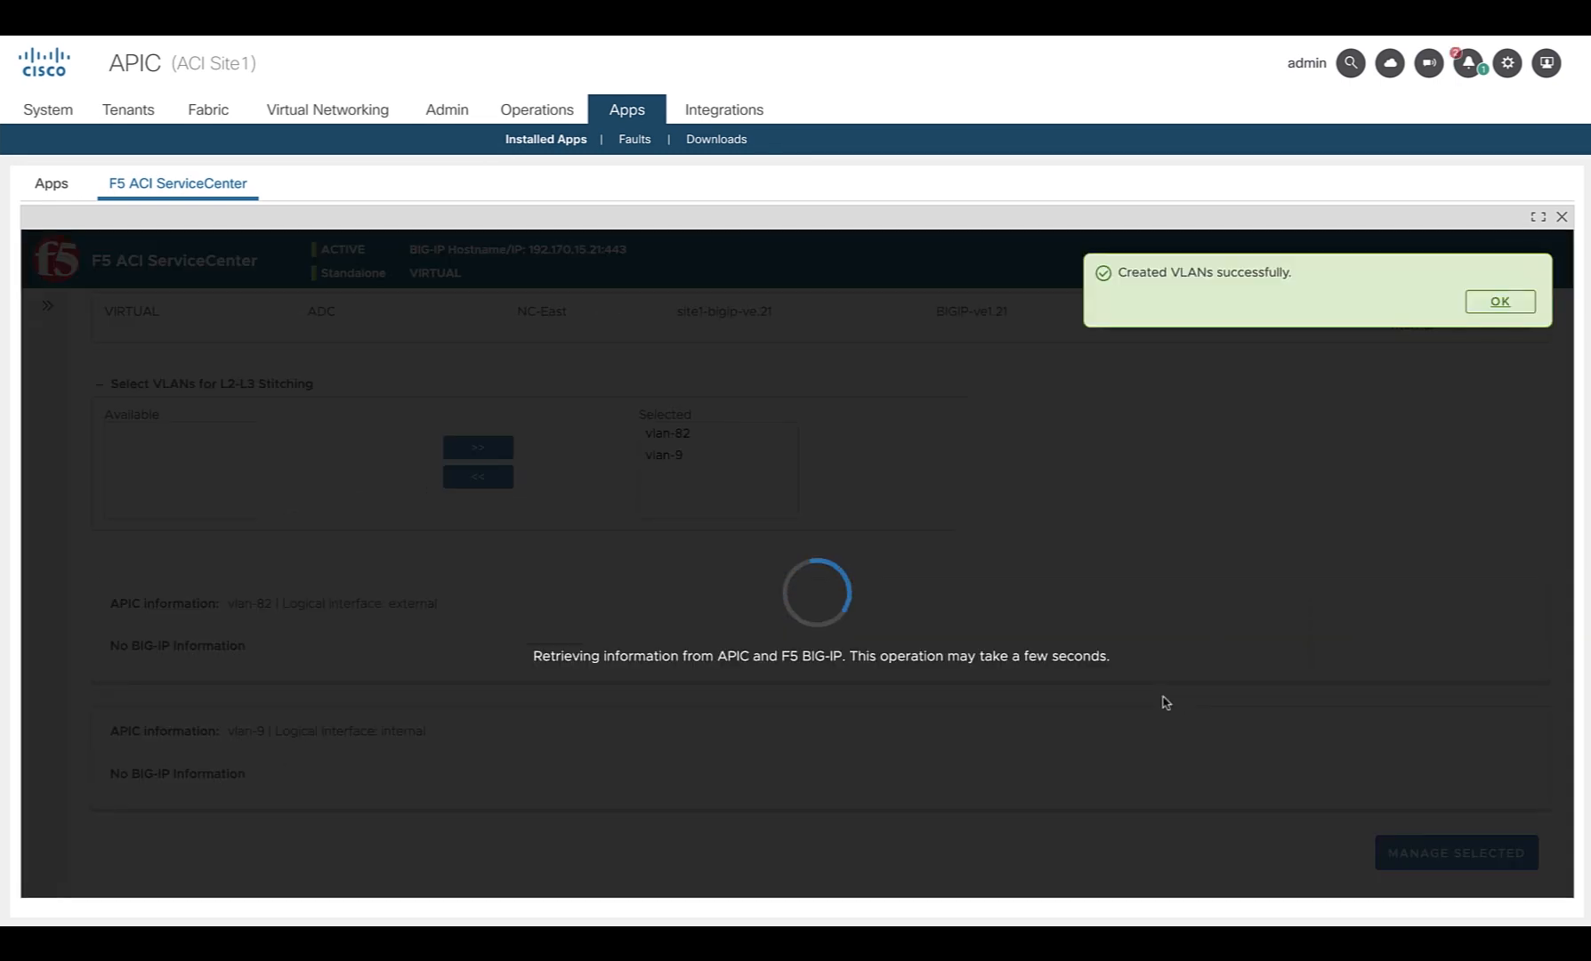
click(1501, 301)
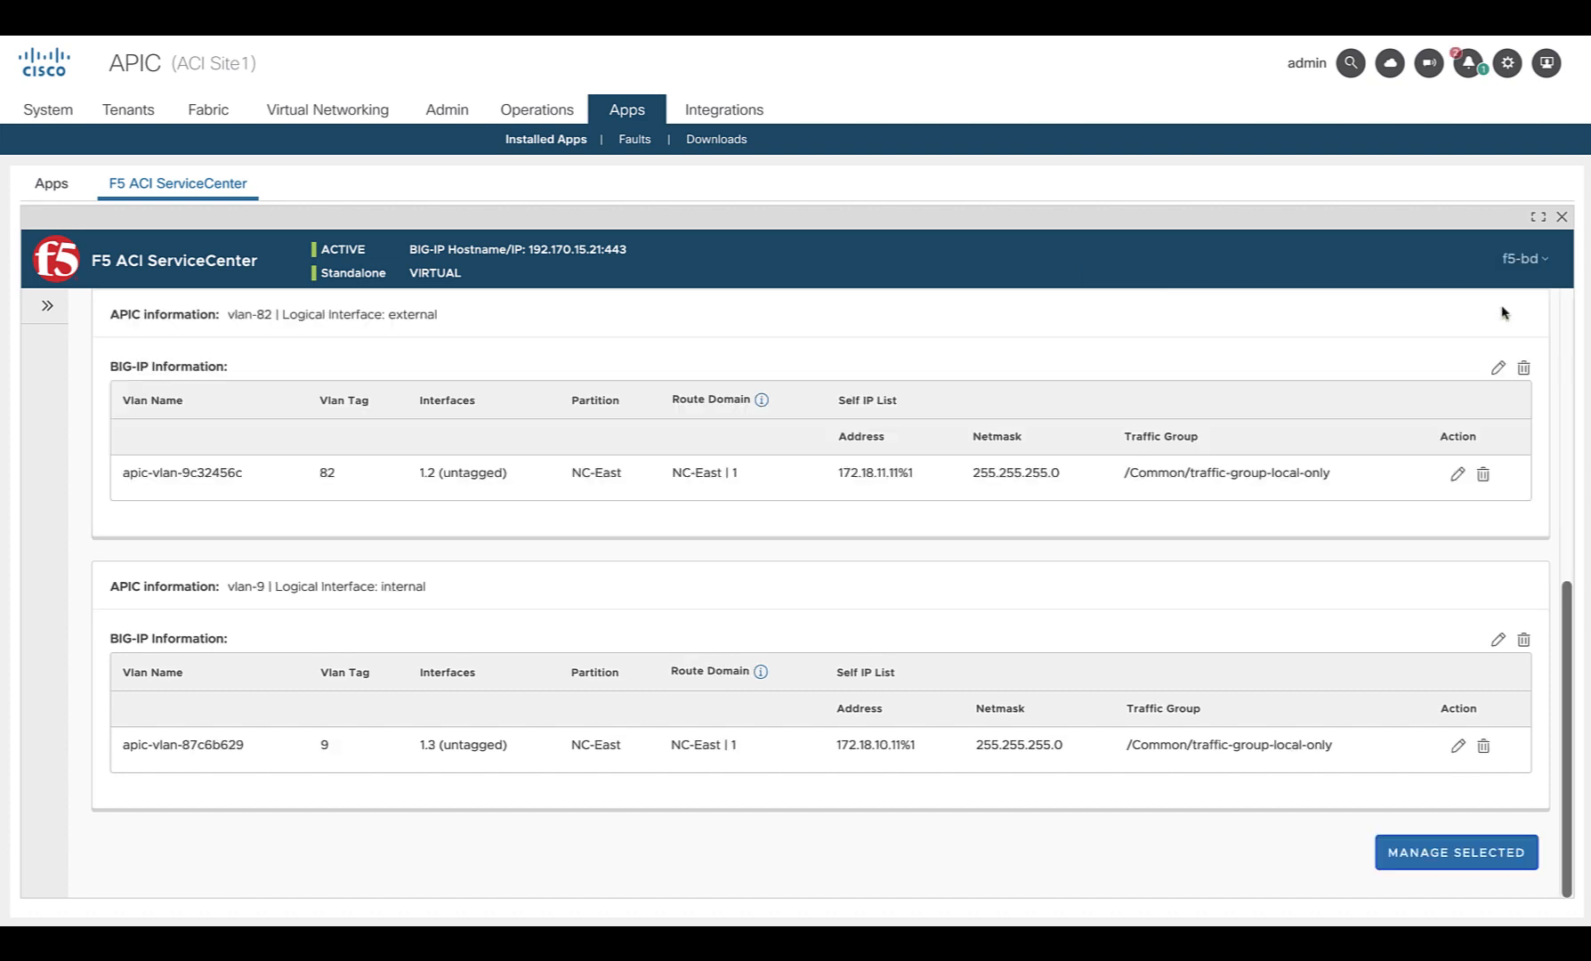
click(1454, 853)
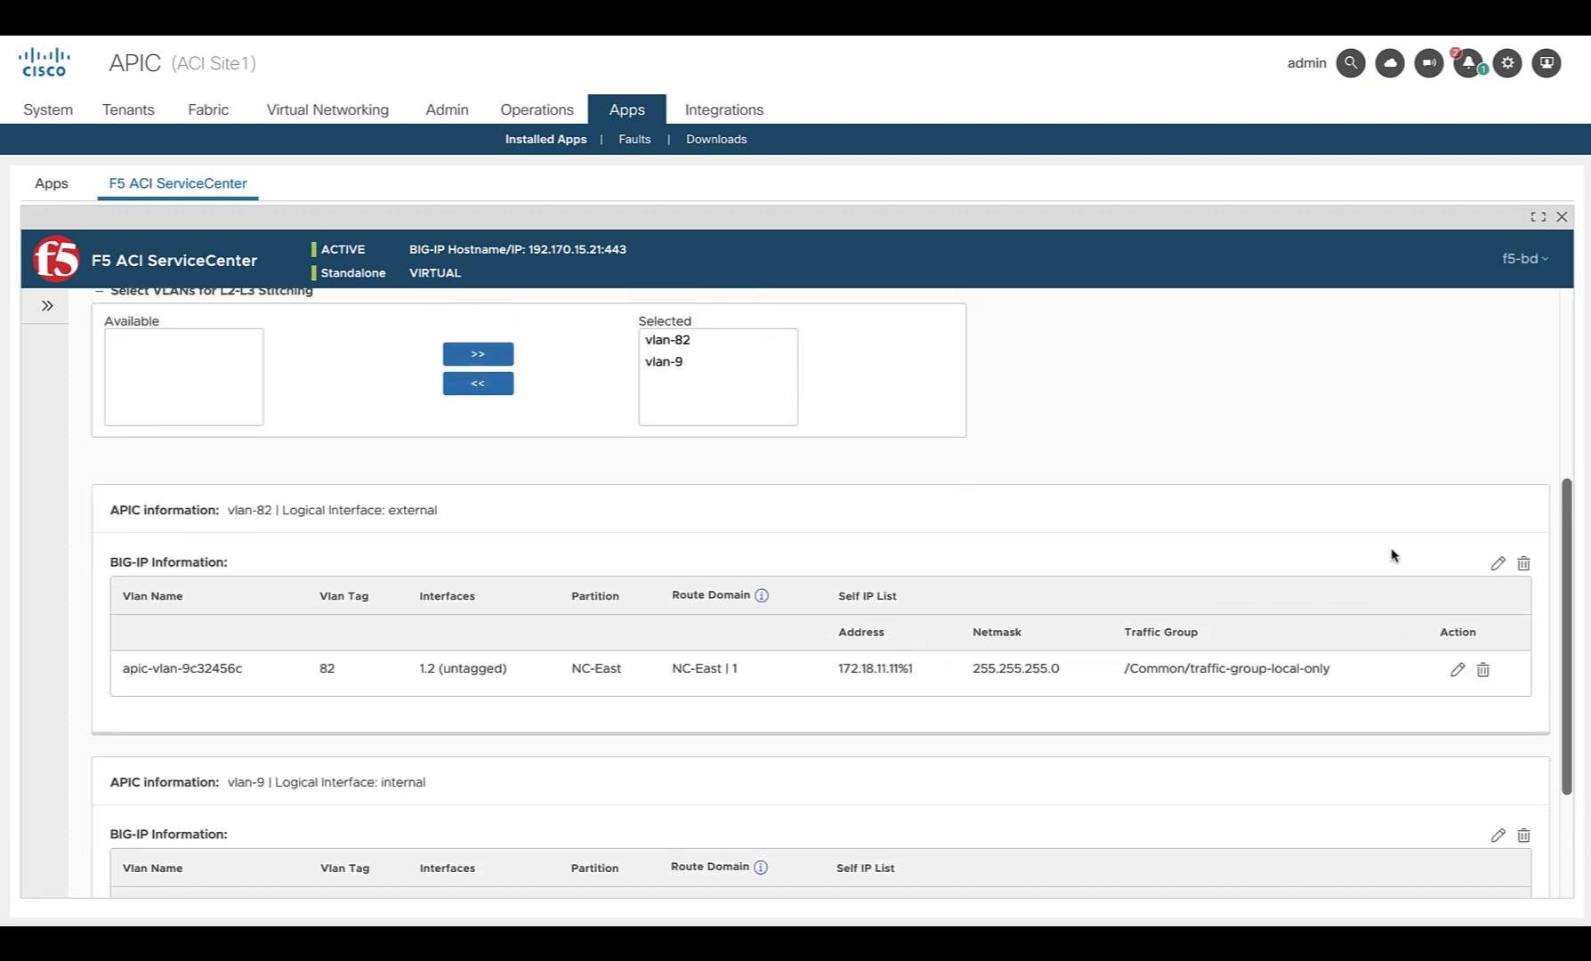
scroll(up, 3)
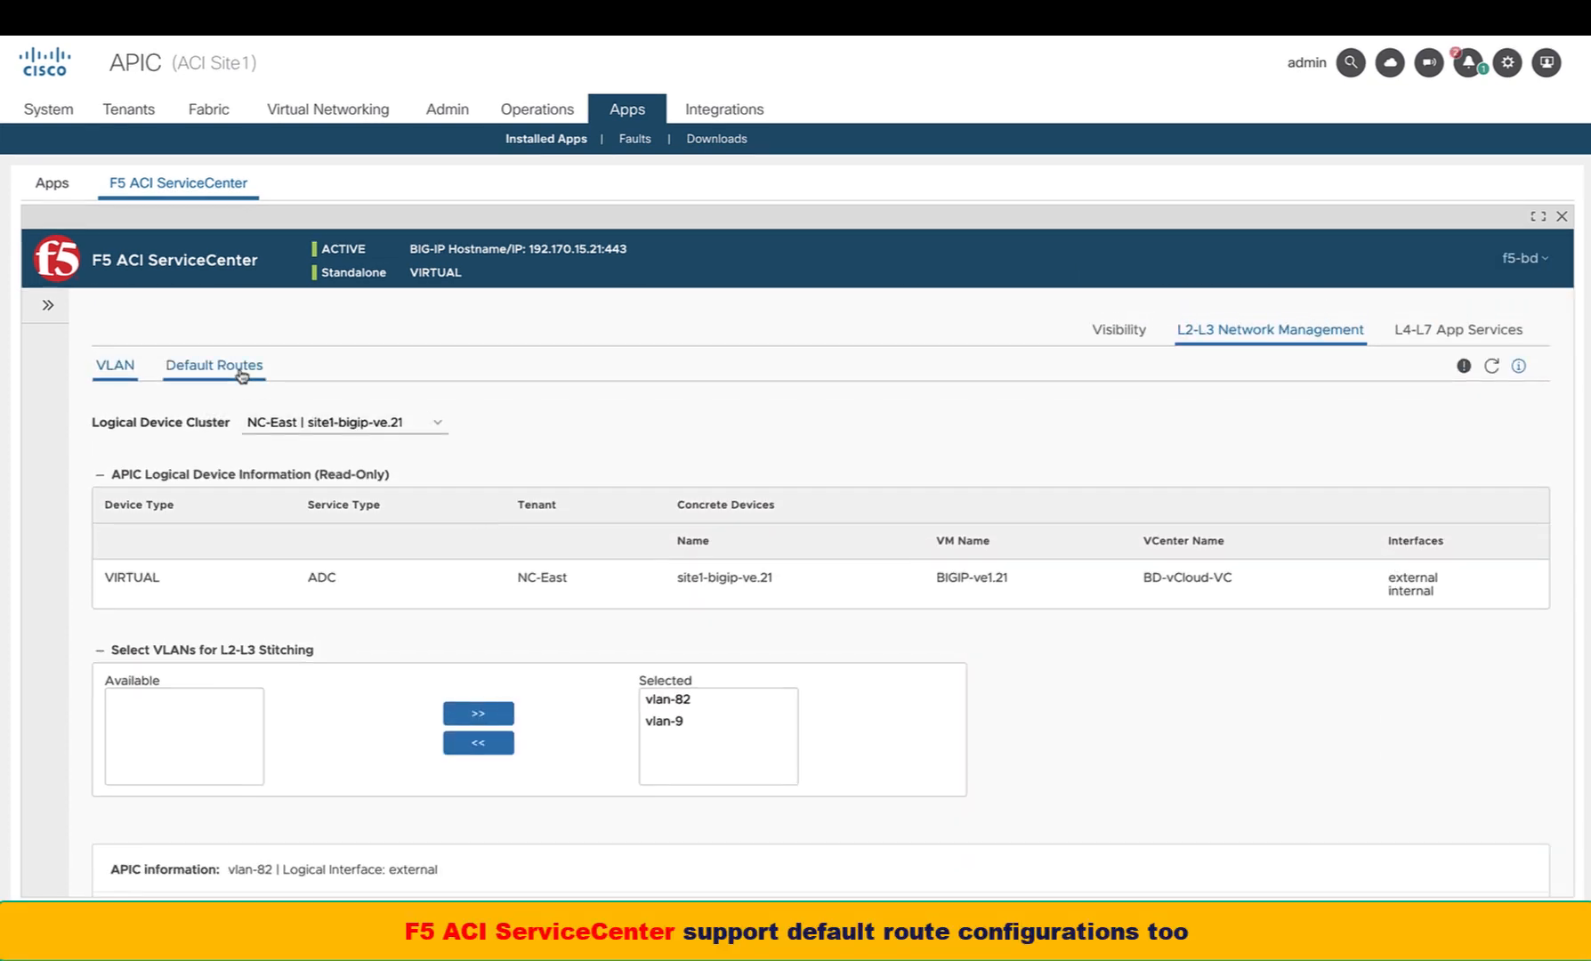
In Default Routes, start a new route assigned to partition NC-East with route domain NC-East | 1
click(213, 365)
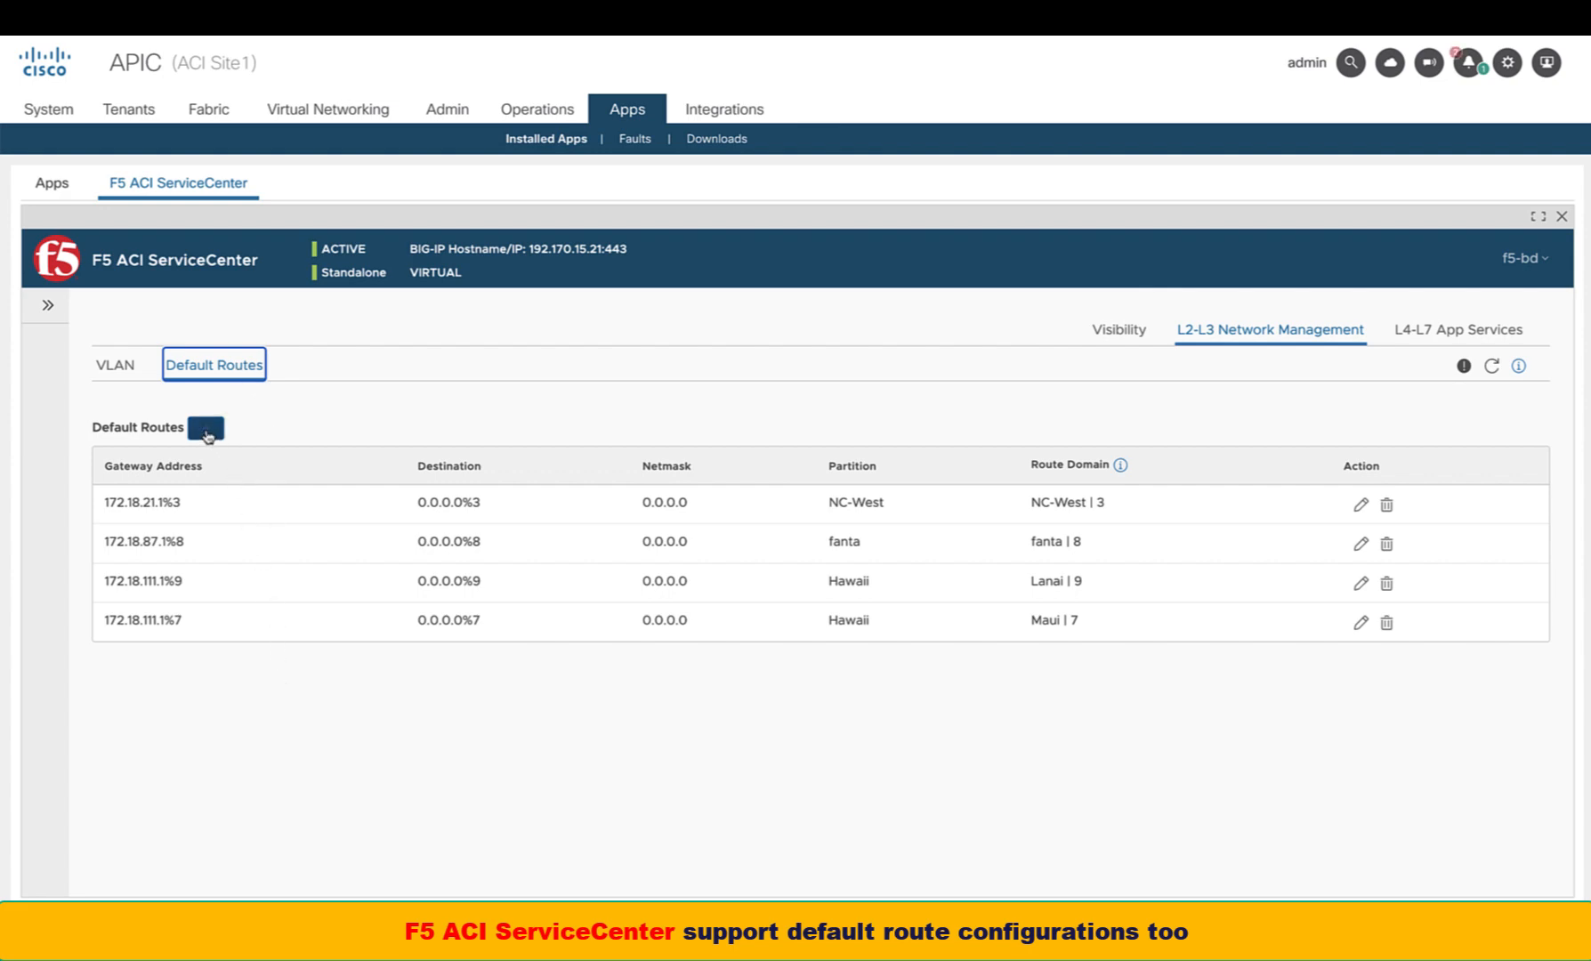
click(206, 425)
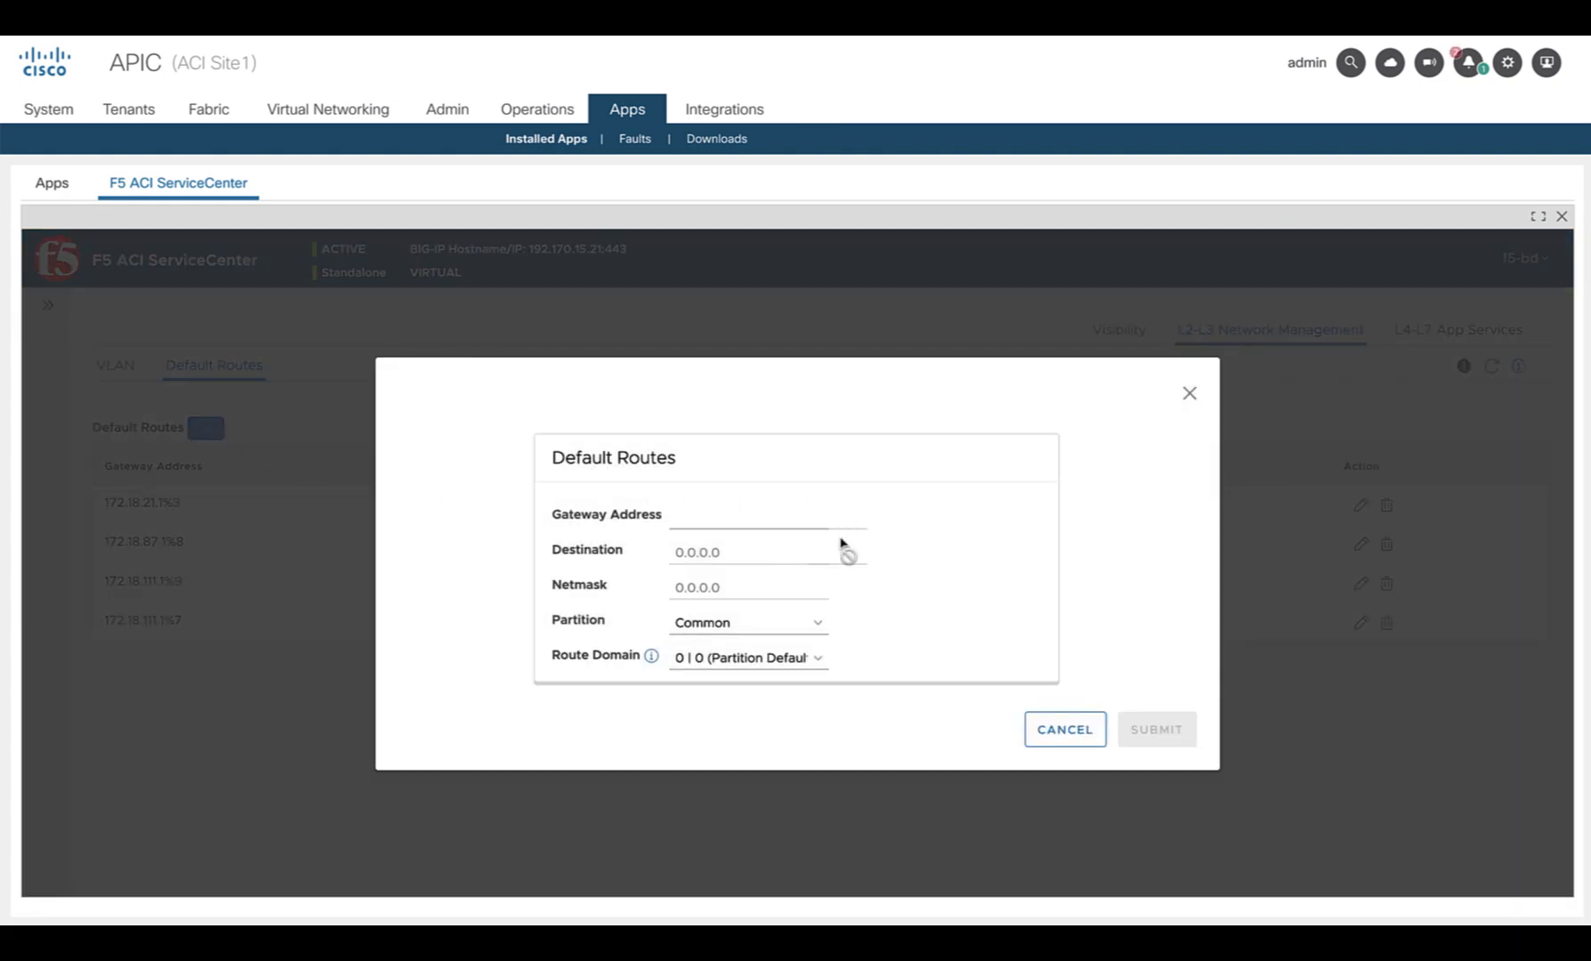
click(747, 623)
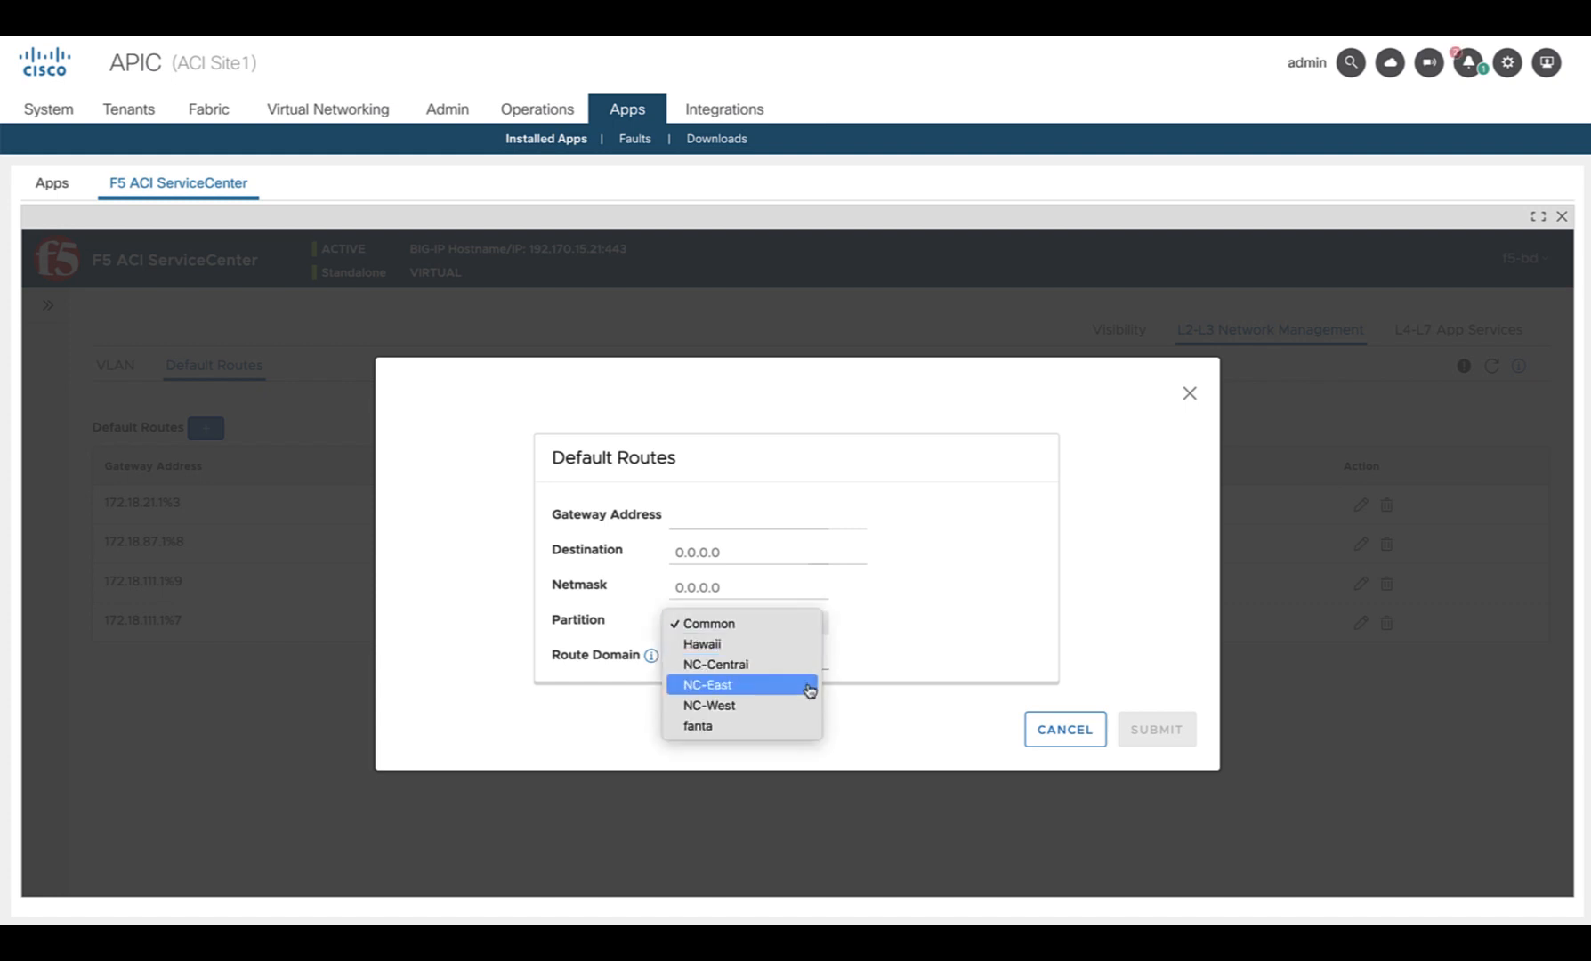
click(707, 683)
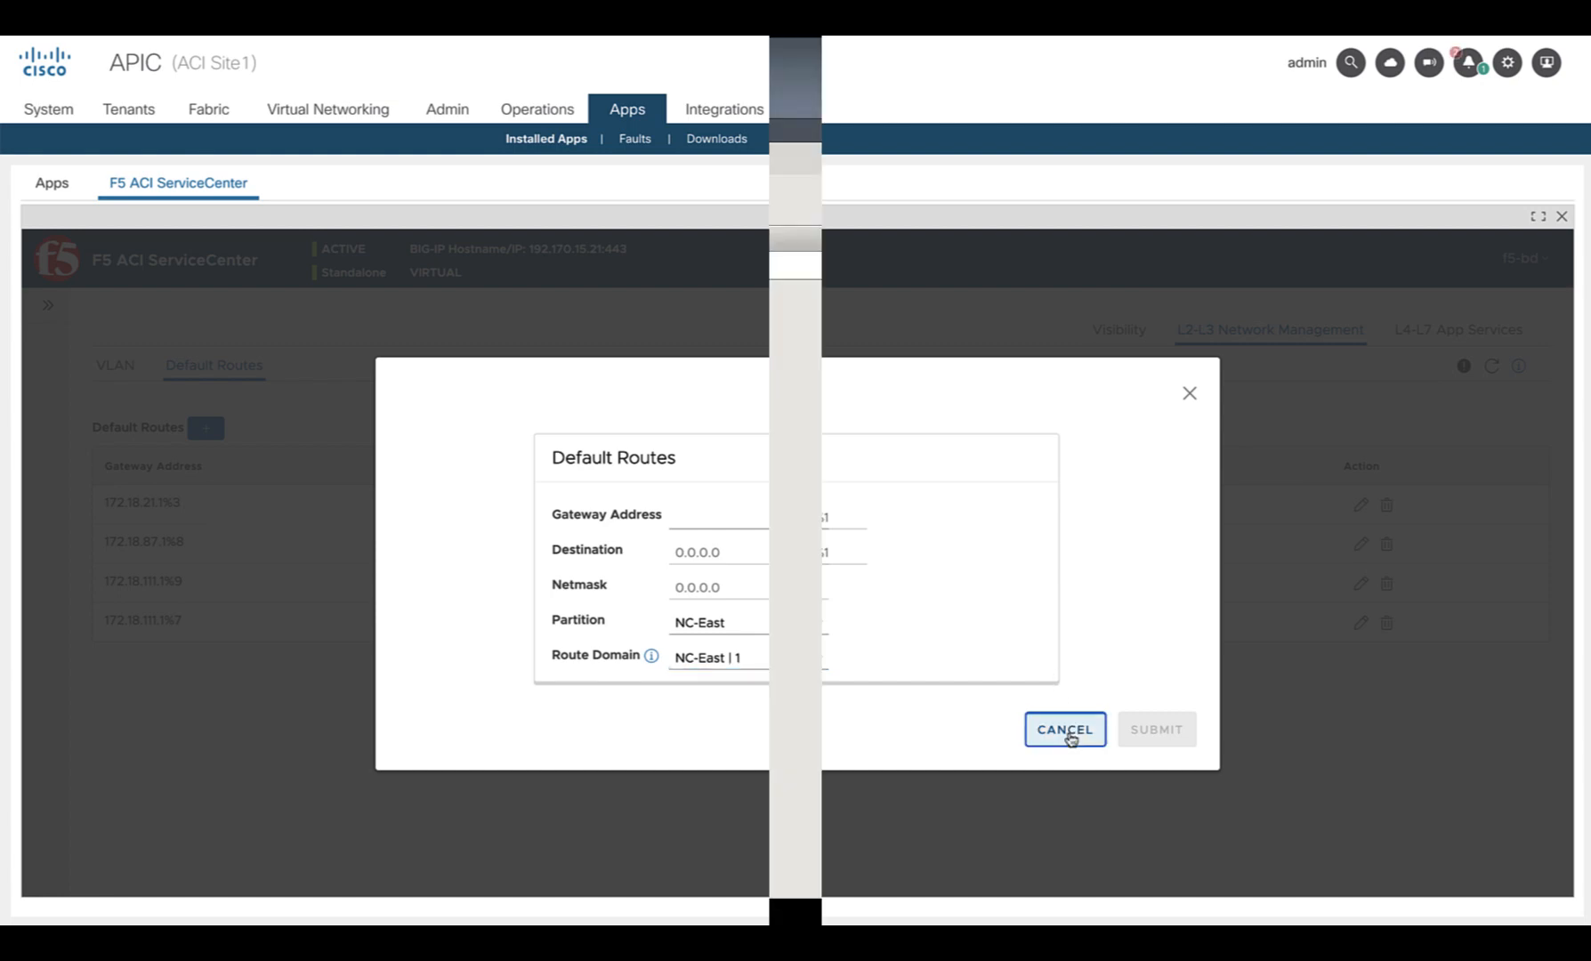
Cancel the route, then confirm in BIG-IP the apic VLANs 82 and 9 and self IPs 172.18.11.11 and 172.18.10.11
click(1064, 730)
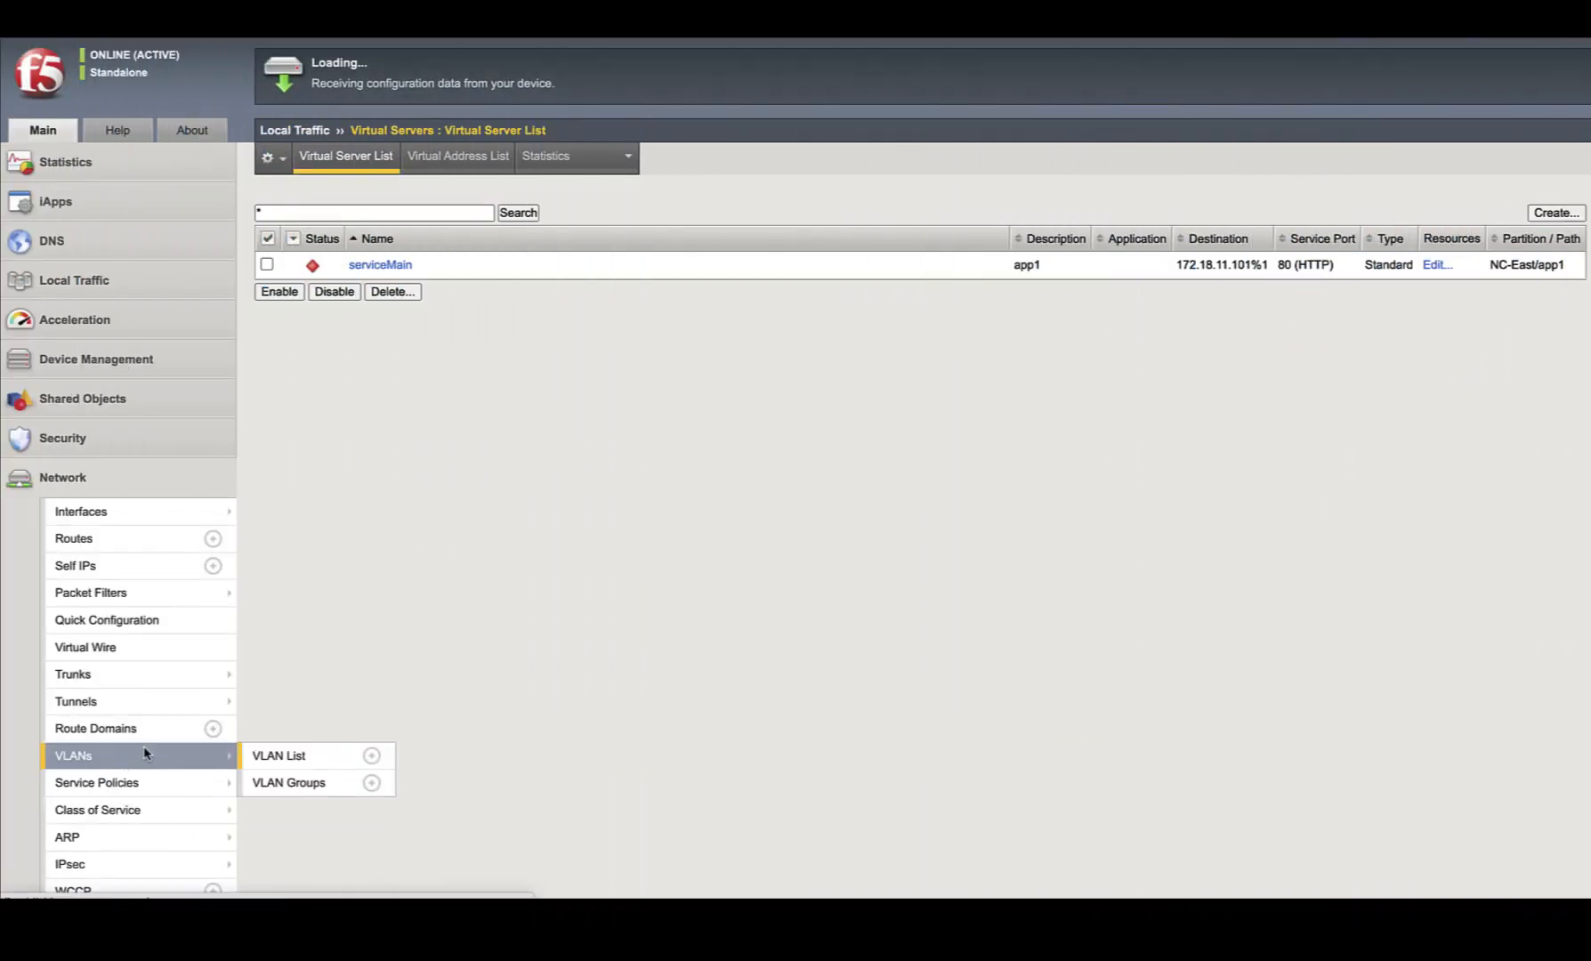
click(278, 755)
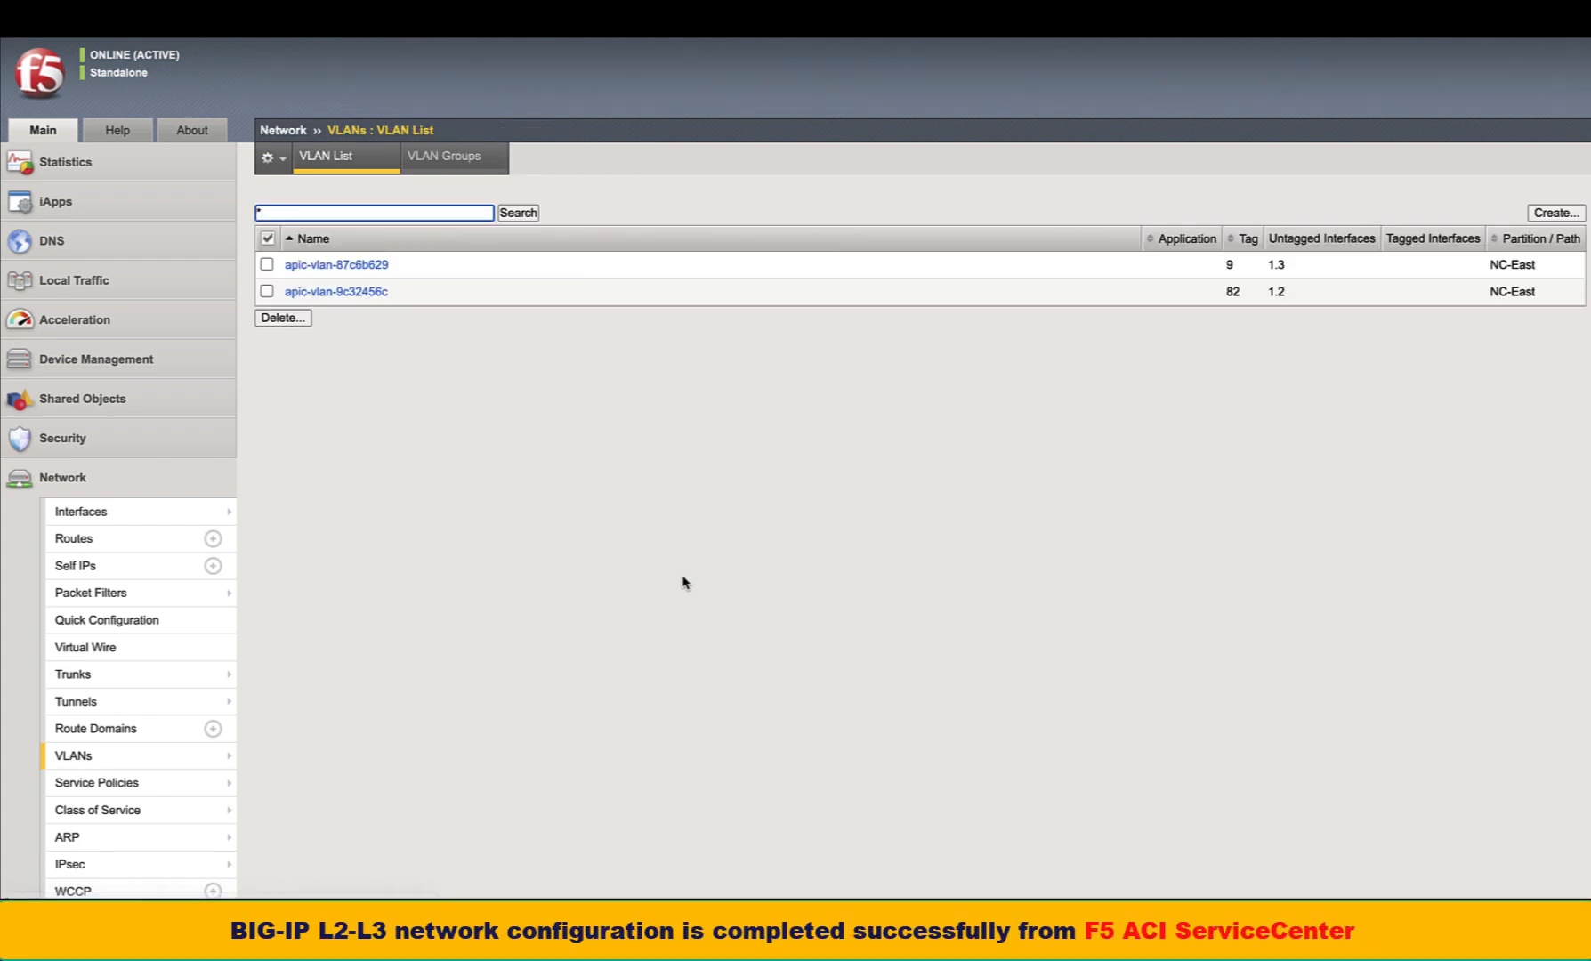
mouse_move(1305, 292)
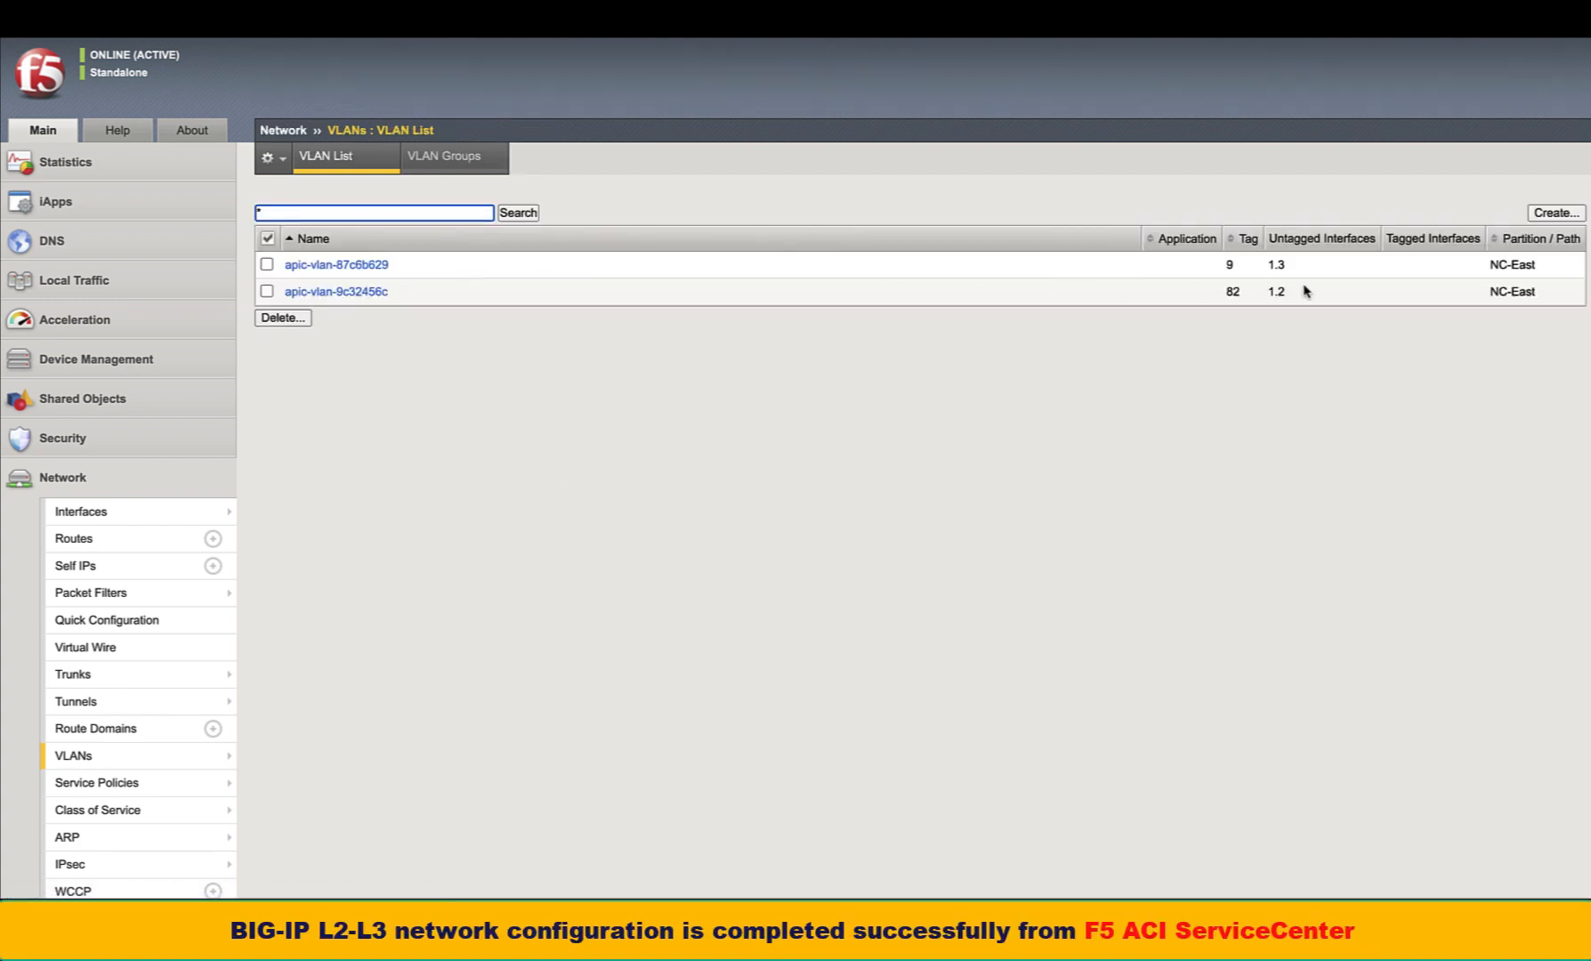
mouse_move(329, 541)
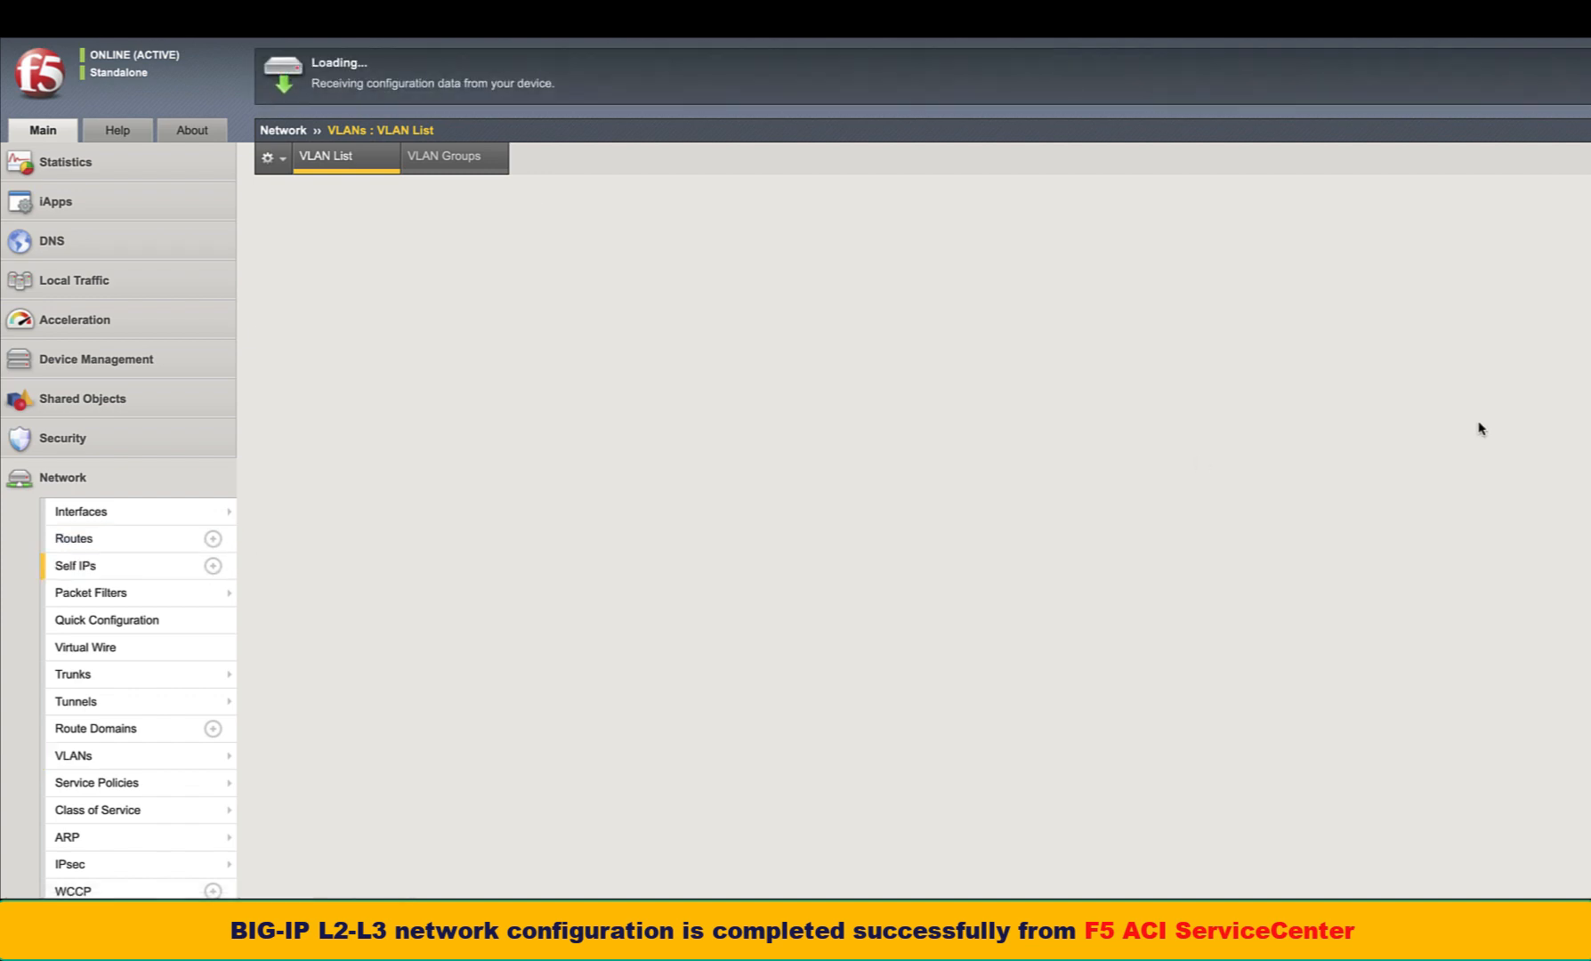
click(75, 566)
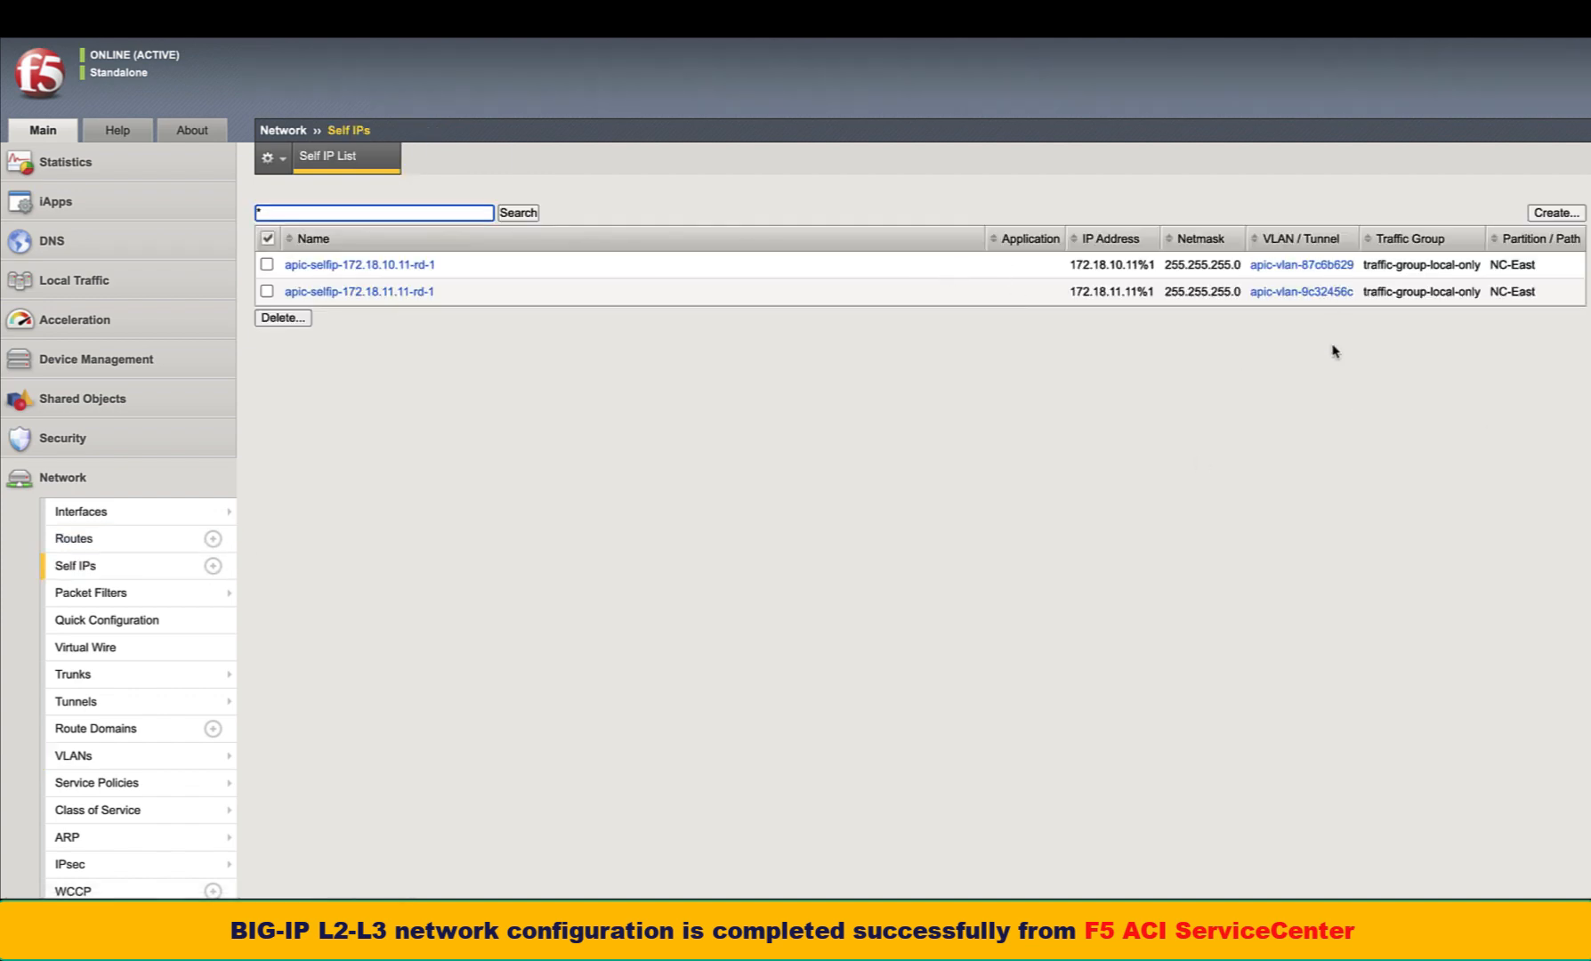
mouse_move(183, 281)
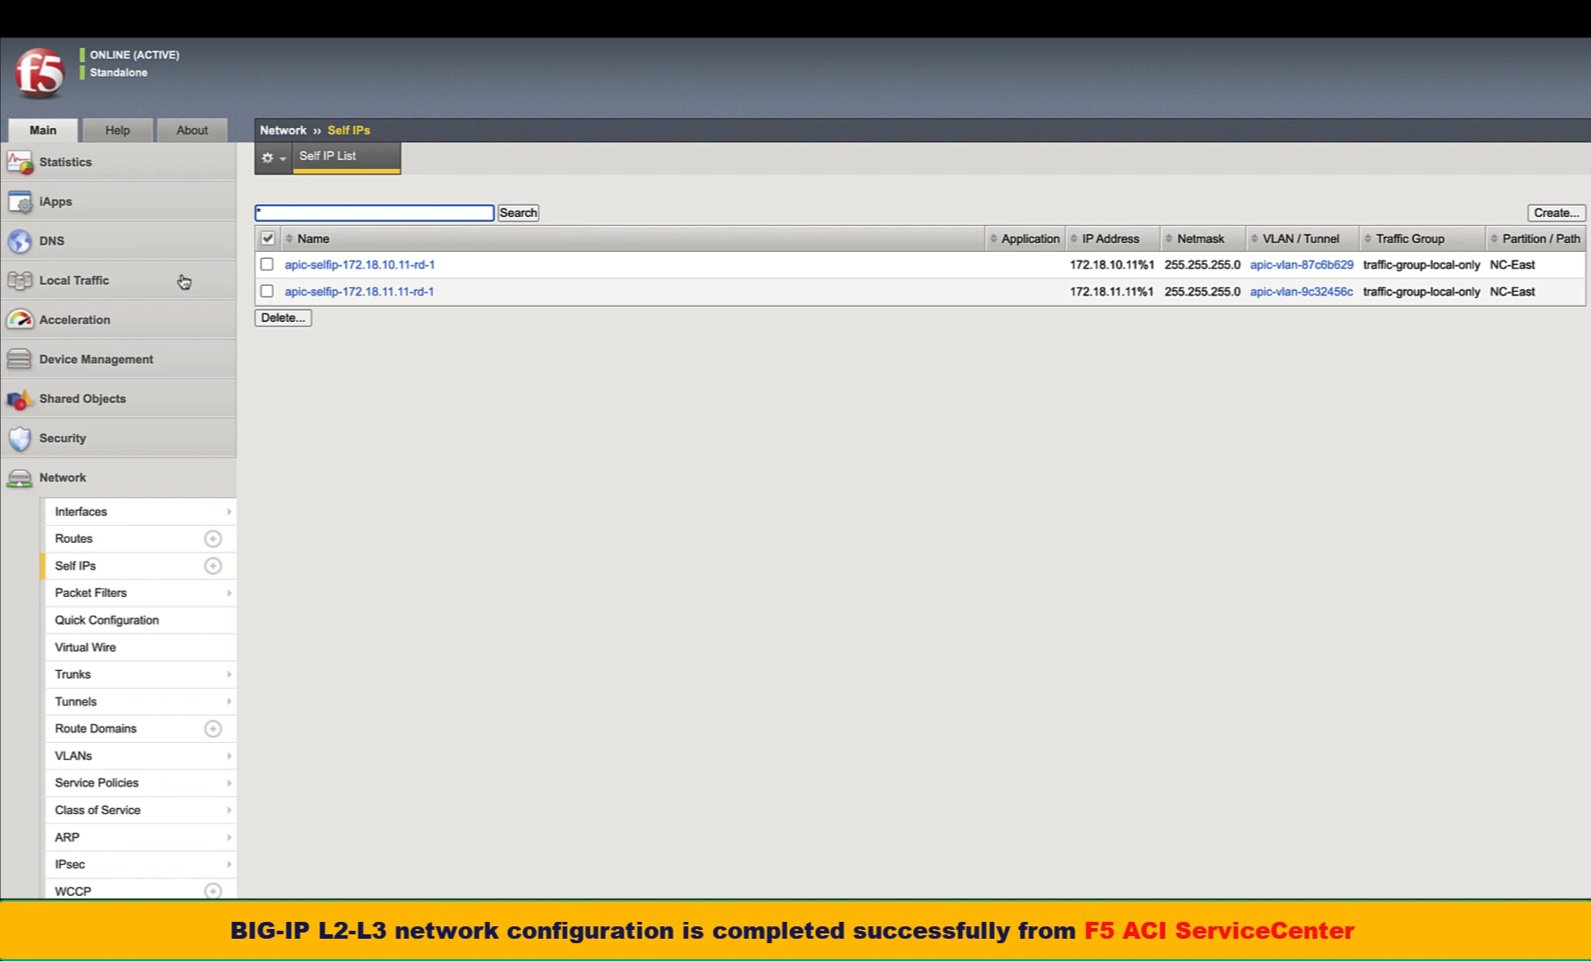
click(73, 280)
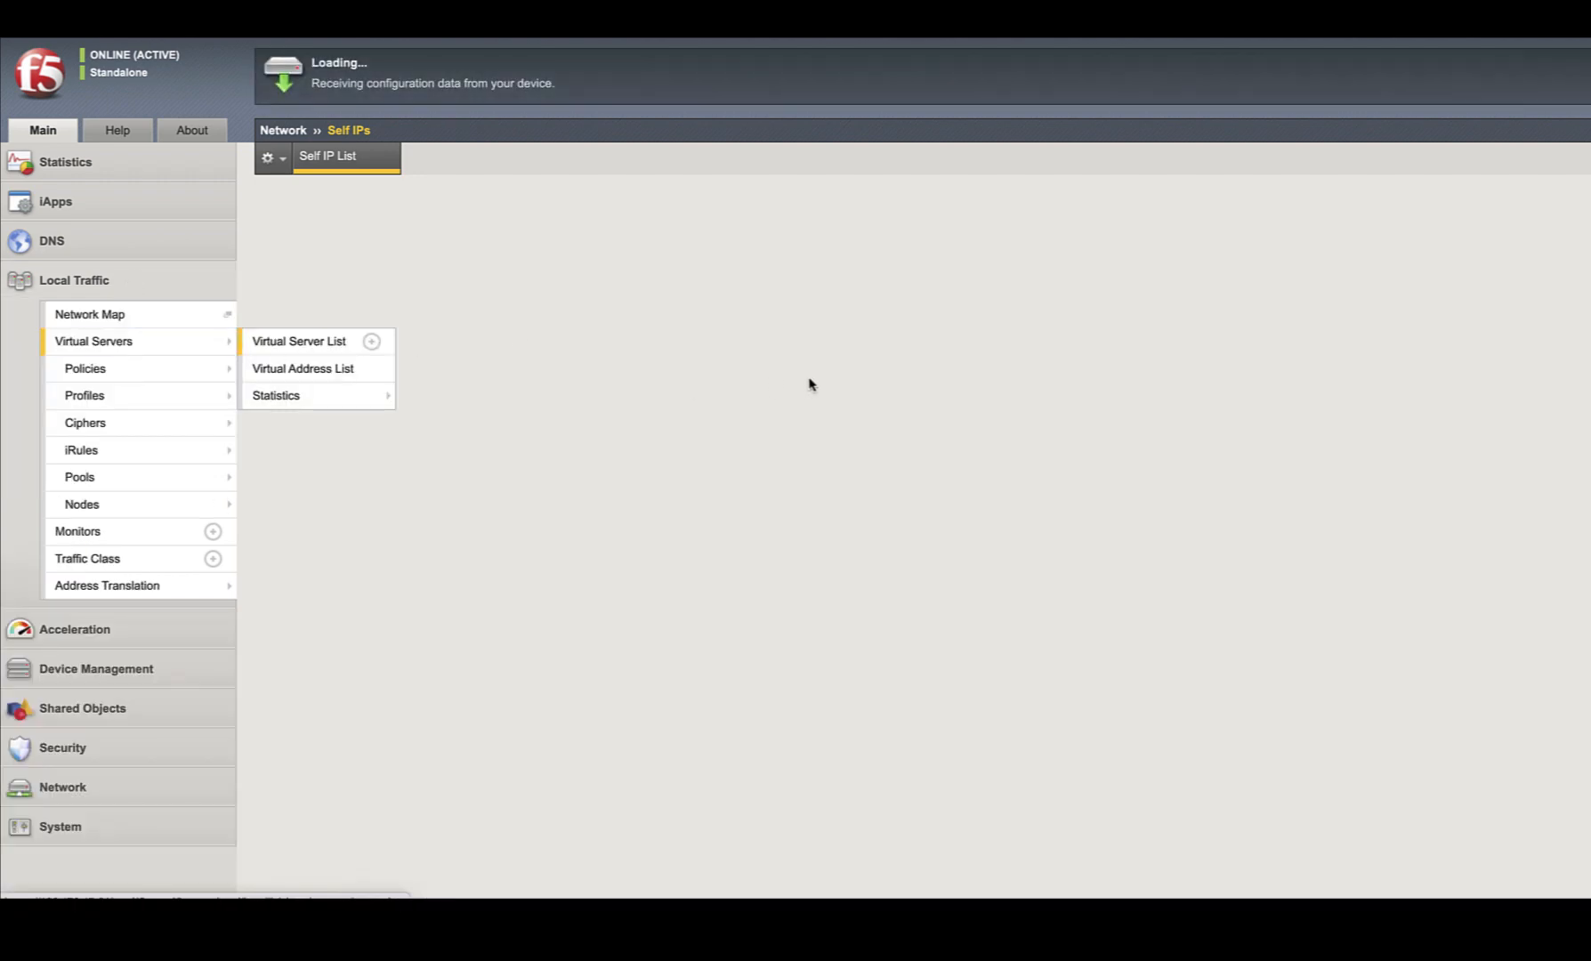